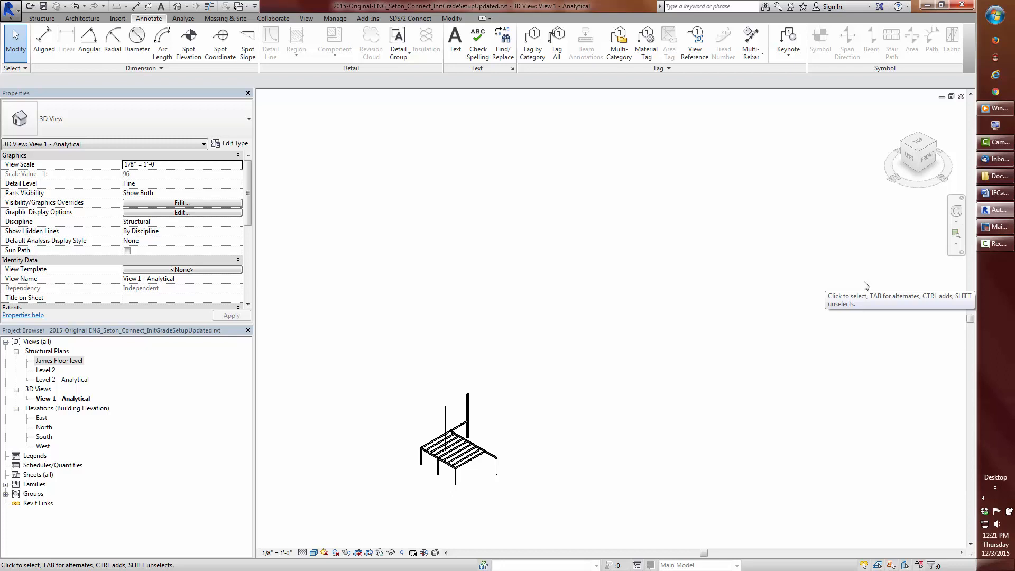
mouse_move(723, 304)
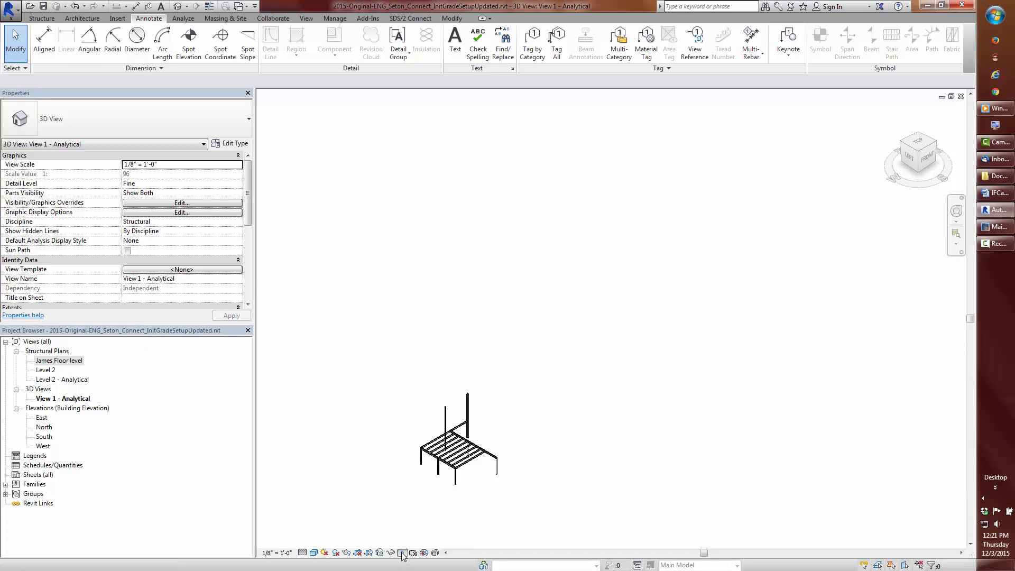
Reveal hidden elements briefly, hide the rest again, and zoom into the region around the small steel frame.
click(402, 552)
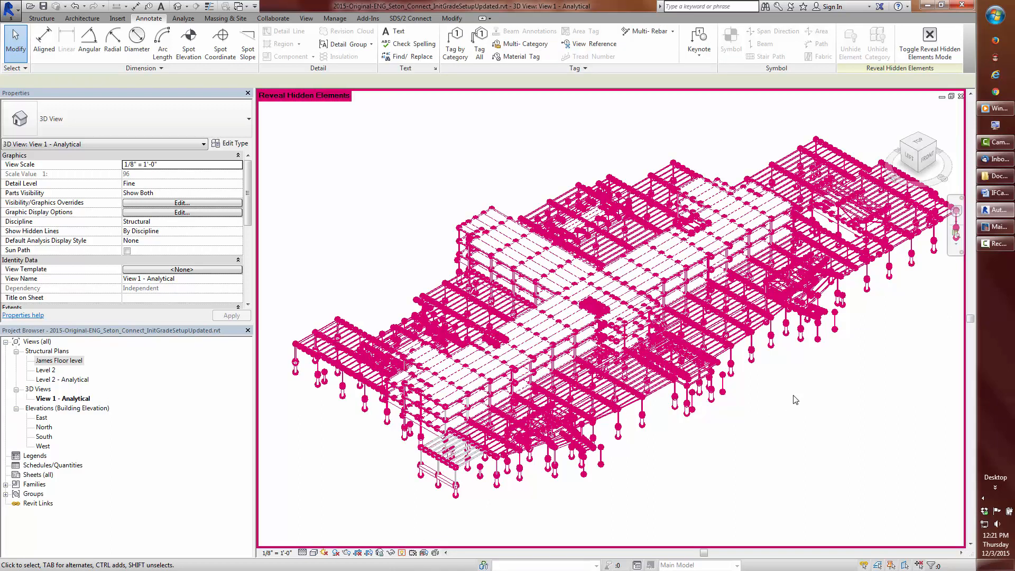
click(929, 39)
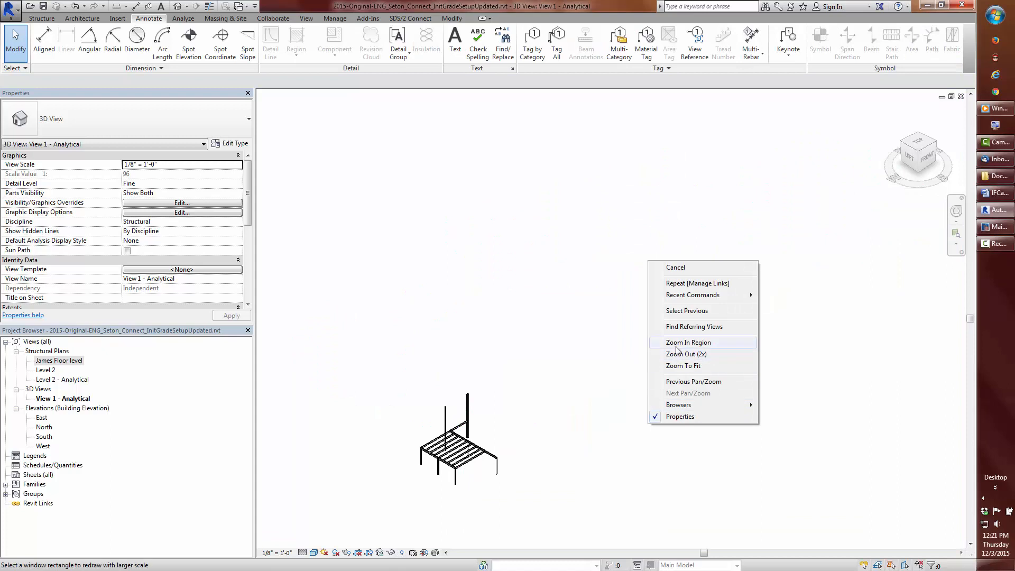
click(689, 342)
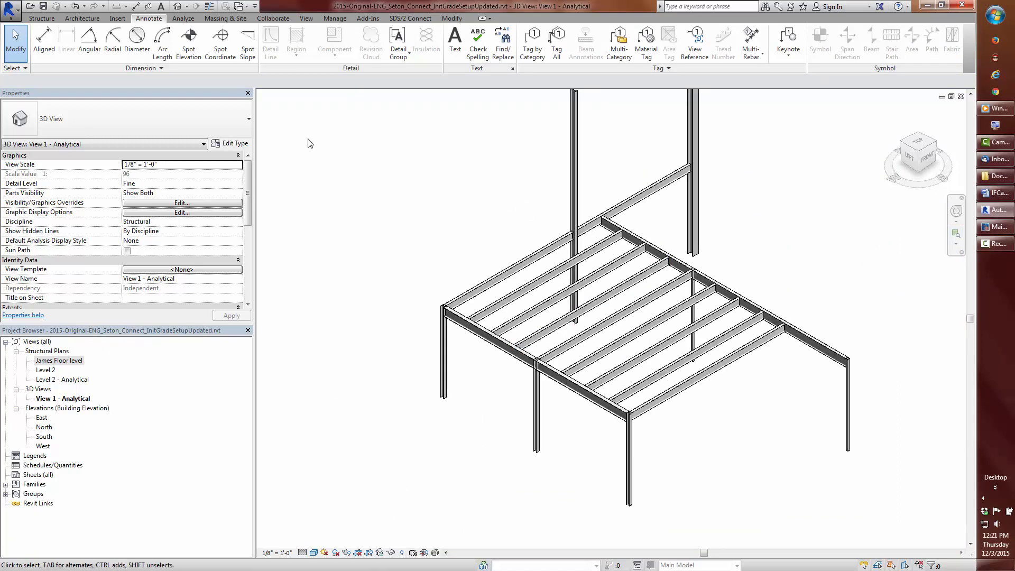
mouse_move(189, 41)
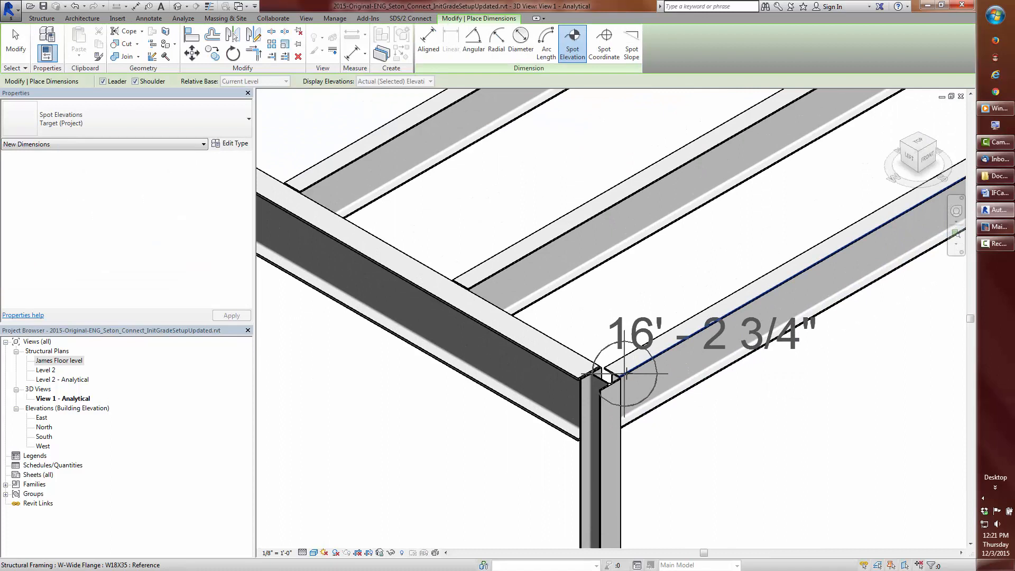
mouse_move(622, 373)
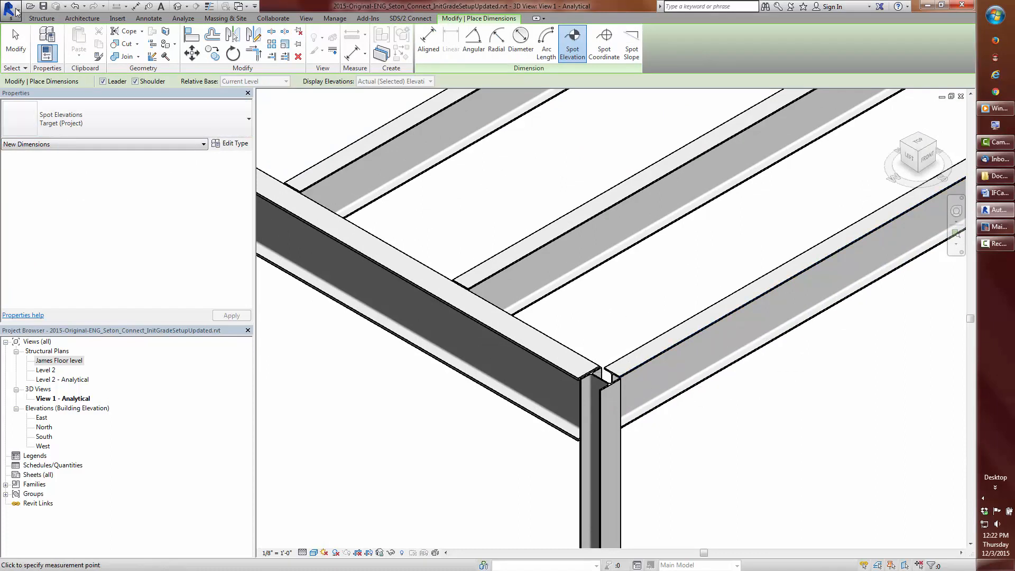
Start an IFC export and set it to export only elements visible in the current view.
click(10, 7)
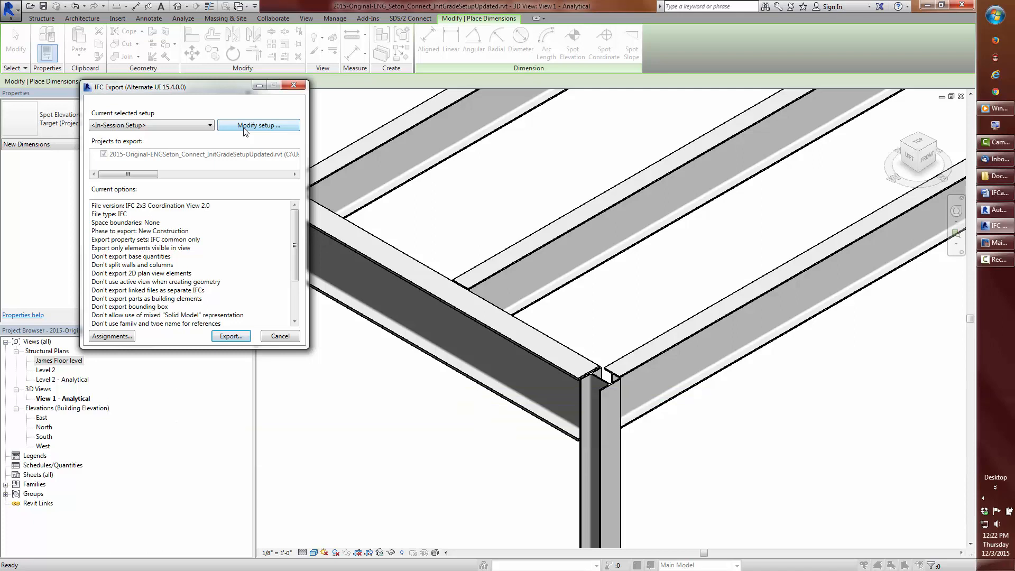
click(258, 125)
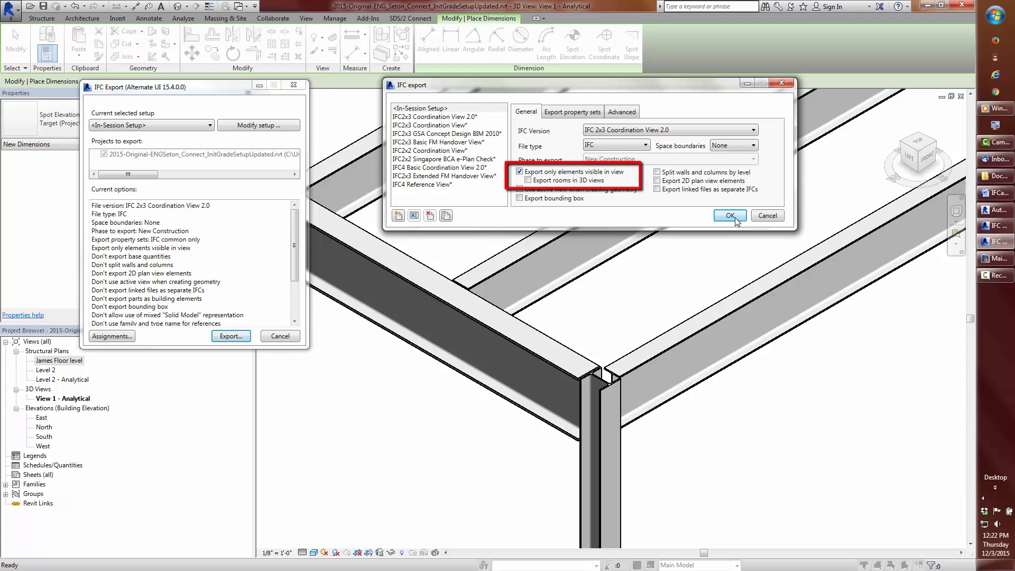
click(729, 216)
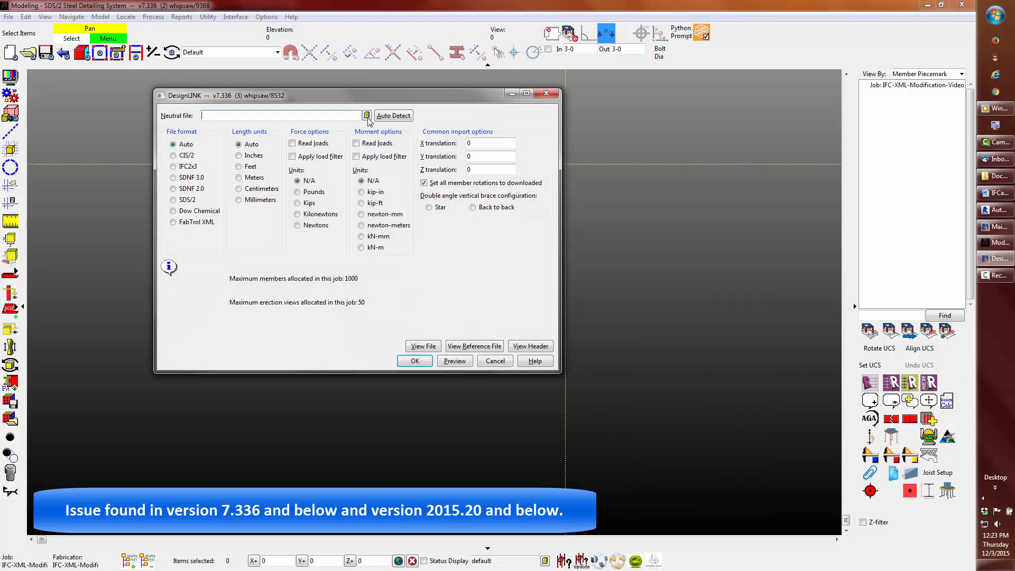
Import IFC-Video.ifc through DesignLINK, dismiss warnings, and check a beam's 14'-9 1/16" end elevation without changing it.
click(366, 116)
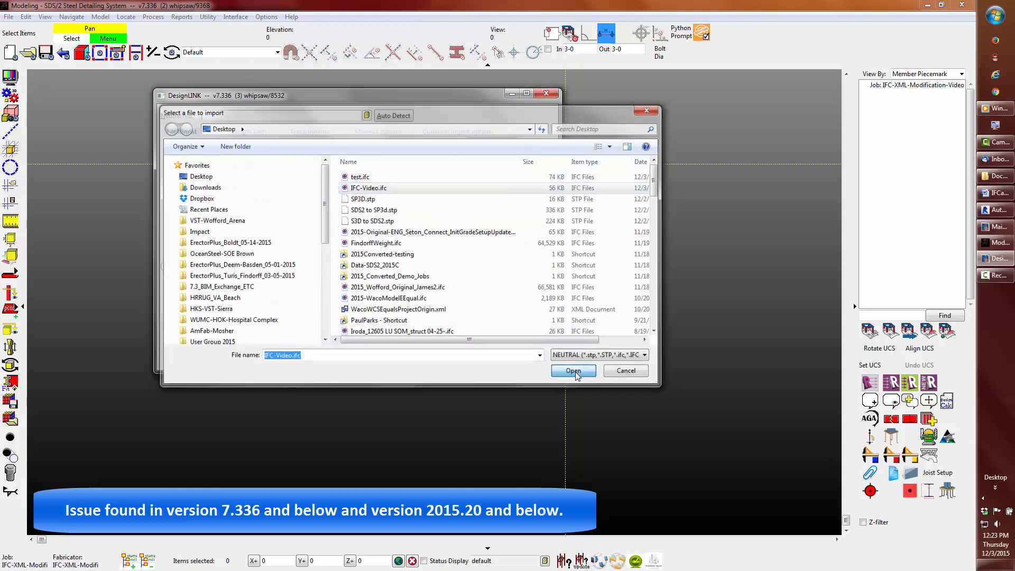
click(572, 370)
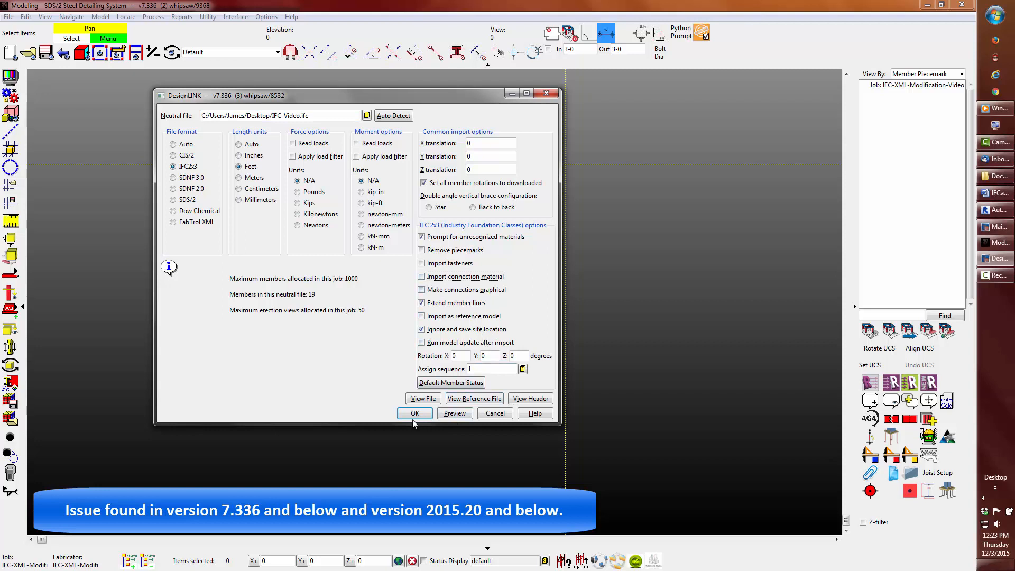
click(414, 413)
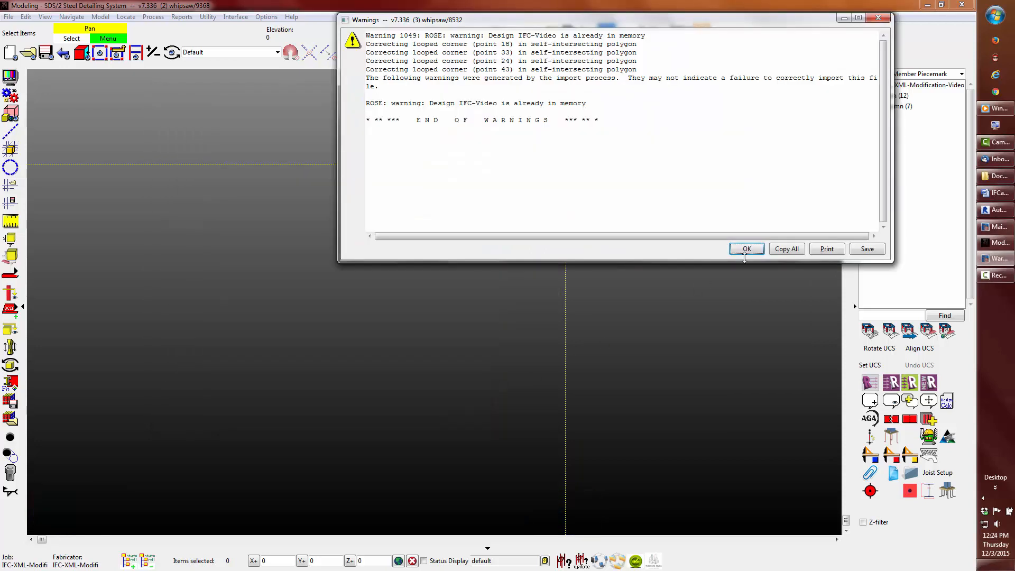
click(746, 249)
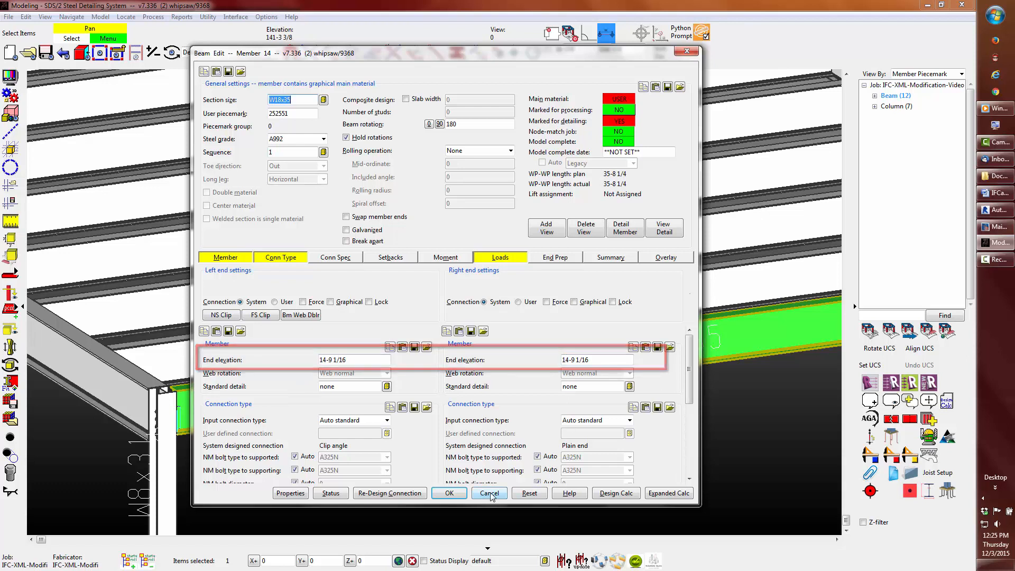
click(490, 494)
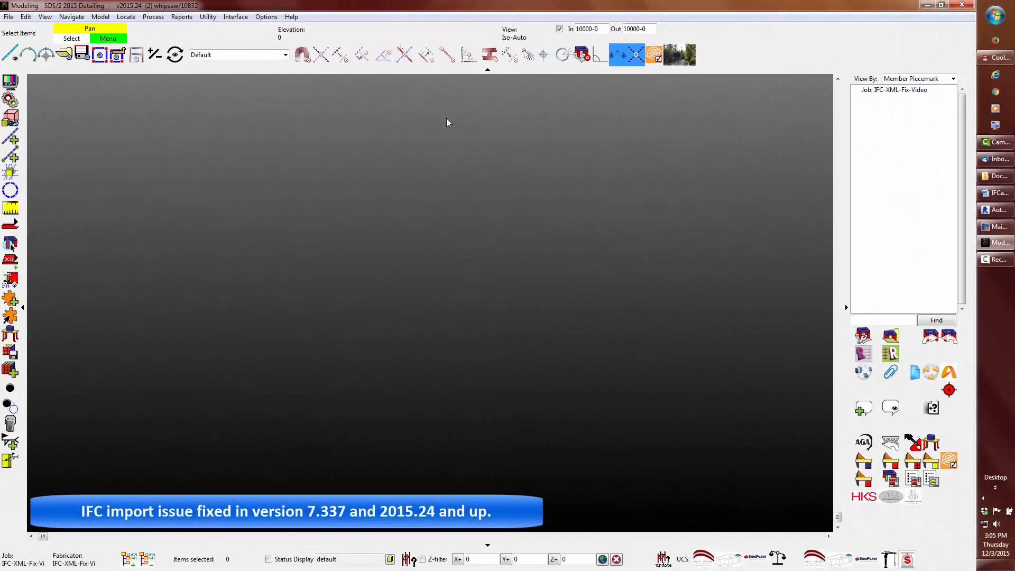
Import IFC-Video.ifc via DesignLINK with graphical connections off, accepting the summary of 7 columns and 12 beams.
right_click(446, 122)
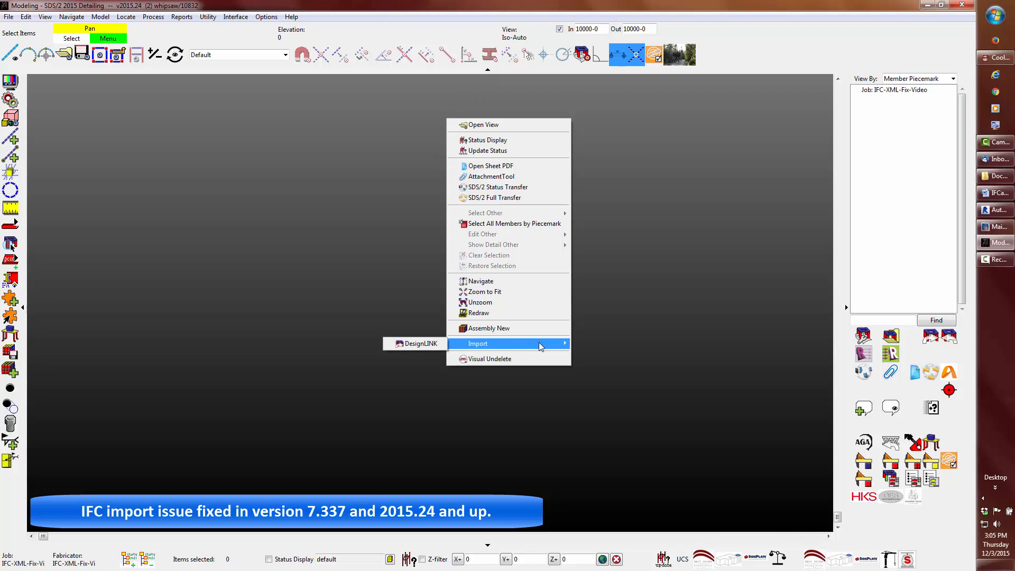
click(419, 344)
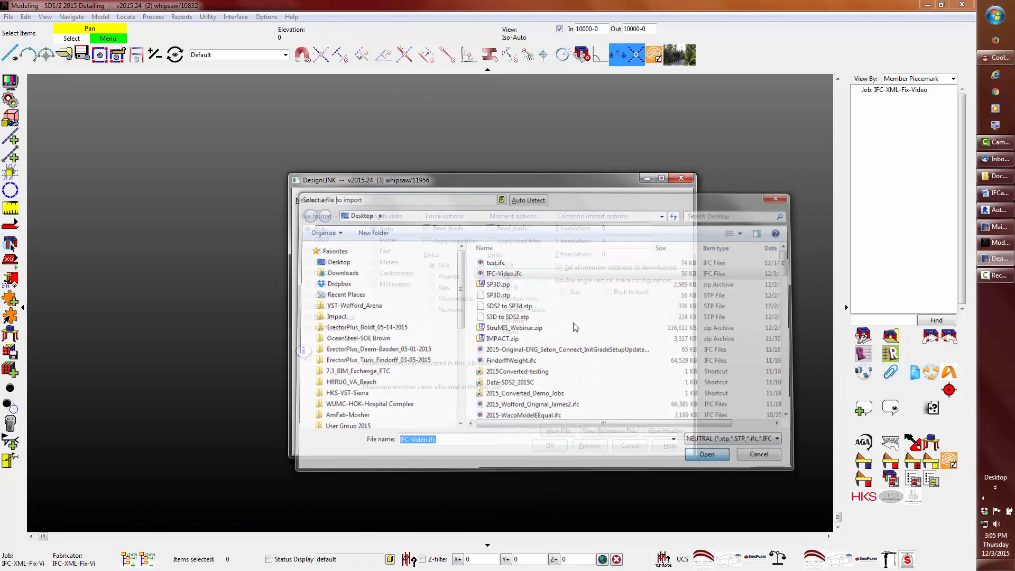
click(706, 454)
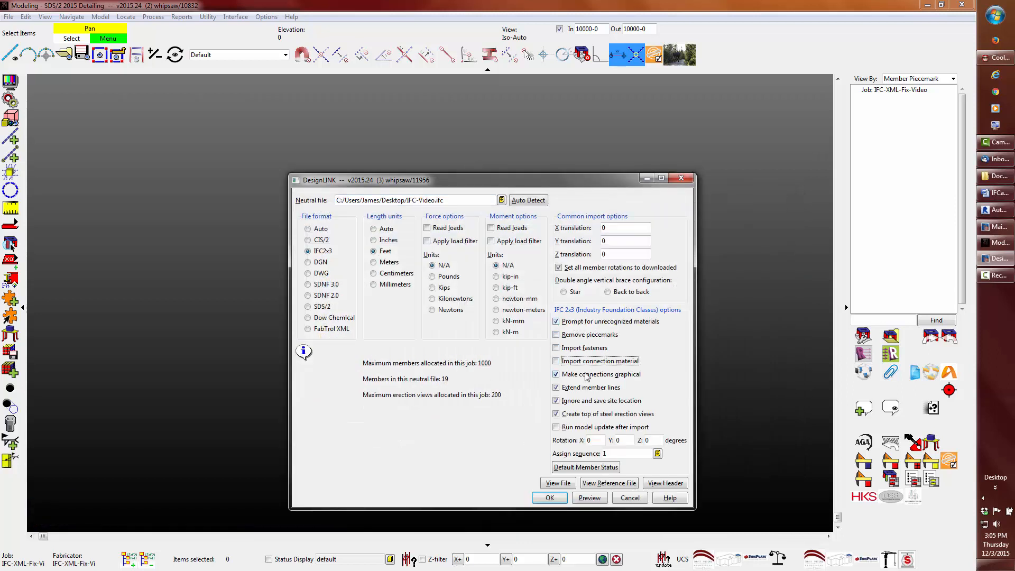
click(556, 375)
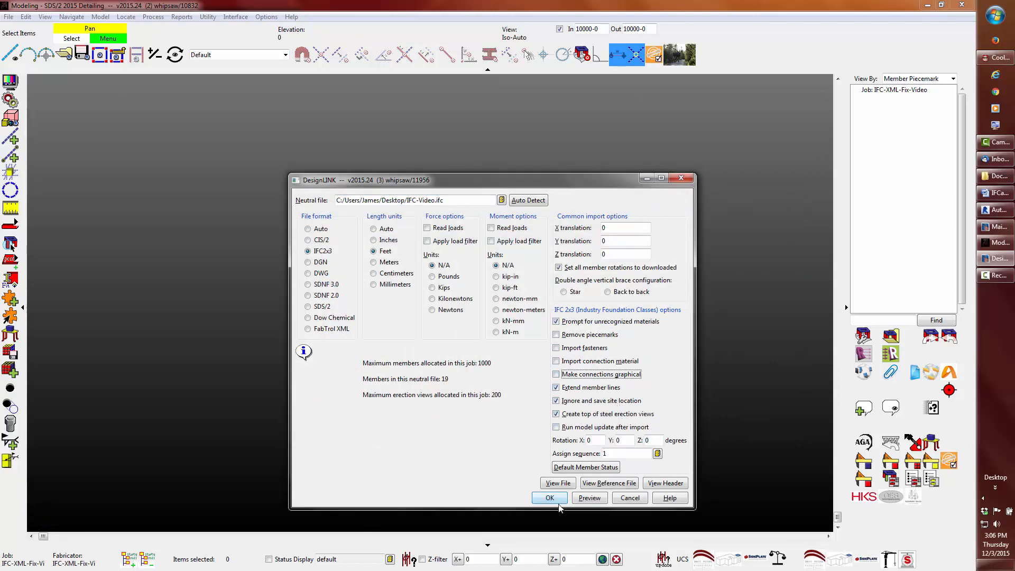
click(549, 497)
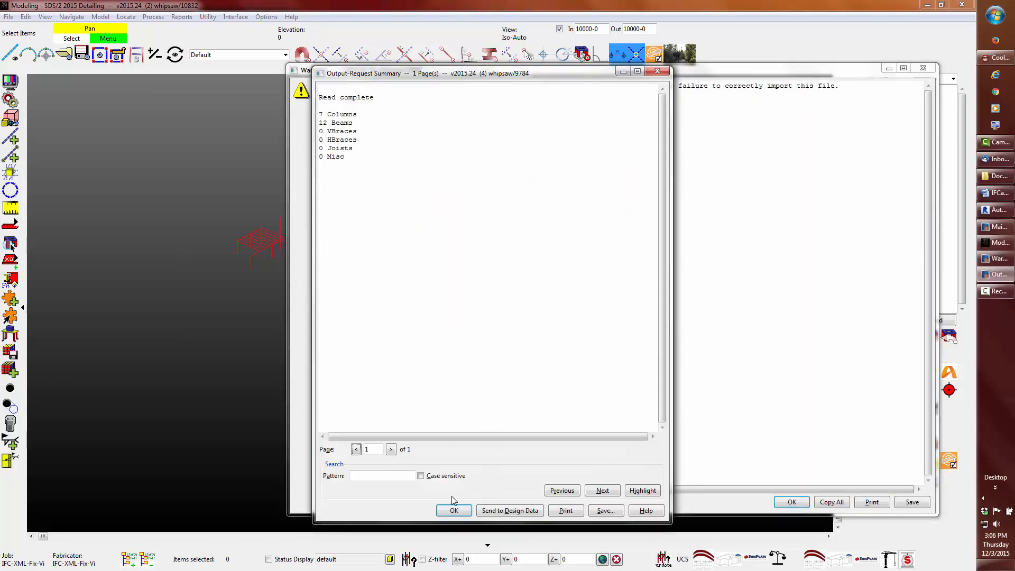
click(453, 510)
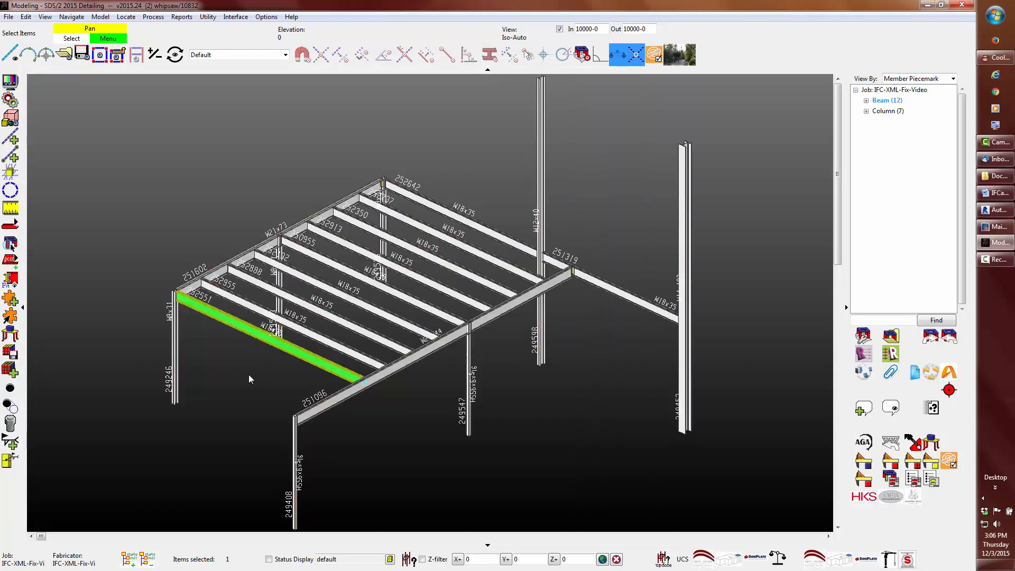
Zoom to beam 252551's corner connection and bring up its custom properties from the model shortcuts.
click(219, 349)
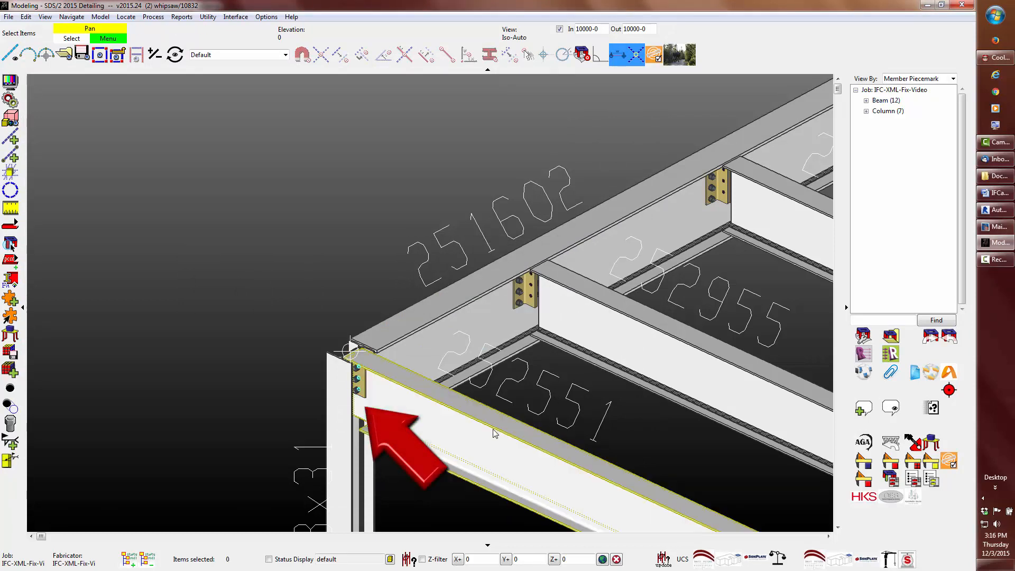
right_click(496, 434)
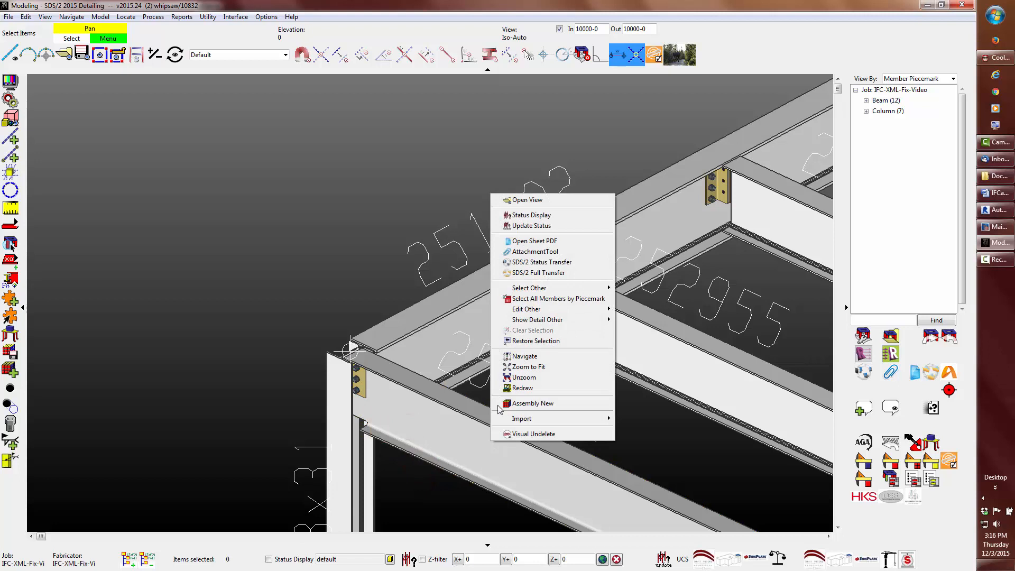
click(529, 288)
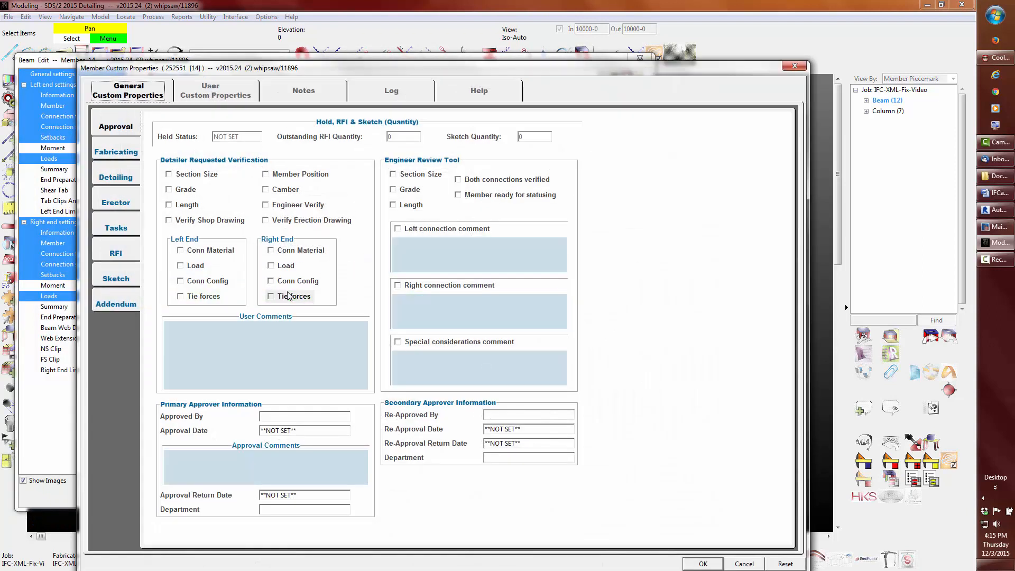
Enter 'Hello how are you doing?' as the user comment in beam 252551's custom properties.
text(Hello how are you doing?)
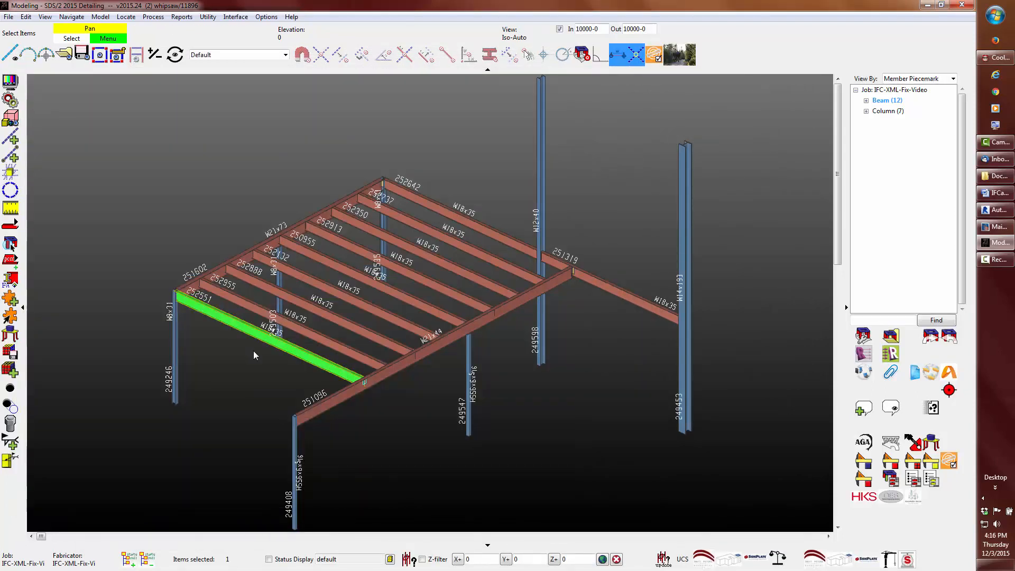
Export the frame through ModelLINK as IFC2x3 with custom properties included, and dismiss the export-finished notice.
right_click(254, 355)
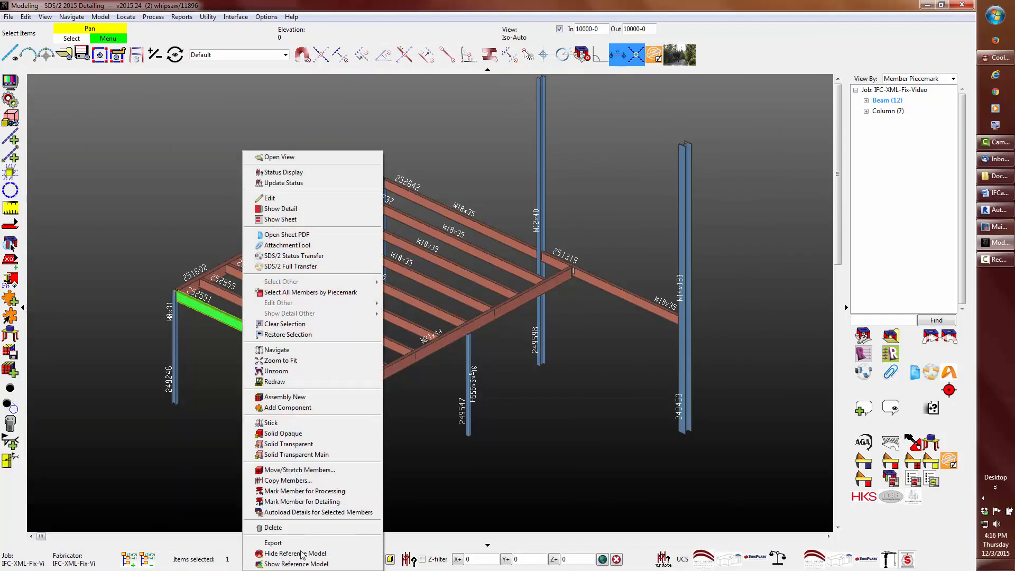
click(273, 543)
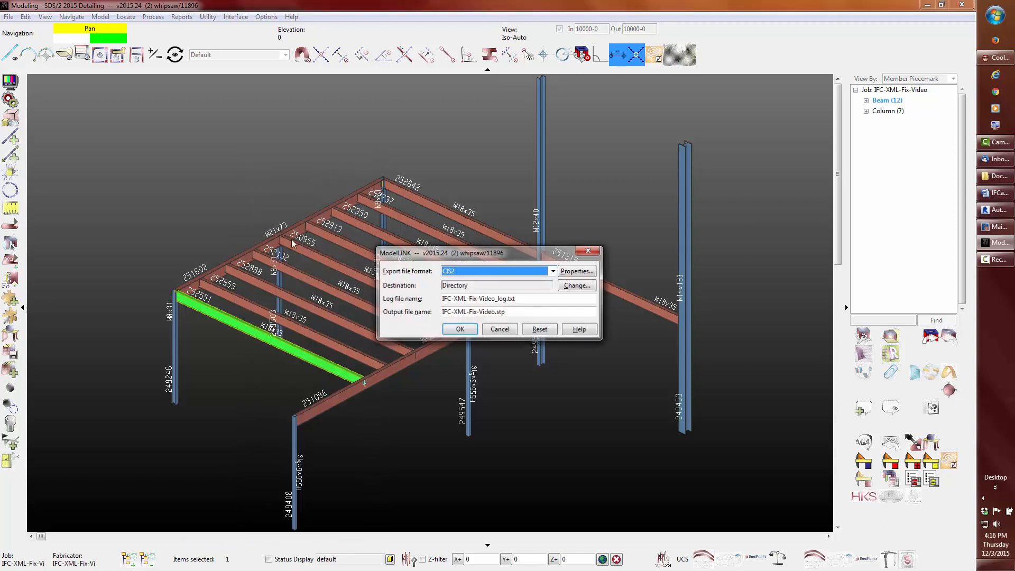
click(552, 271)
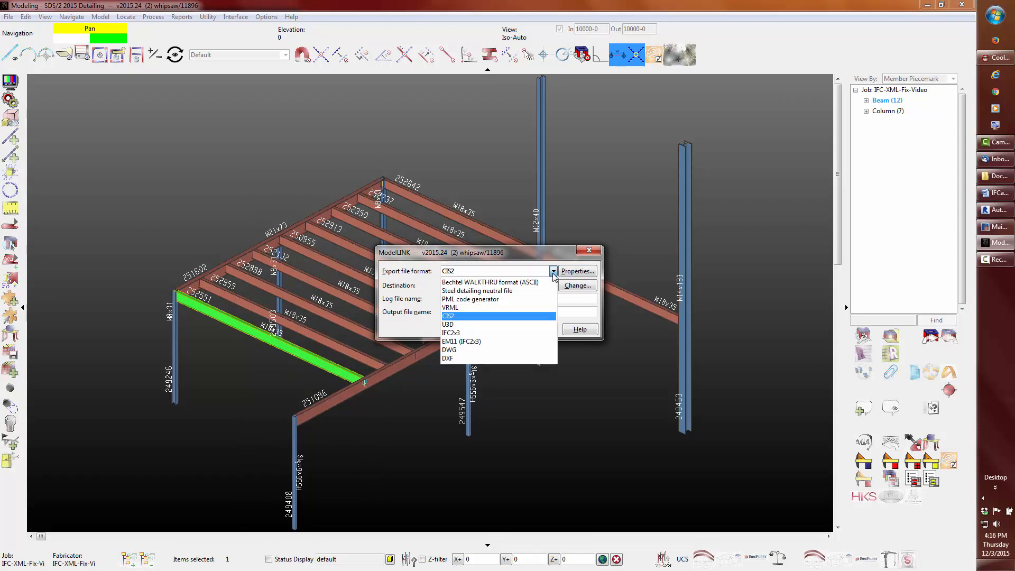
click(451, 332)
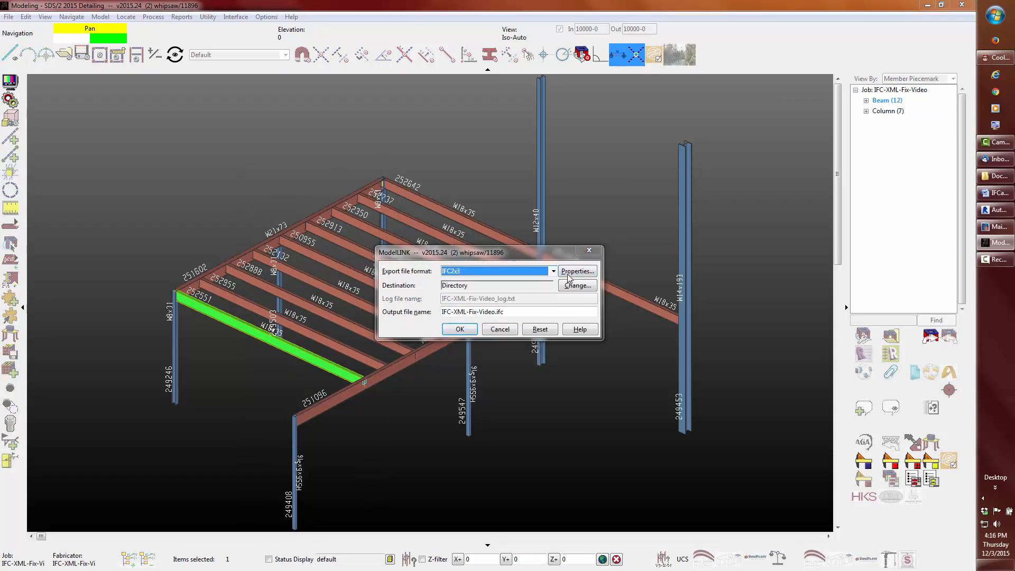
click(576, 270)
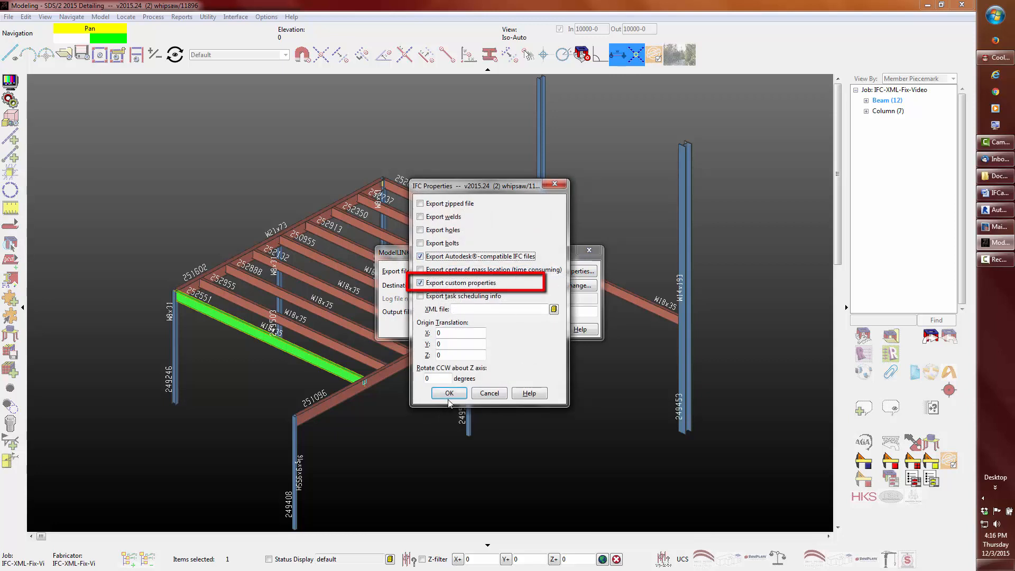
click(448, 393)
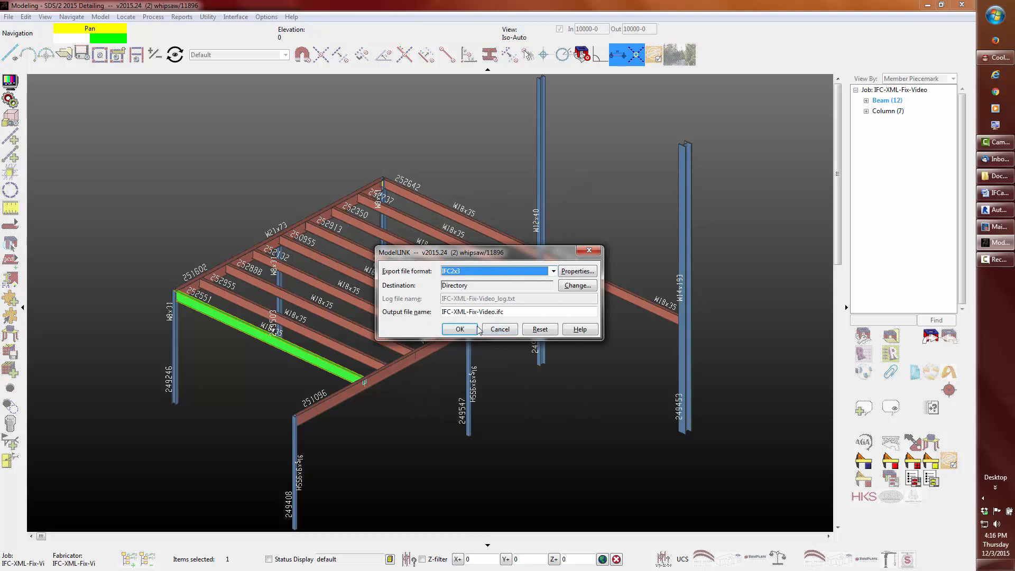
click(460, 329)
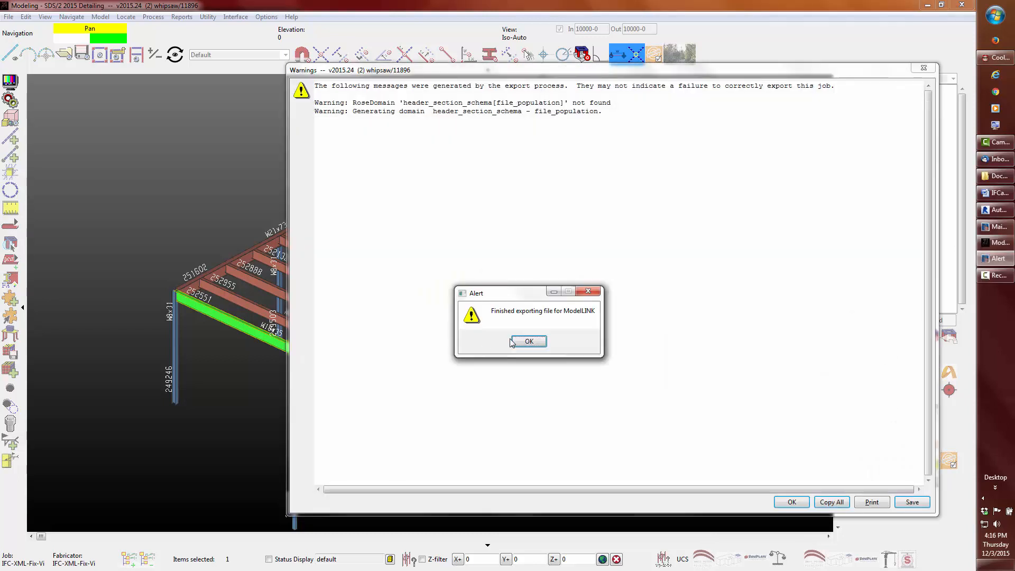
click(528, 341)
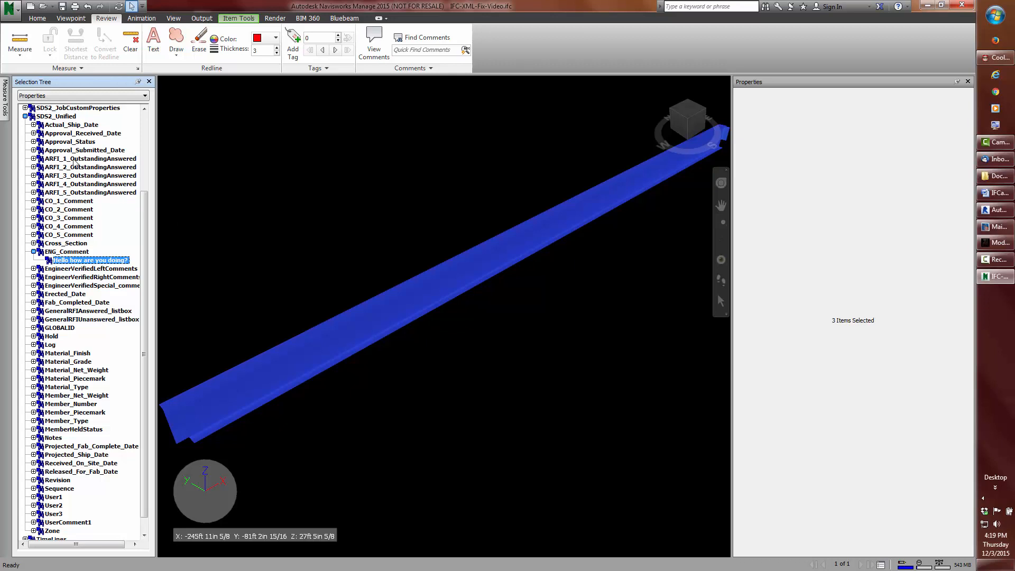
Expand the selected beam's SDS2_Unified properties in the Selection Tree to show the ENG_Comment value.
click(33, 159)
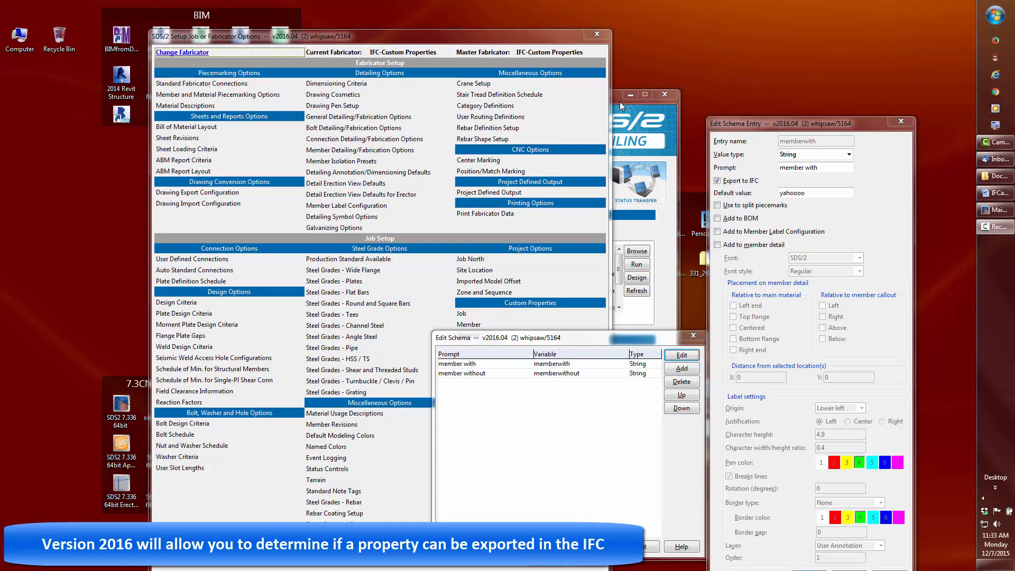
mouse_move(545, 332)
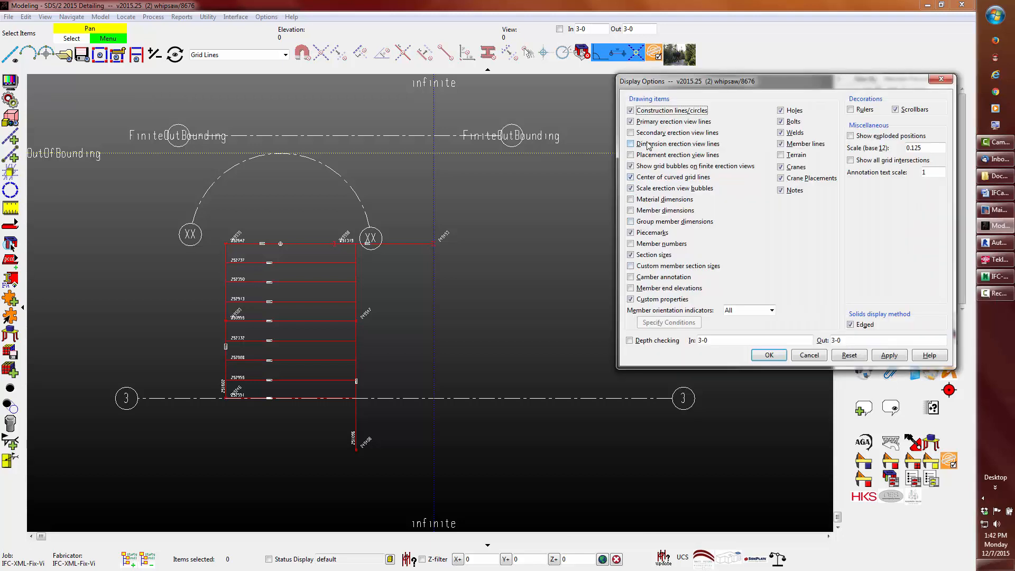
Enable Secondary, Dimension and Placement erection view grid lines in Display Options and apply.
click(631, 133)
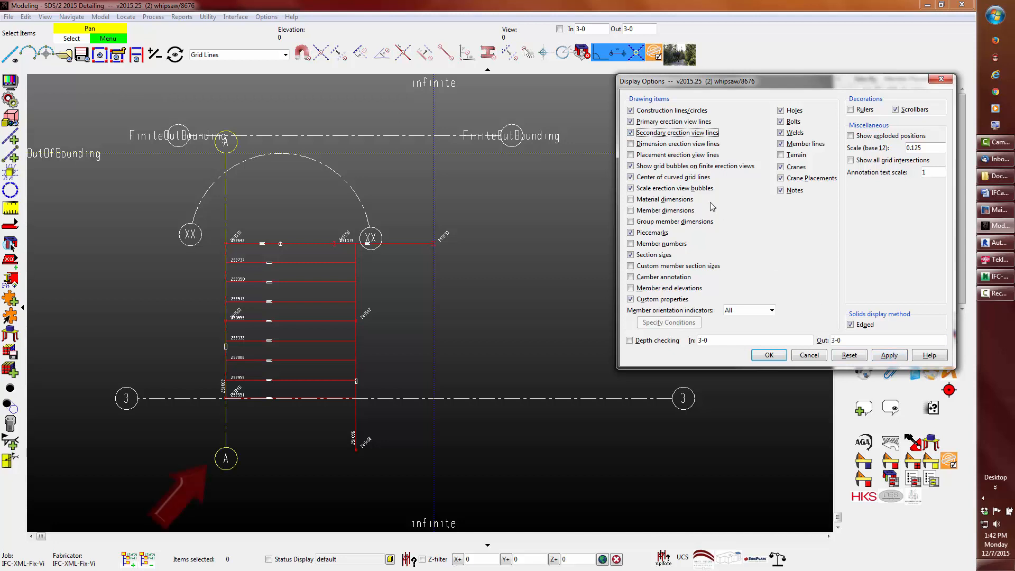
click(631, 144)
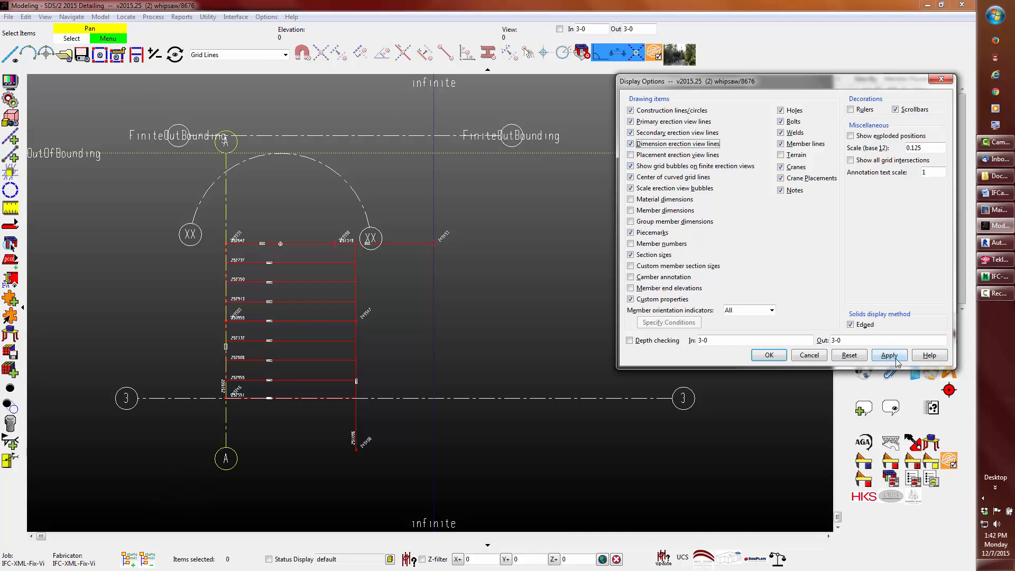
click(631, 155)
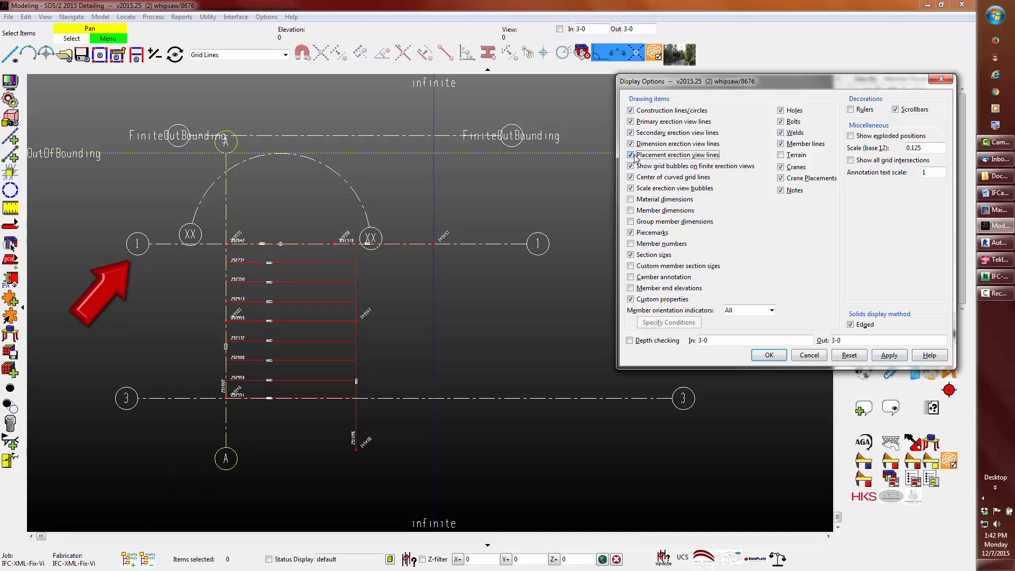
click(889, 355)
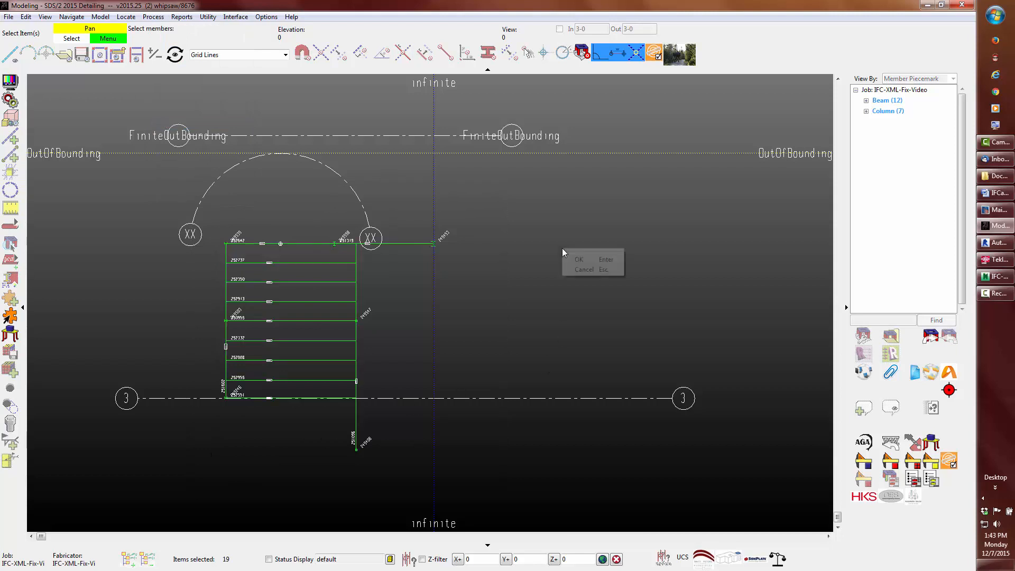
Finish member selection and set the ModelLINK export to IFC2x3 with Export grids enabled.
click(578, 259)
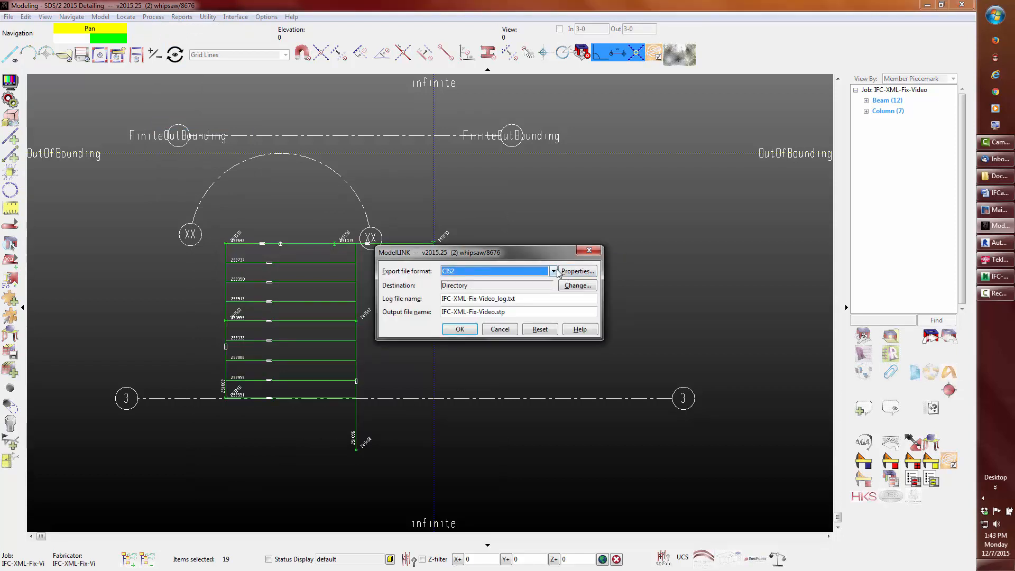
click(553, 271)
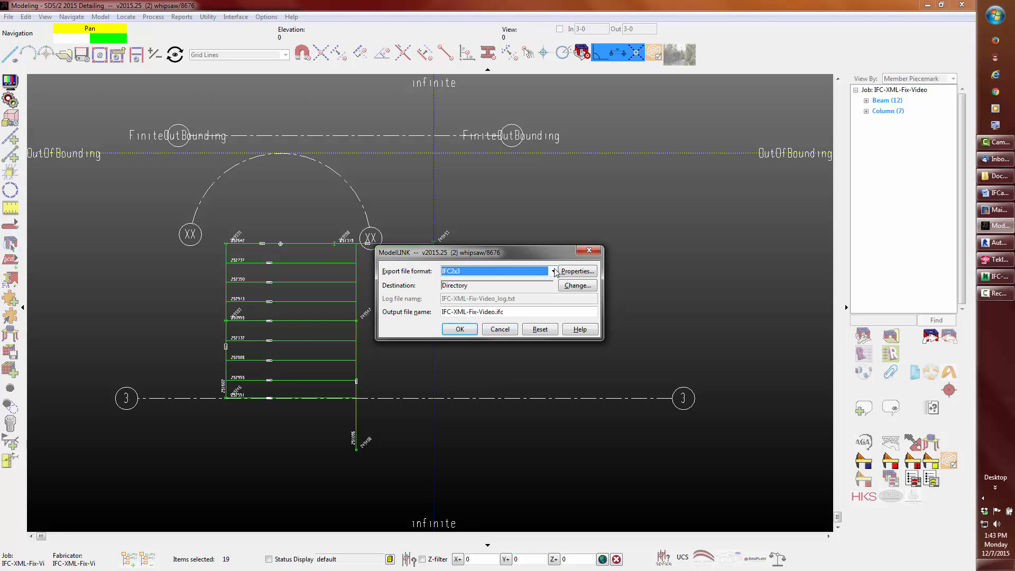
click(576, 270)
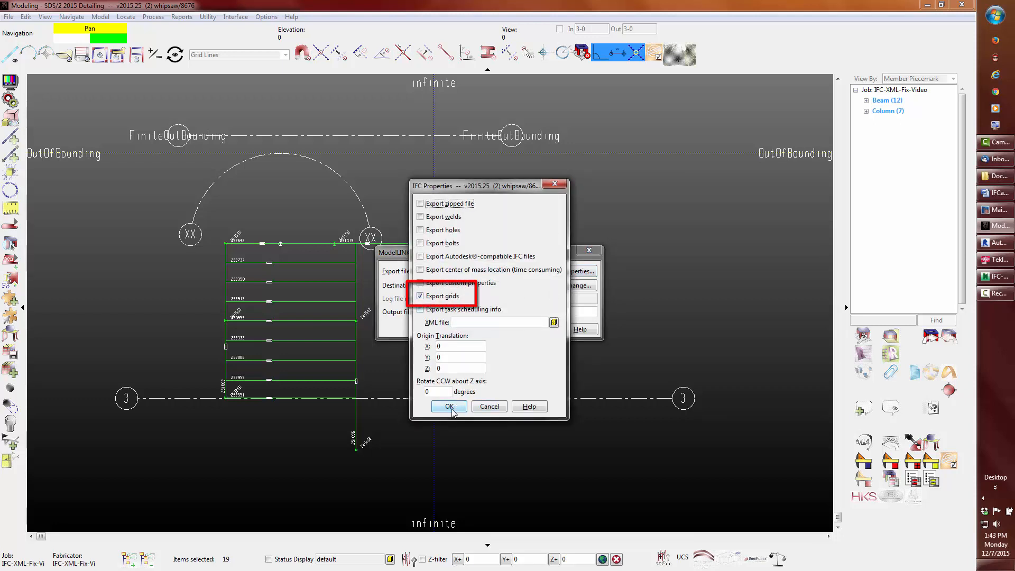
click(448, 406)
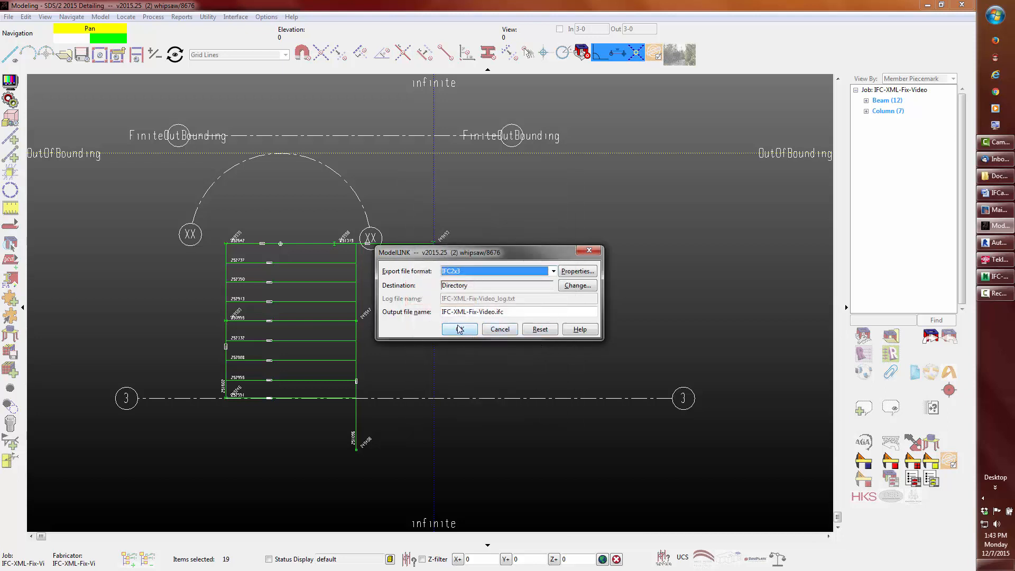
click(459, 329)
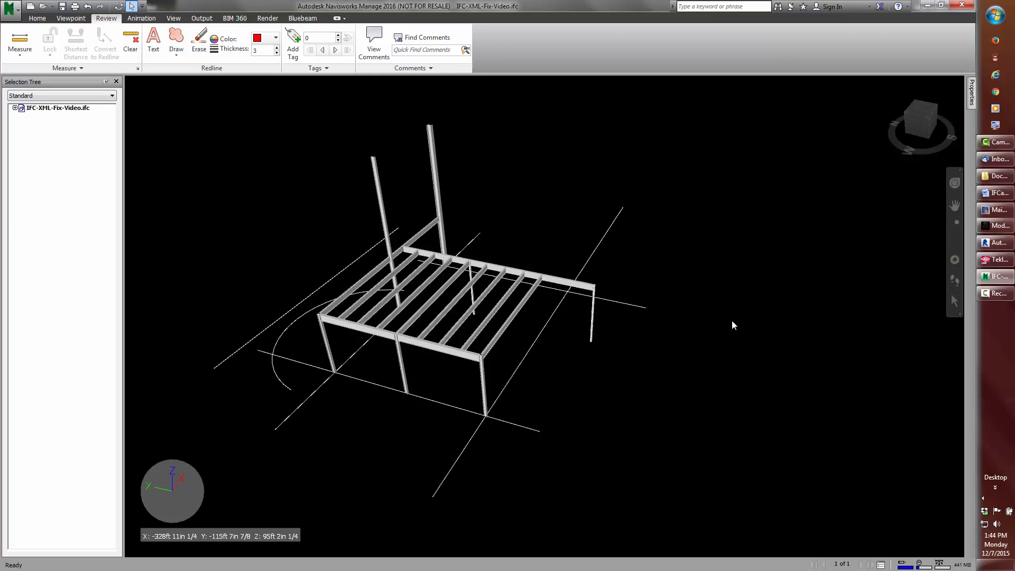
mouse_move(700, 320)
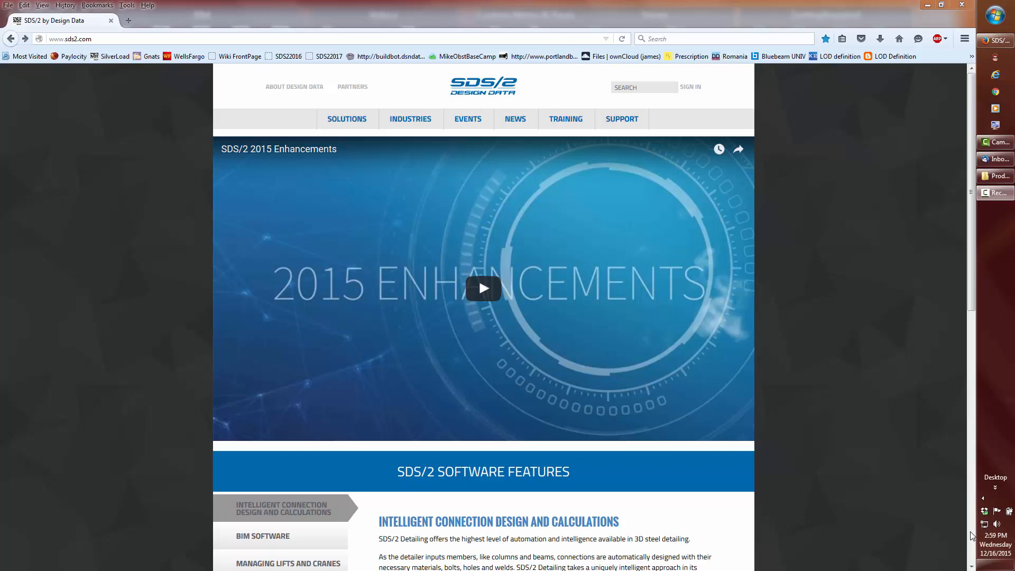
text(sds2connect.com/trial)
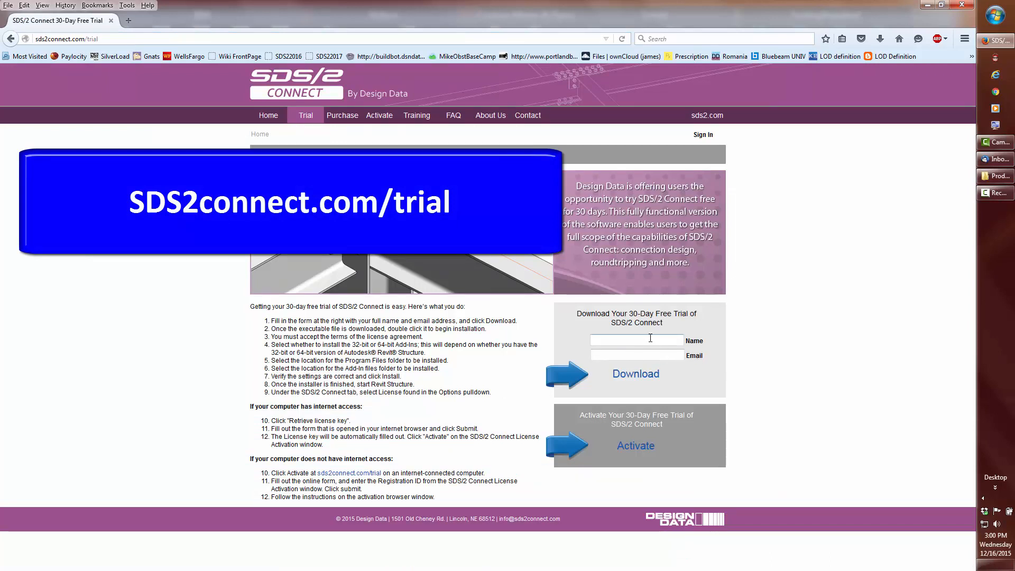
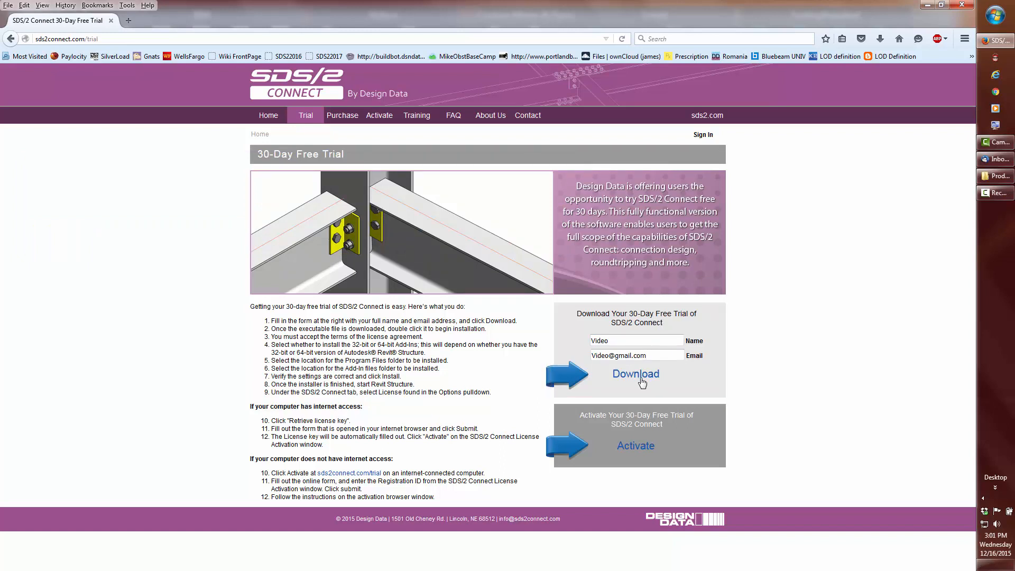
click(635, 374)
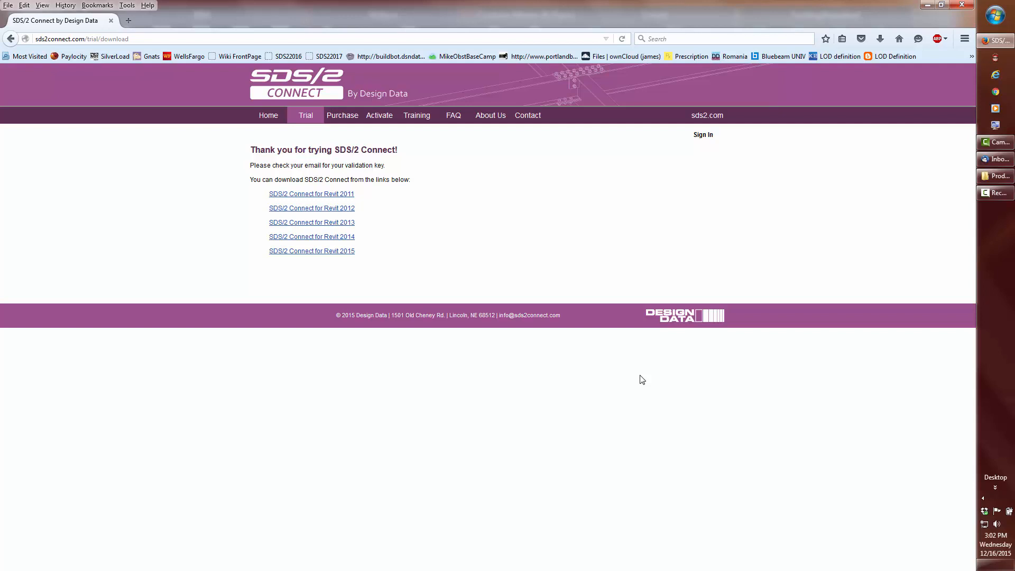
Return to the SDS2.com home page and view its solutions section.
click(707, 115)
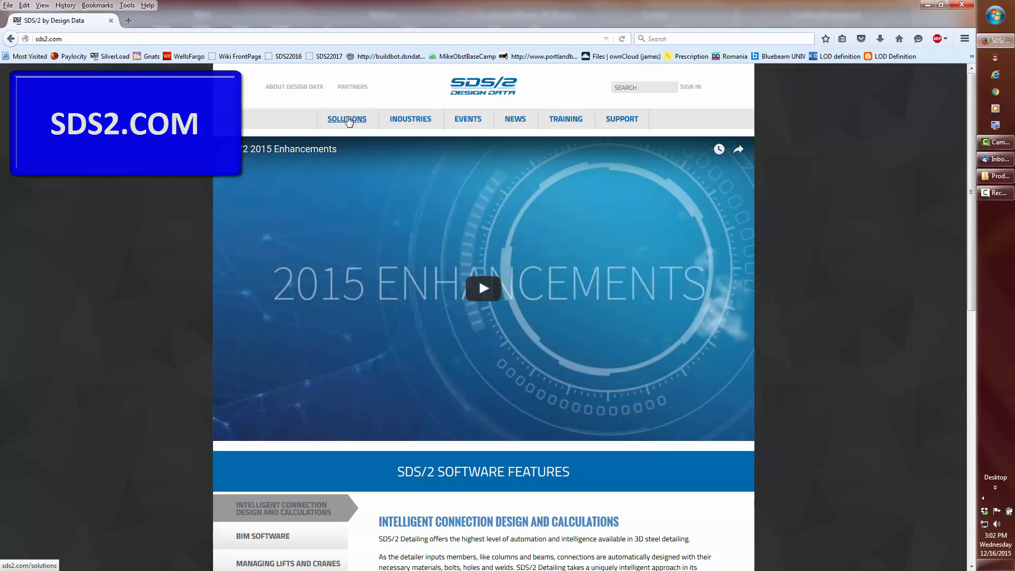
click(347, 119)
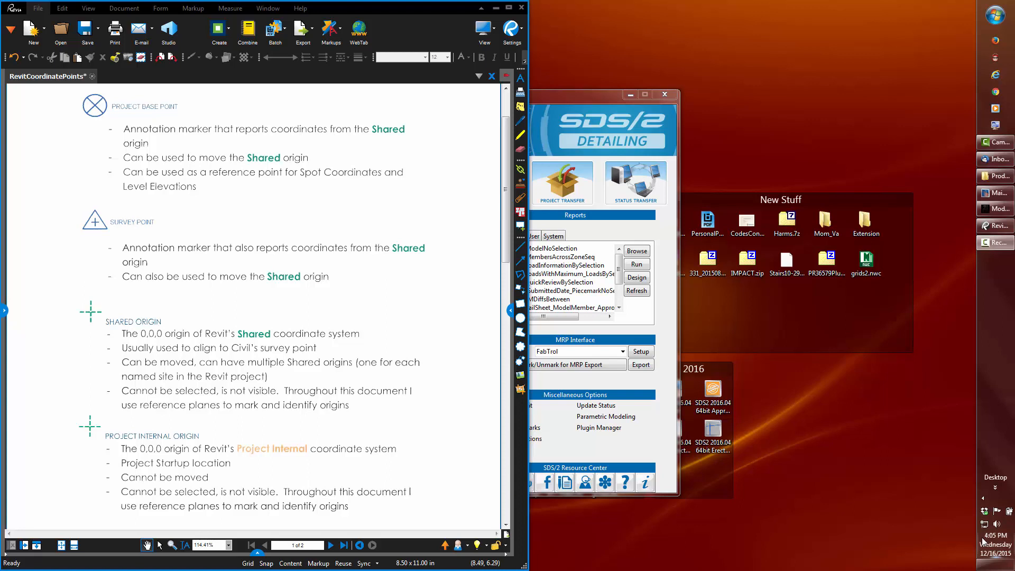
Frame the whole steel structure in the View 1 - Analytical 3D front view.
drag(66, 87, 464, 202)
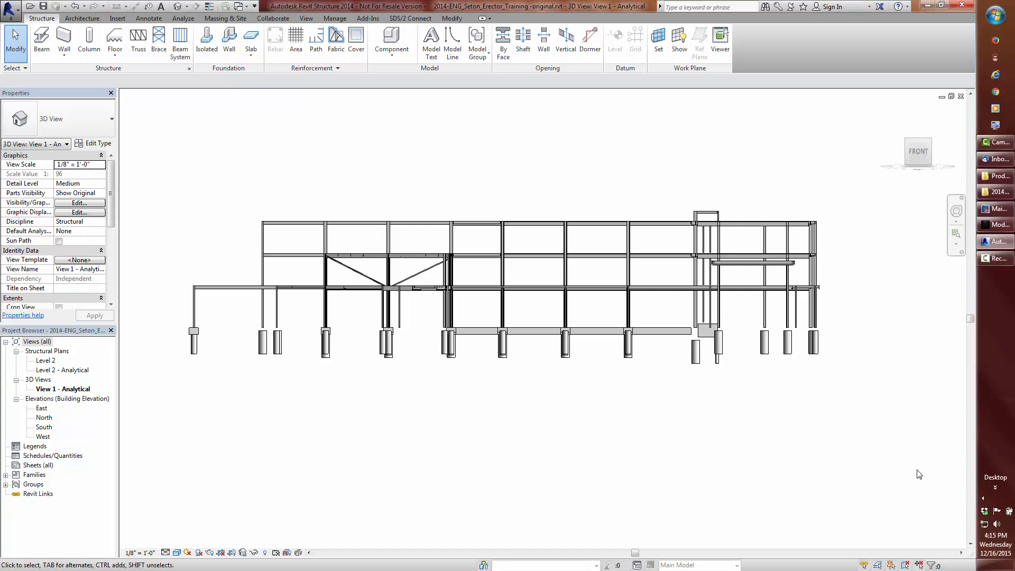
In Visibility/Graphics under Site, show the Project Base Point and hide the Survey Point.
click(79, 203)
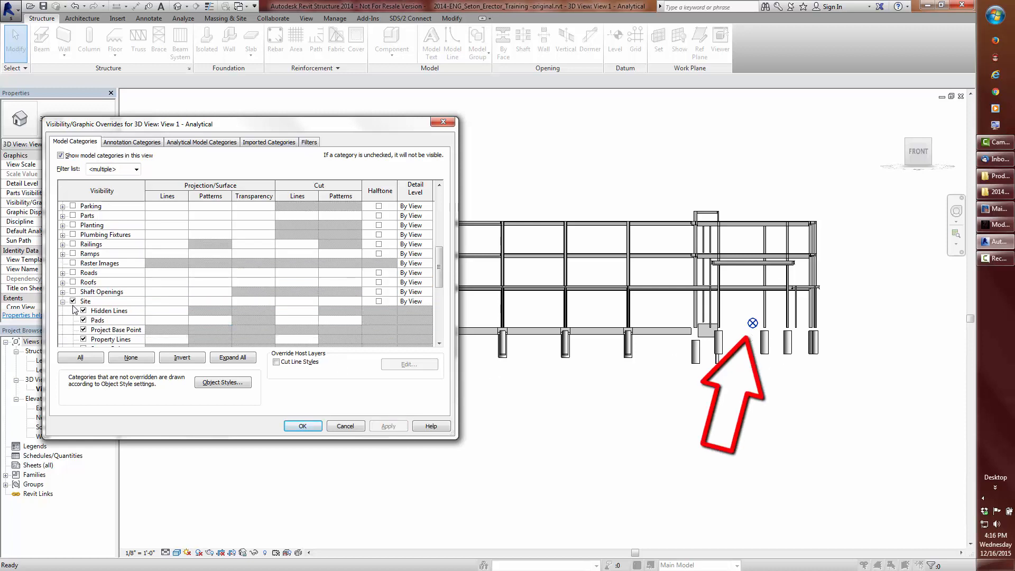
scroll(down, 3)
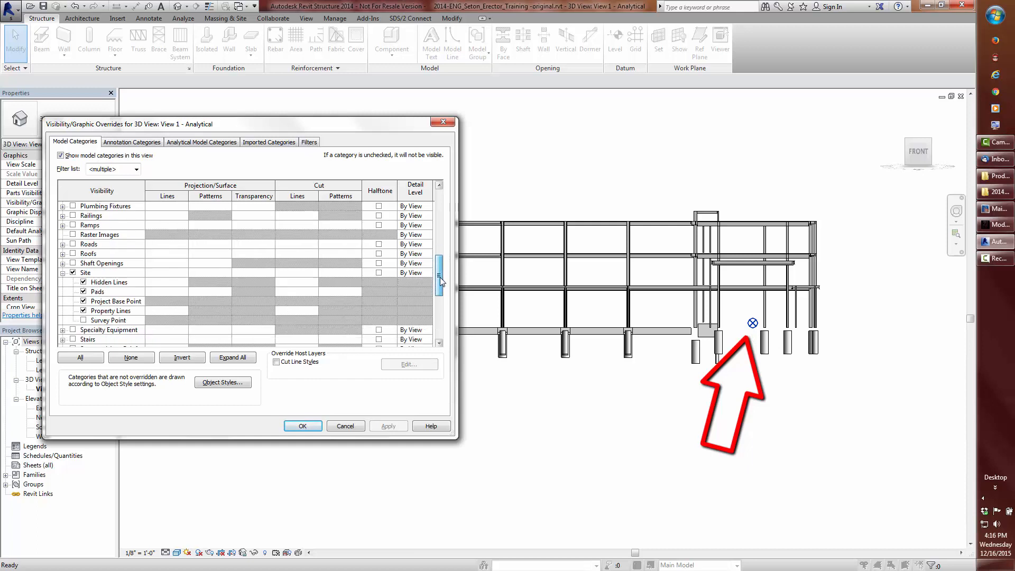
click(84, 319)
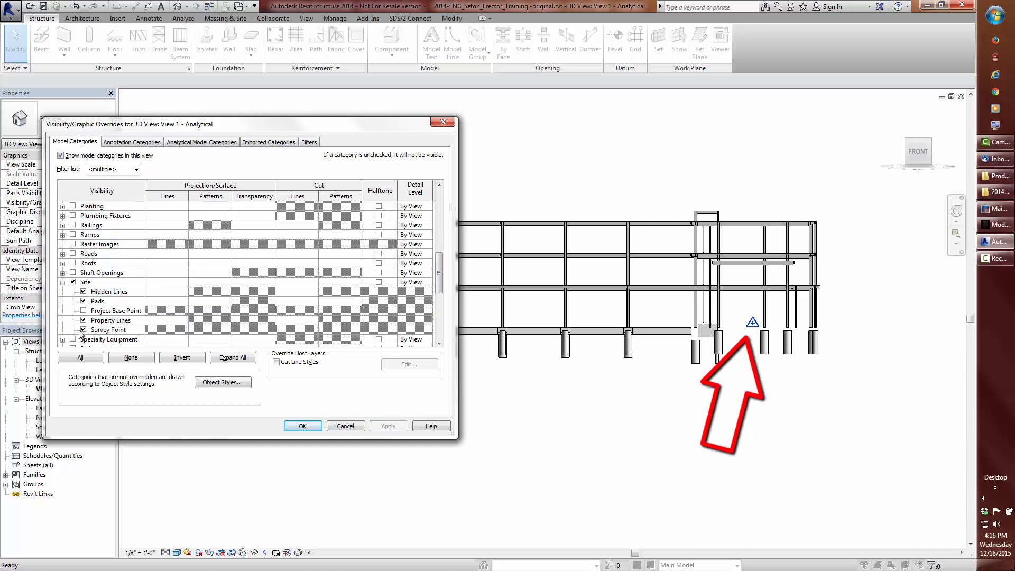
click(83, 311)
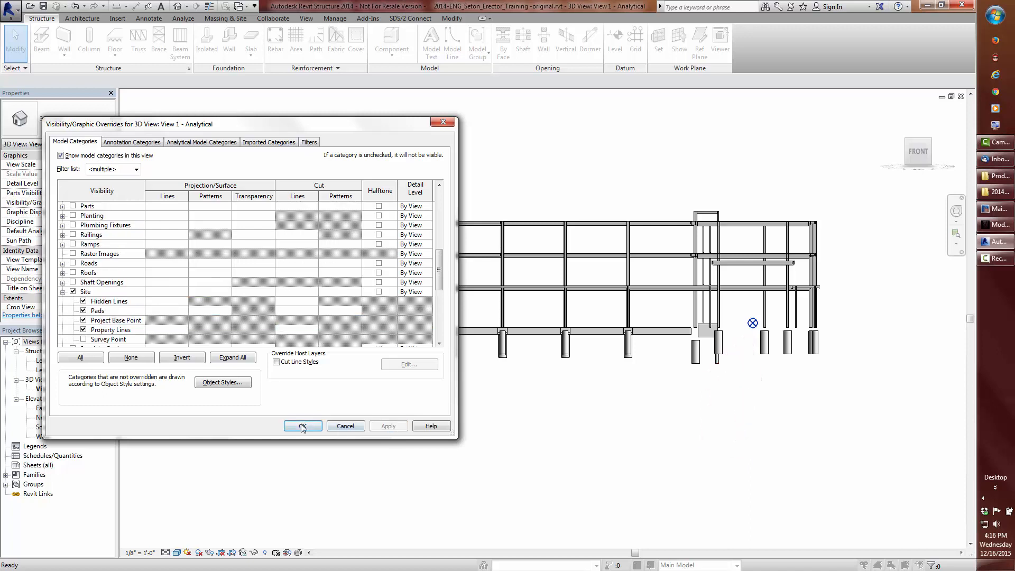
Apply the visibility changes and inspect the project base point marker from the front view.
click(302, 426)
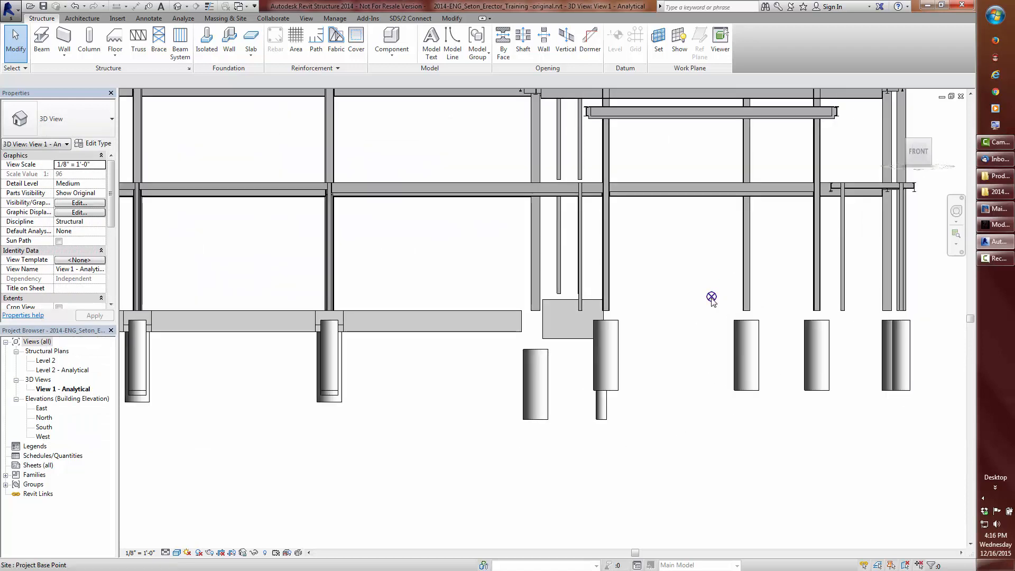
click(712, 297)
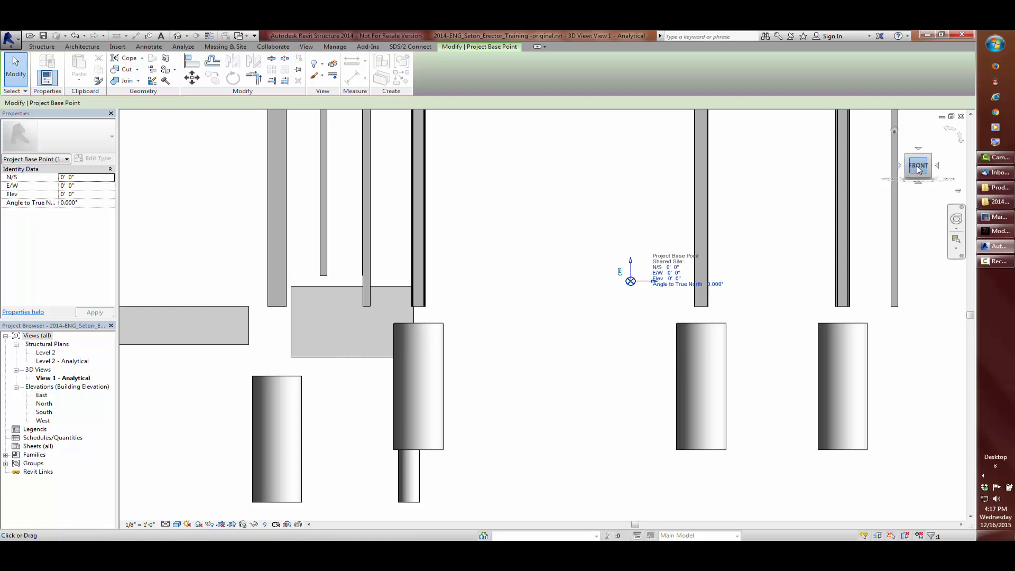
click(918, 165)
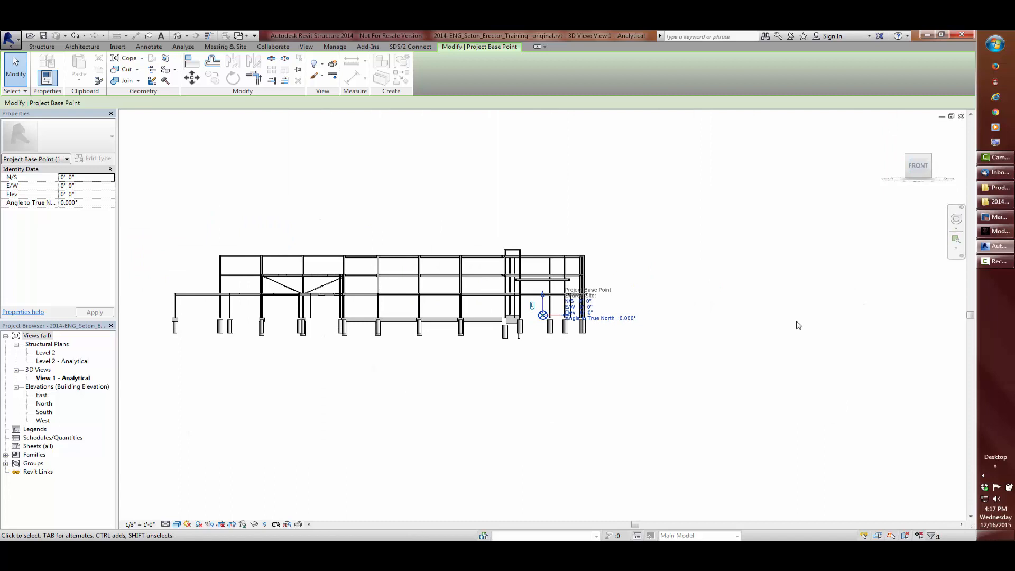
mouse_move(635, 207)
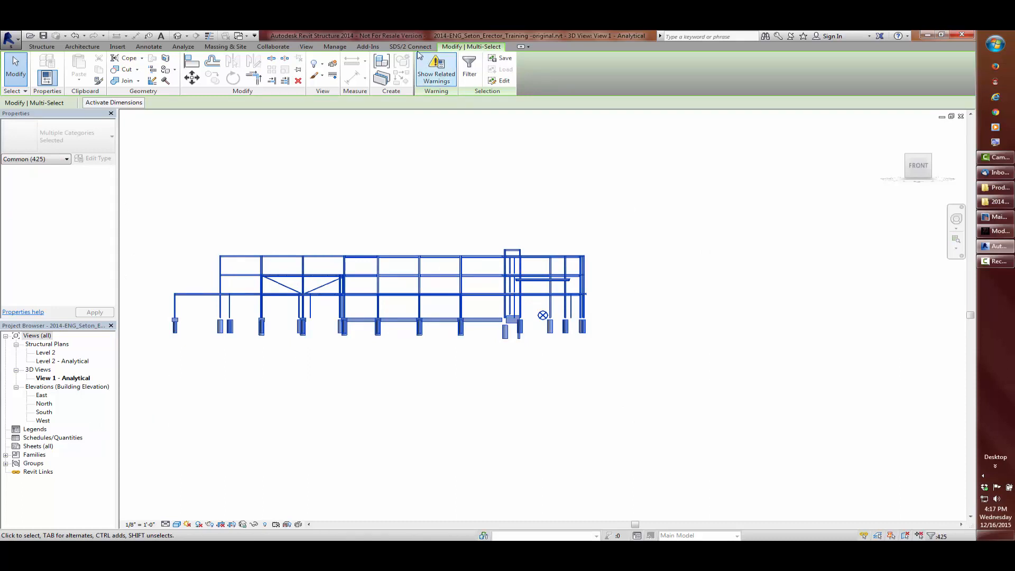
Run Export Revit -> SDS/2 on the 425 selected frame elements via the SDS/2 Connect tab.
click(410, 46)
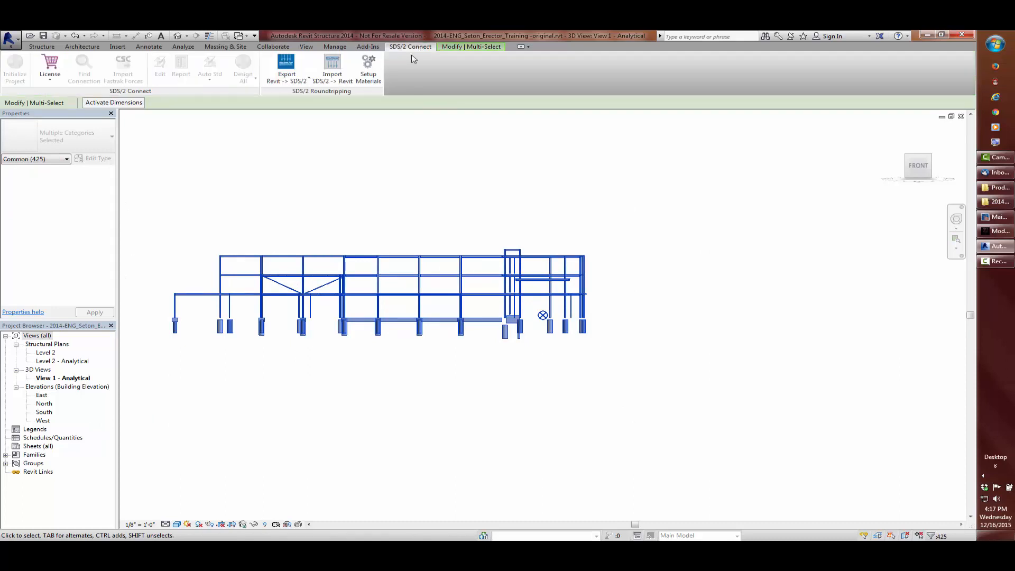
click(286, 68)
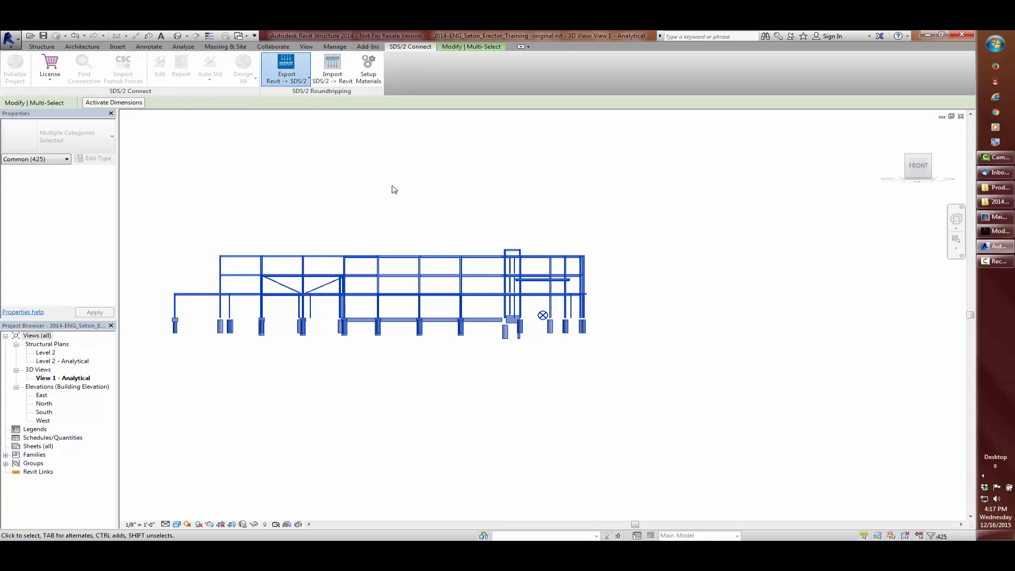
click(286, 68)
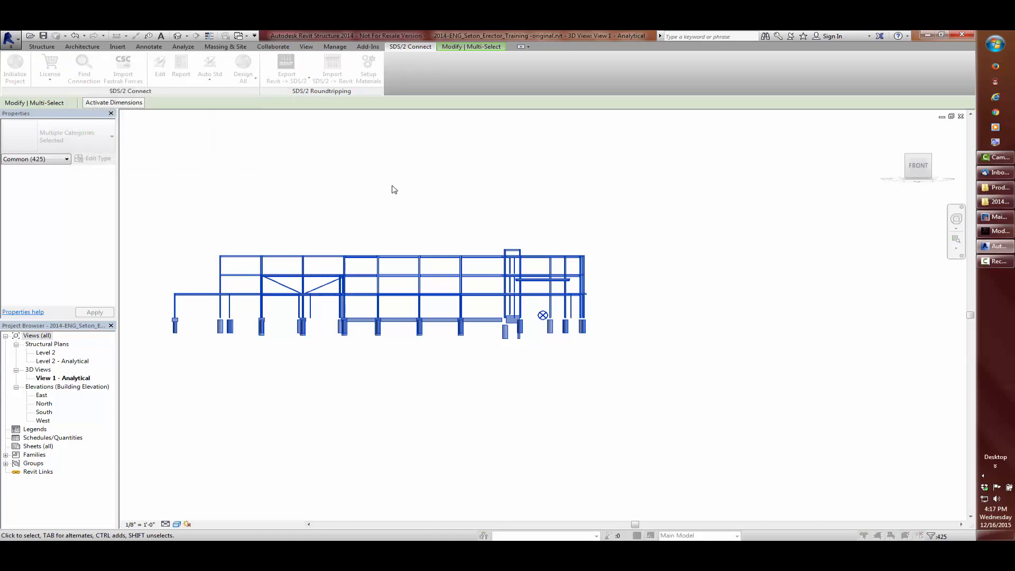
click(286, 71)
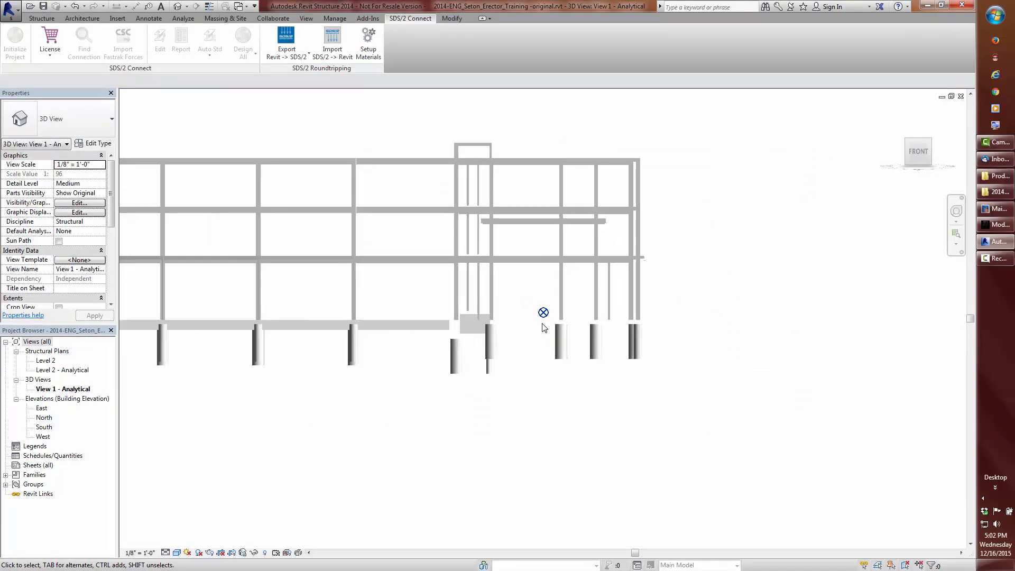
Check the project base point reads -100' Elev, then window-select all 424 frame elements.
click(543, 312)
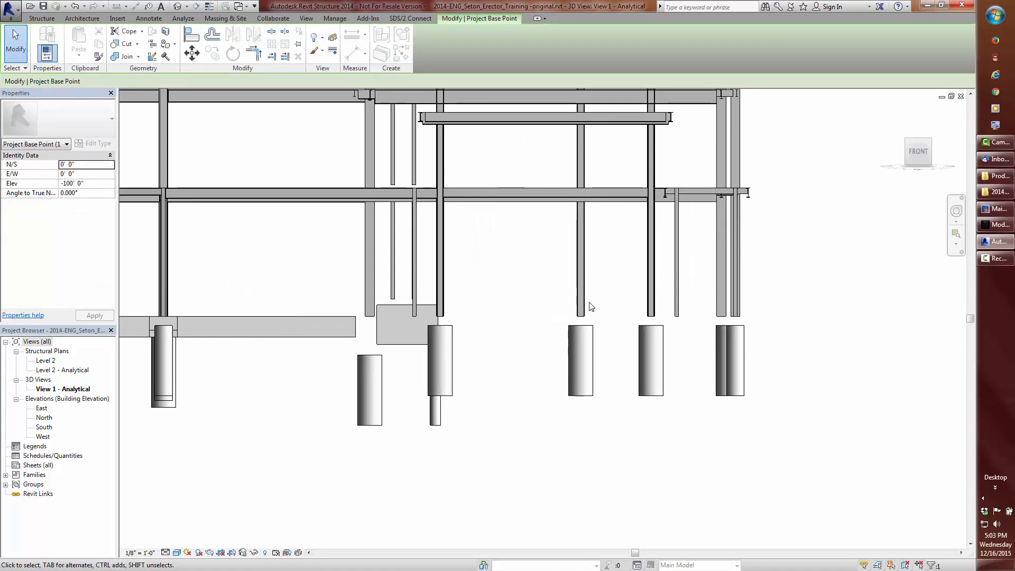
click(917, 152)
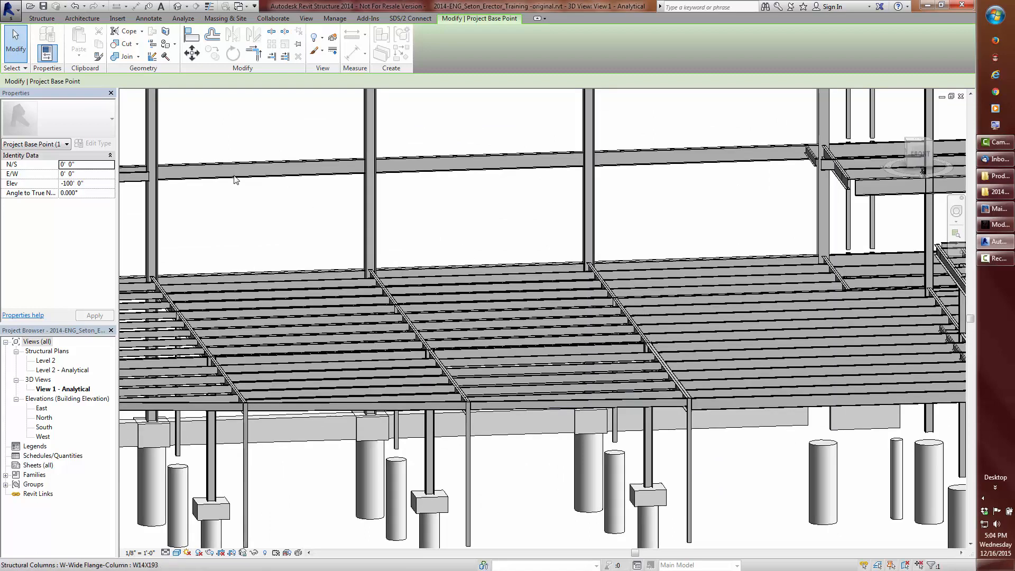
click(148, 17)
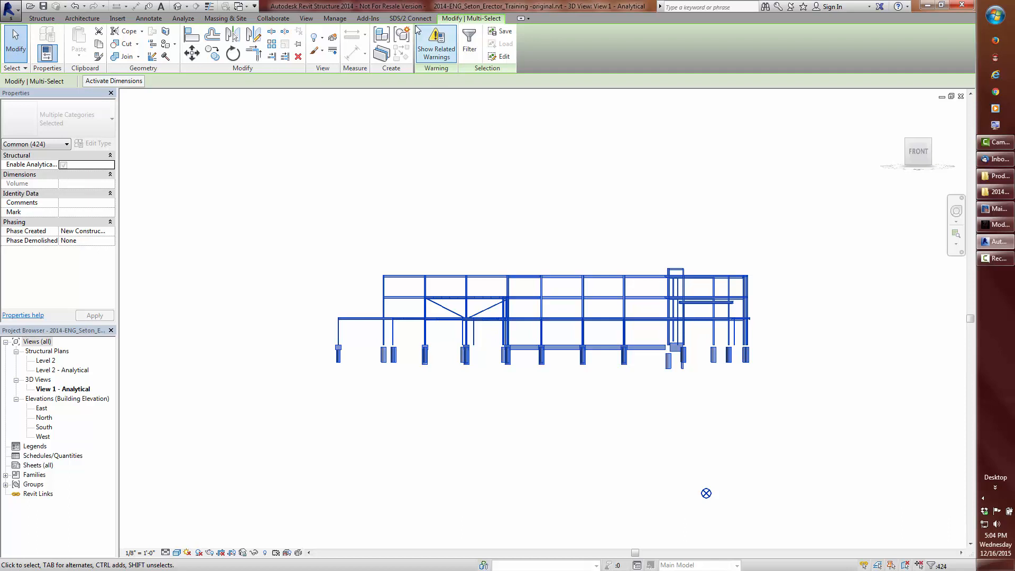
Export the selected structural elements to SDS/2 as 2014withPPB-100-0.xml.
click(410, 18)
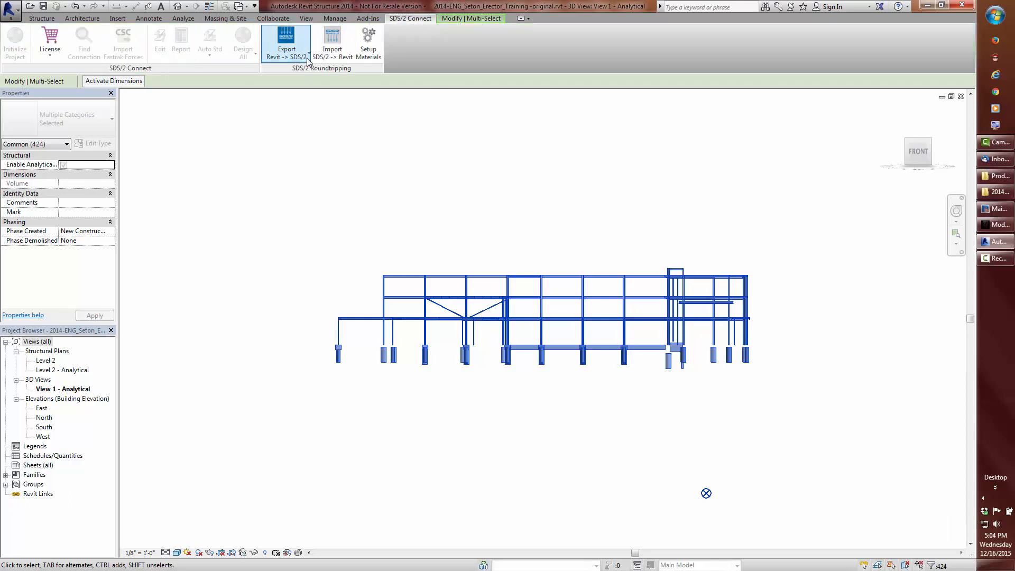
click(286, 38)
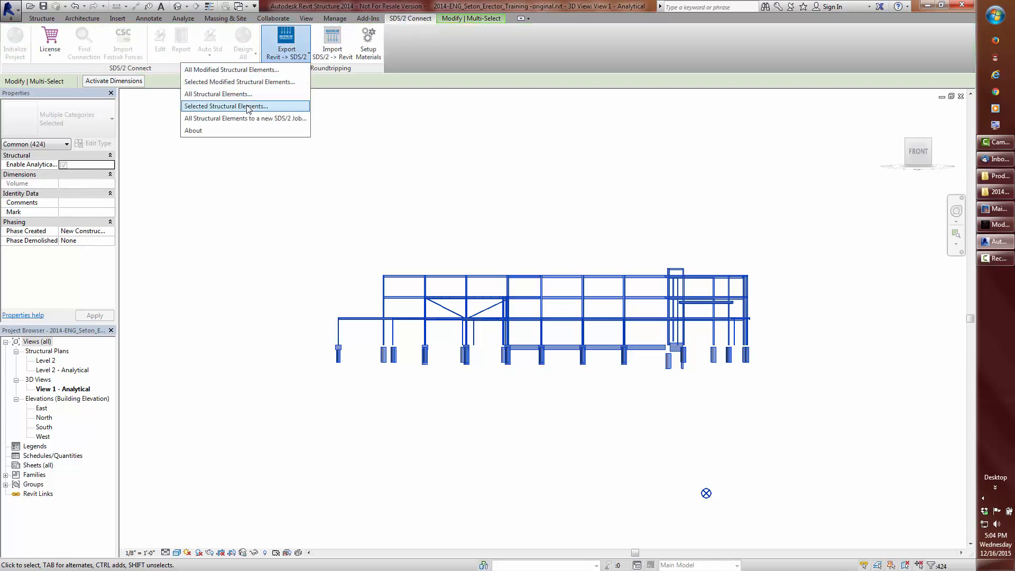
click(226, 105)
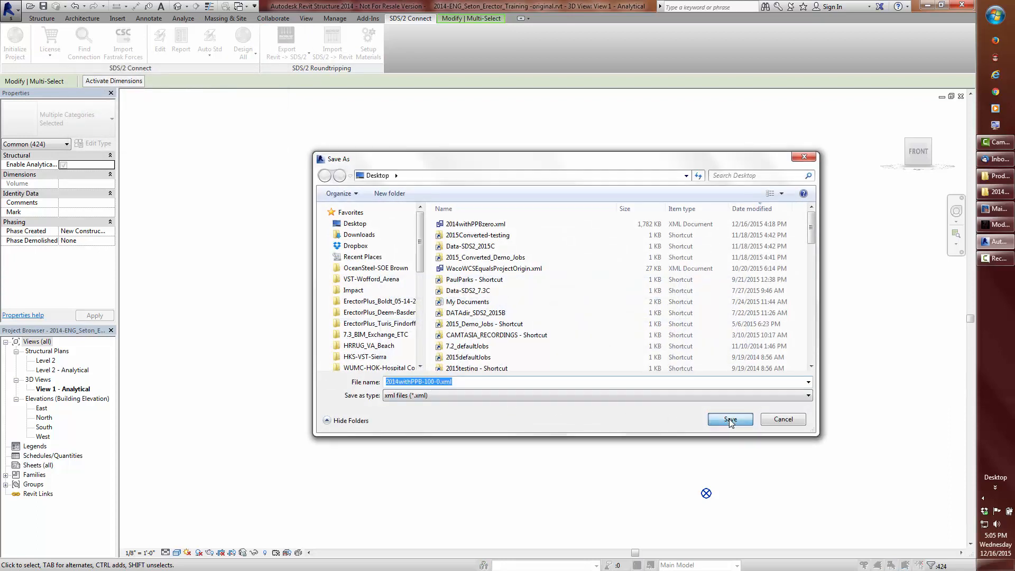
click(729, 418)
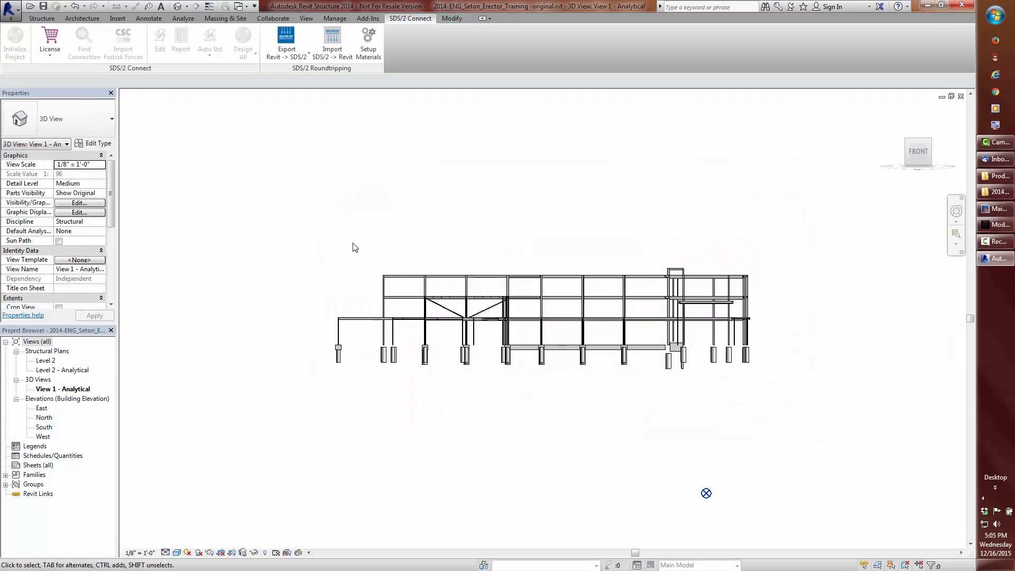
Start an IFC export of the model from the Application menu's Export list.
click(10, 7)
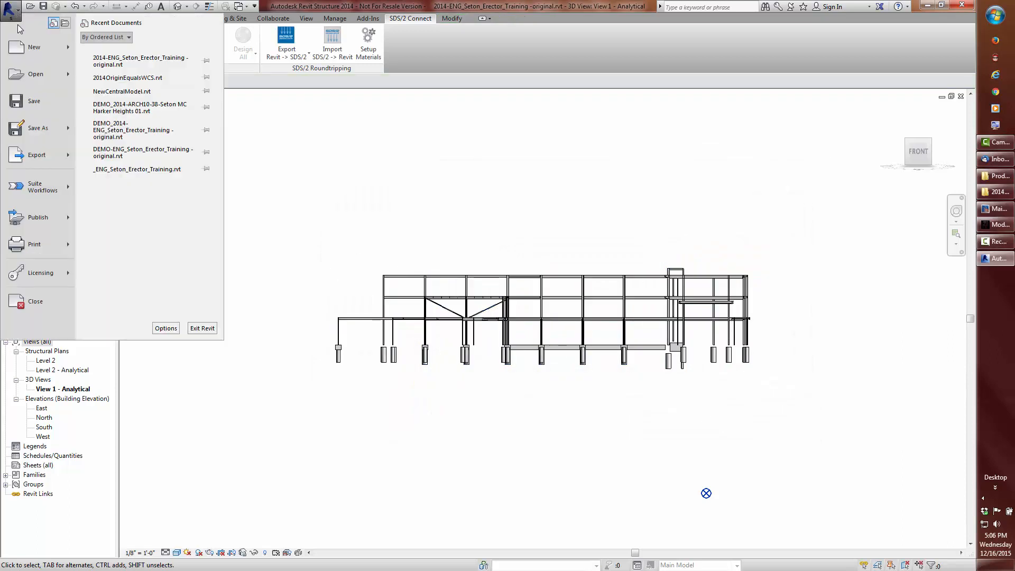
click(37, 155)
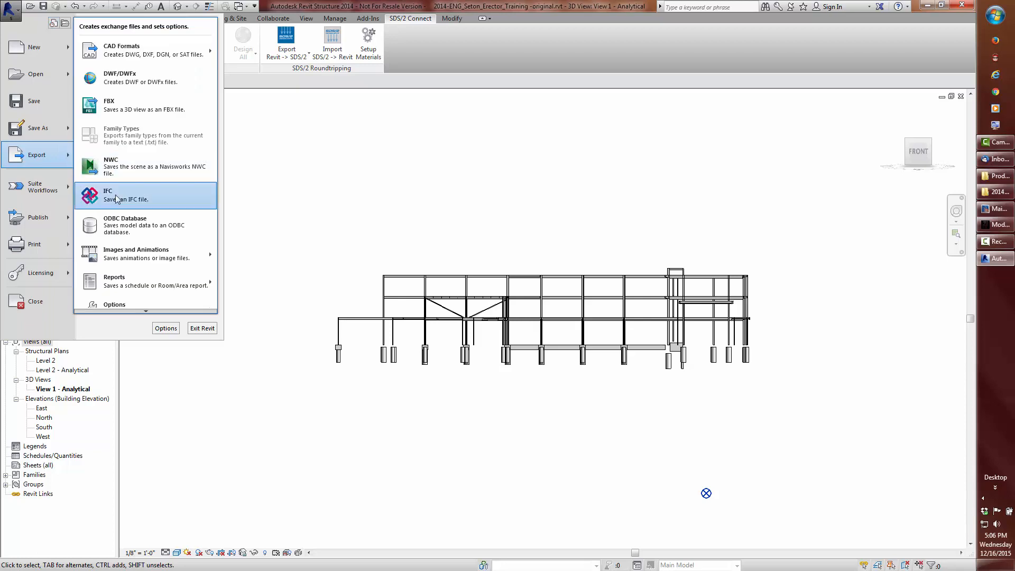
click(108, 194)
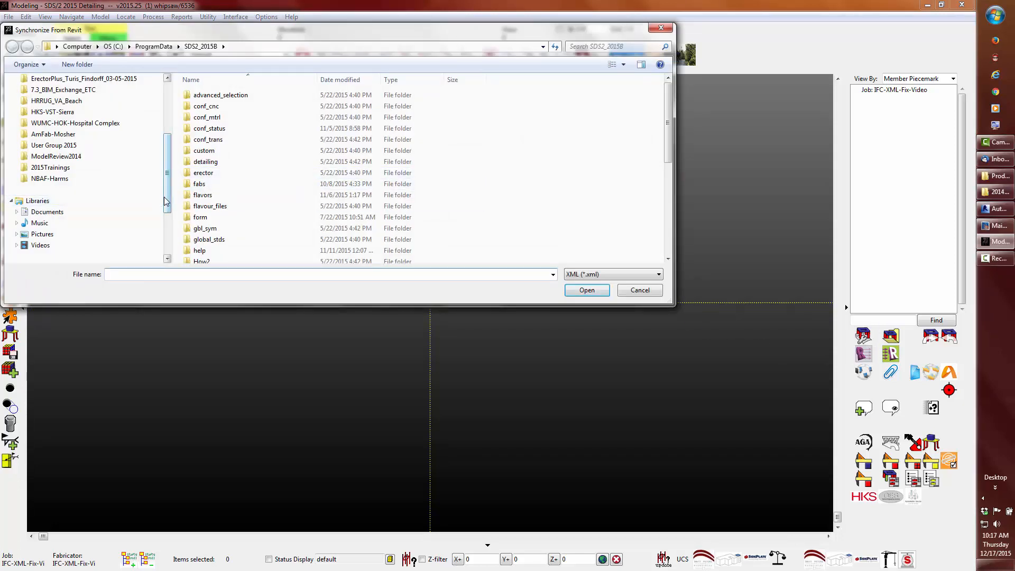
Load 2014withPPBzero.xml from the Desktop for Synchronize From Revit.
click(42, 95)
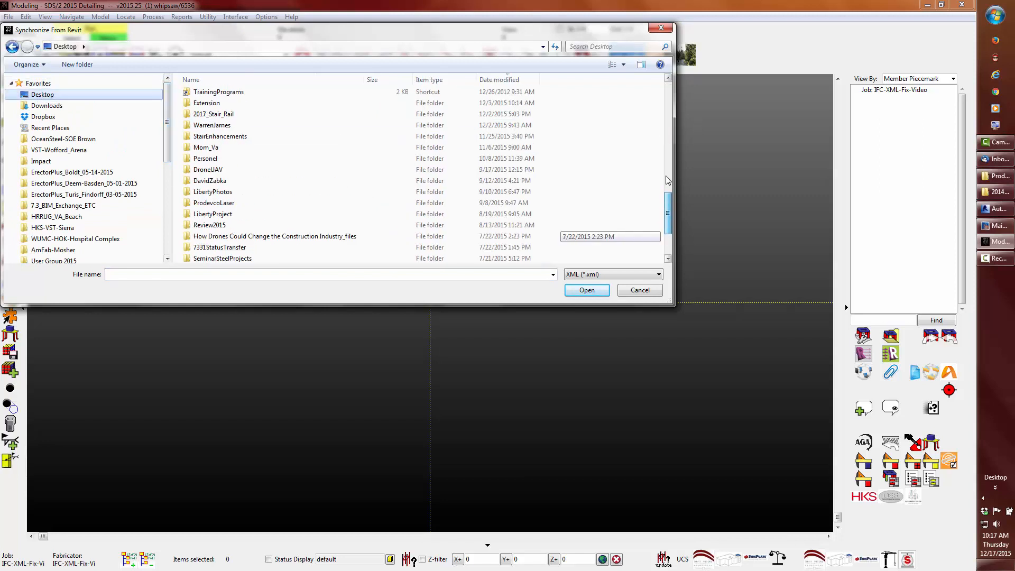
click(222, 106)
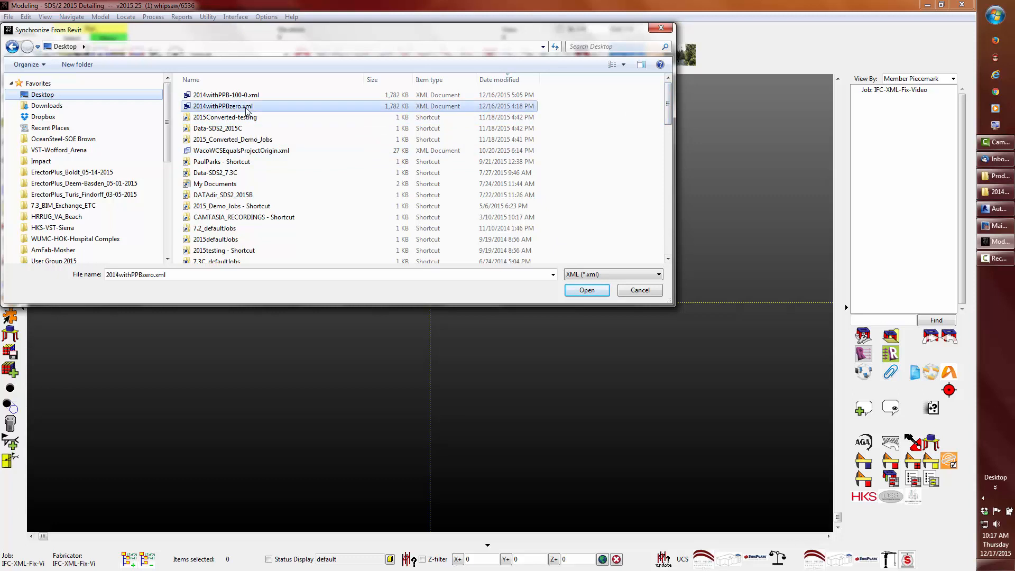
click(586, 290)
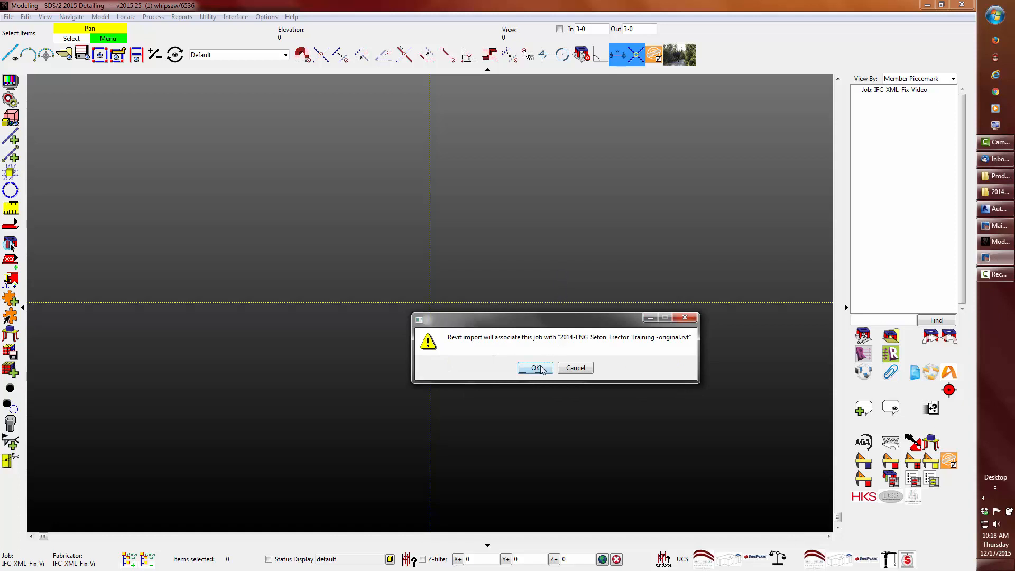
Associate the job with the Revit model, skip setup updates, and process all 361 members.
click(533, 368)
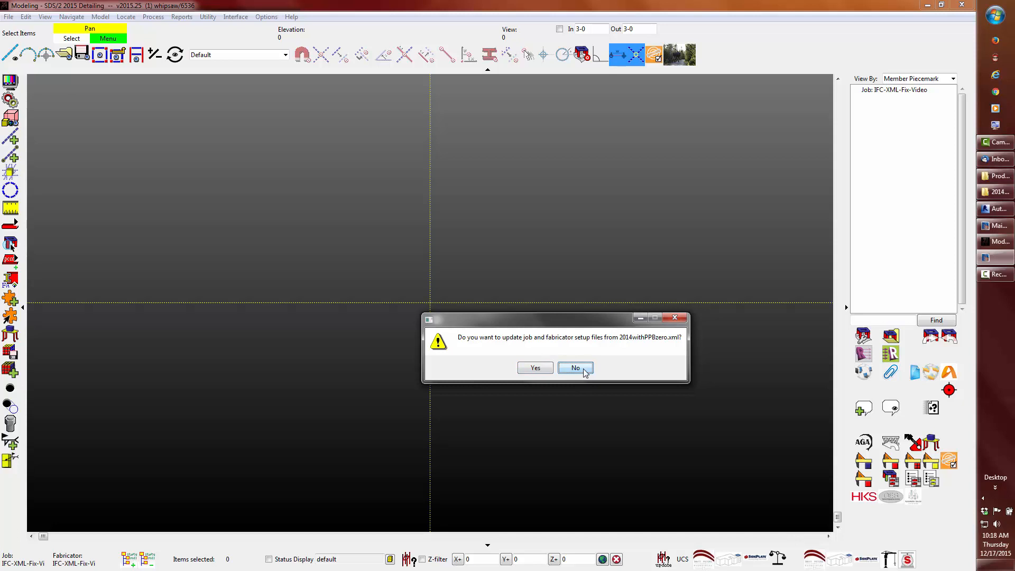
click(573, 368)
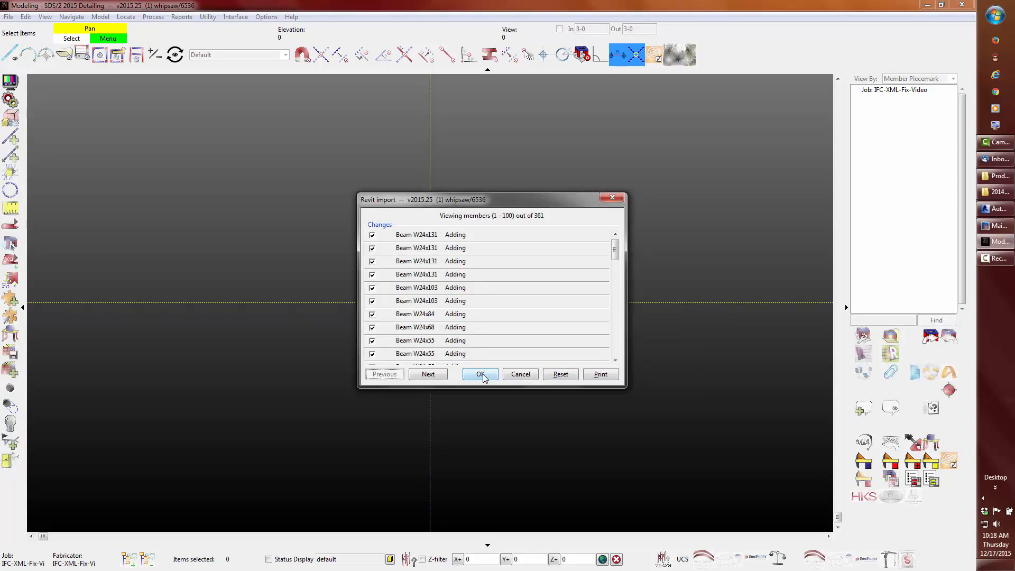
click(479, 374)
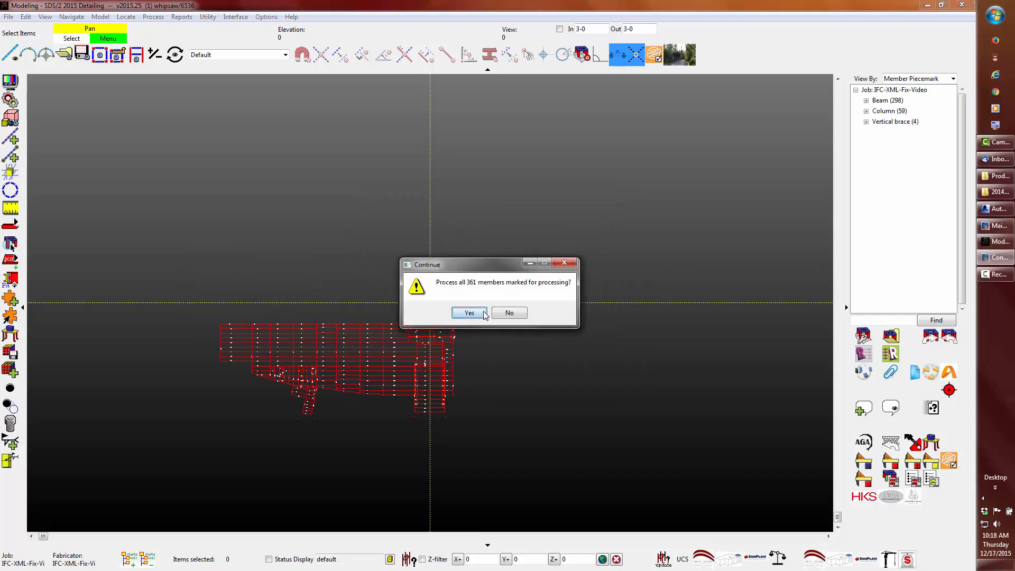
click(468, 313)
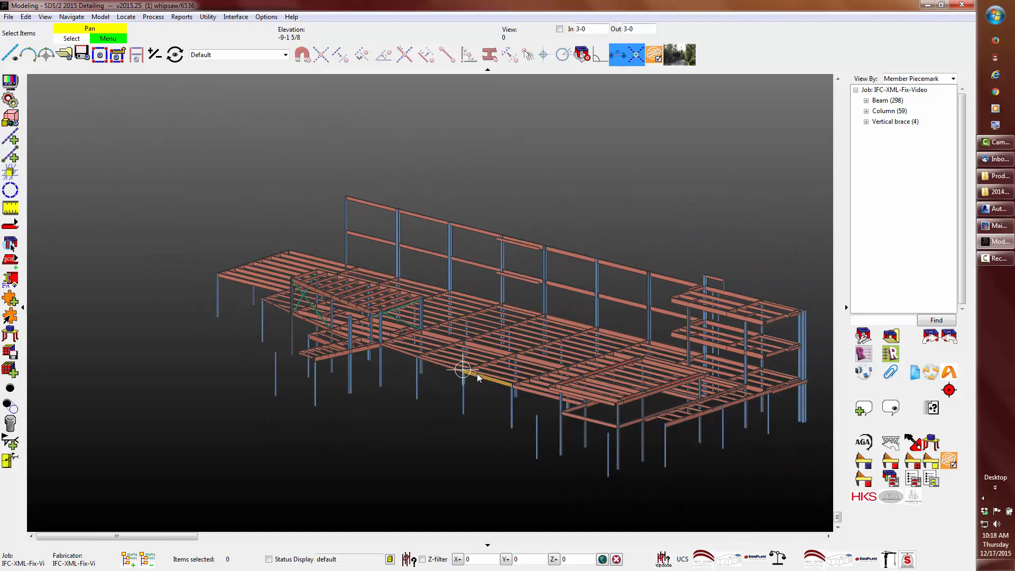
Link the original Revit IFC file as a reference model and dismiss its import warnings.
double_click(463, 373)
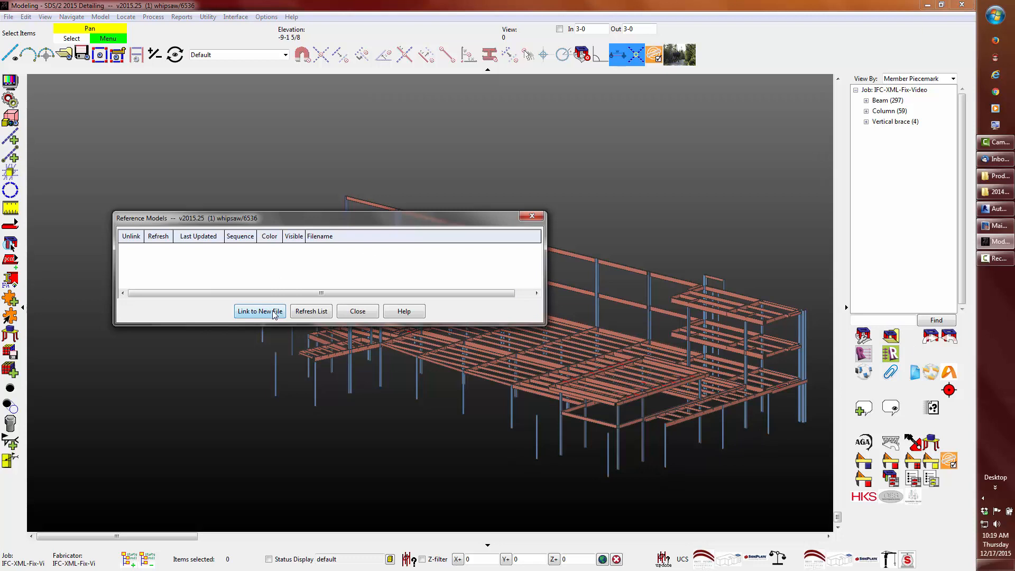
click(259, 312)
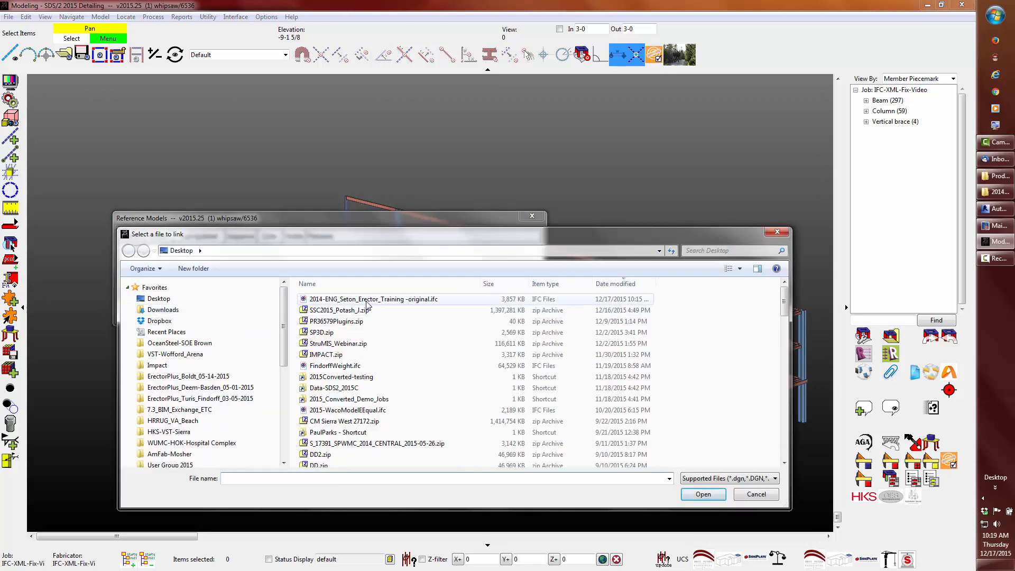
click(755, 494)
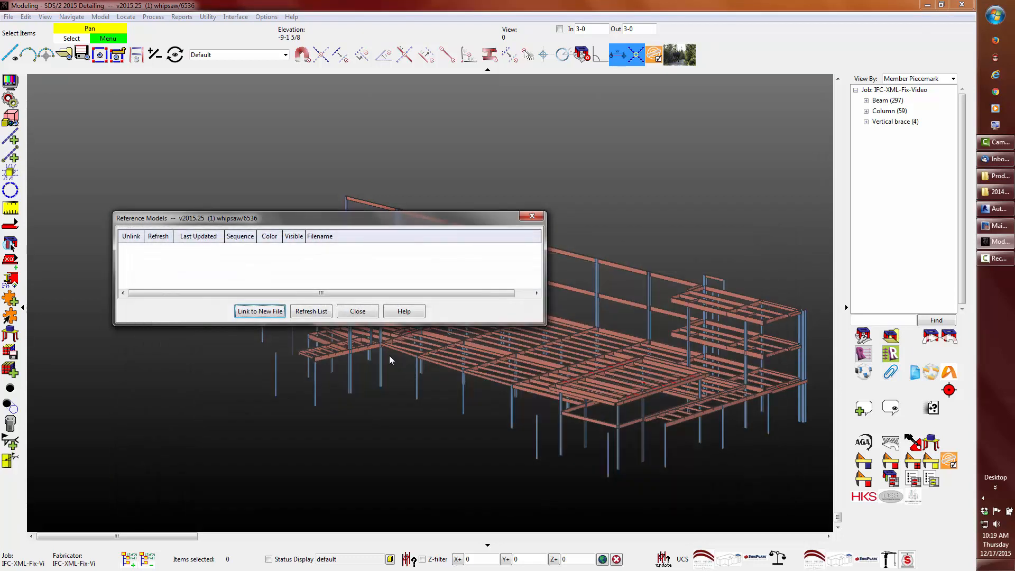
click(260, 312)
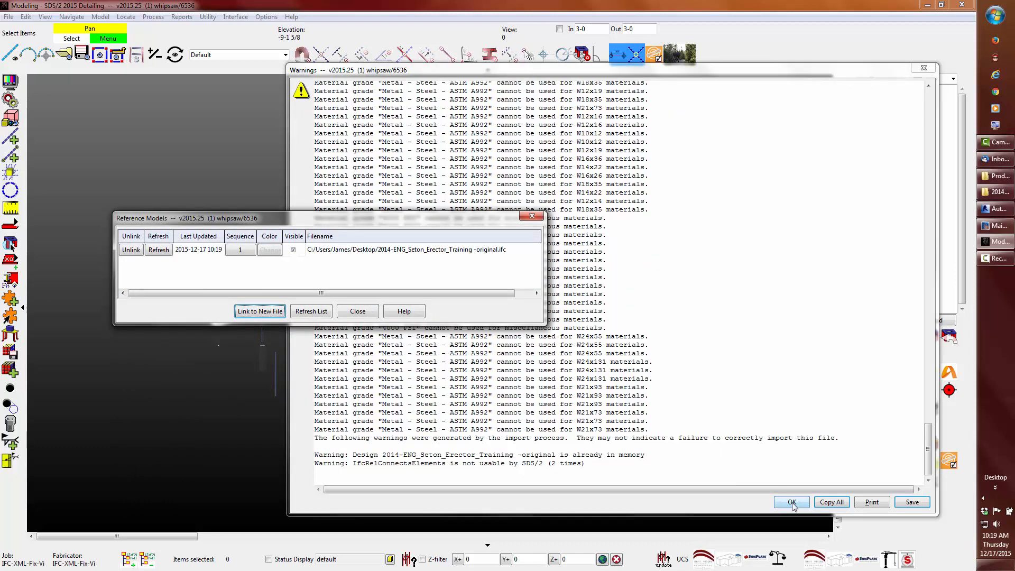
click(791, 502)
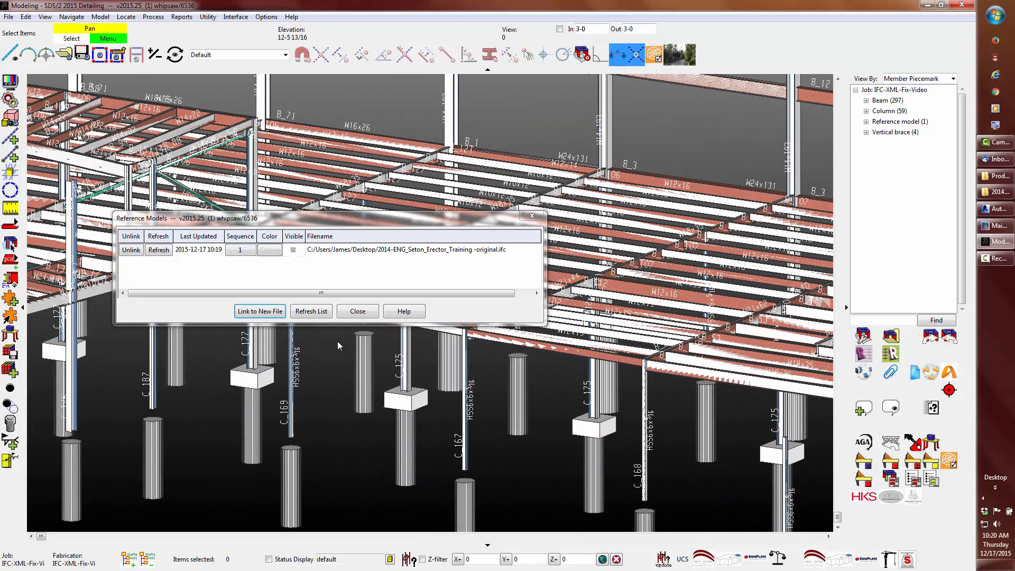
Hide the linked reference model and close the Reference Models window.
click(357, 312)
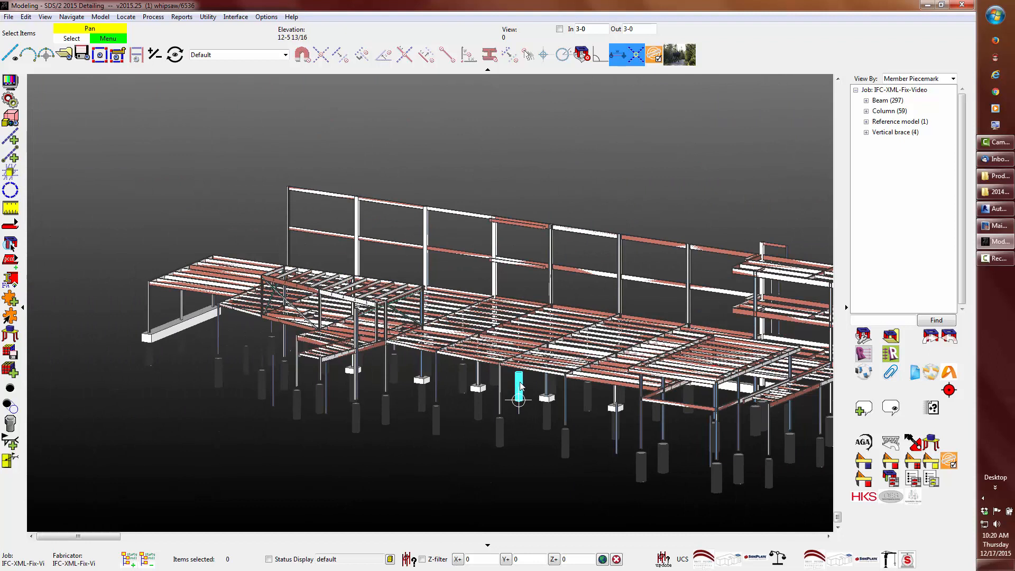
mouse_move(891, 335)
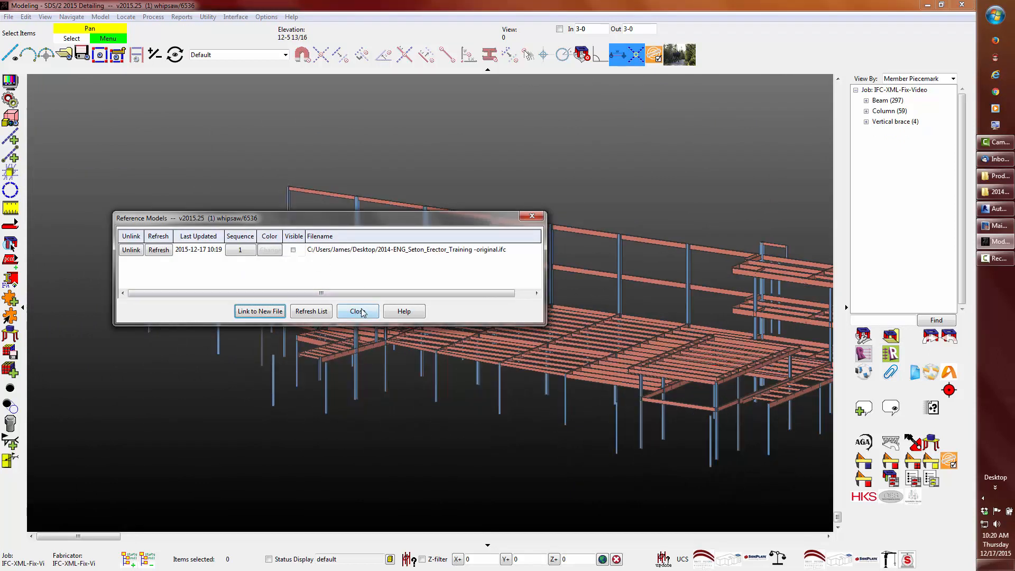
click(357, 312)
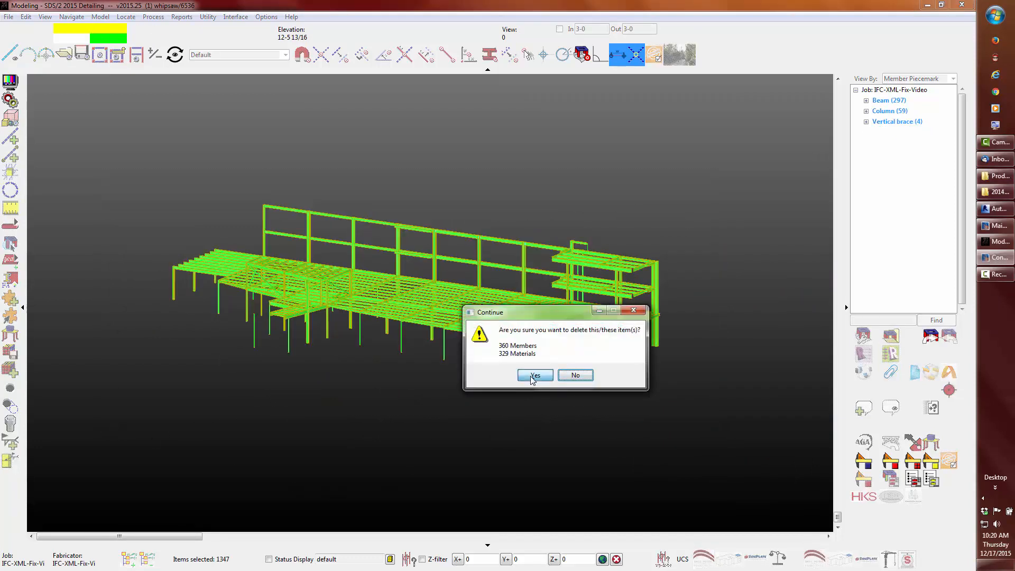
Delete all 360 members, then load 2014withPPB-100-0.xml from the Desktop listing 361 members to add.
click(534, 375)
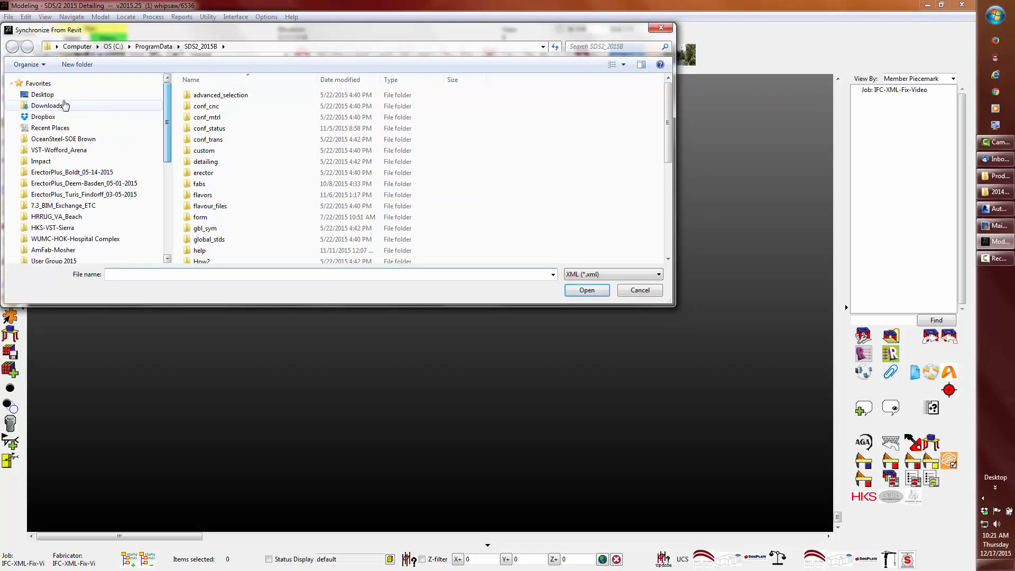
click(42, 95)
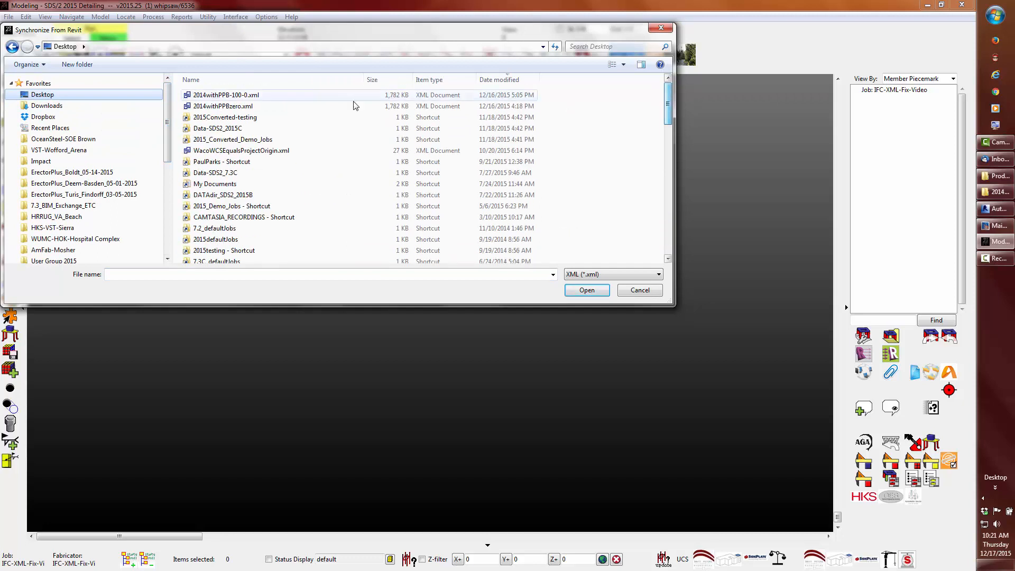
click(226, 95)
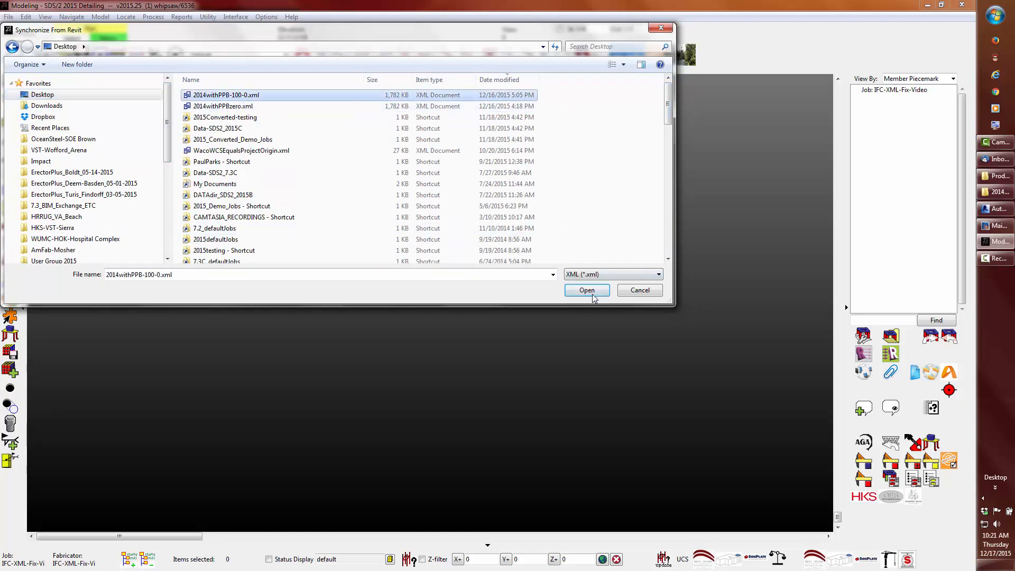
click(586, 289)
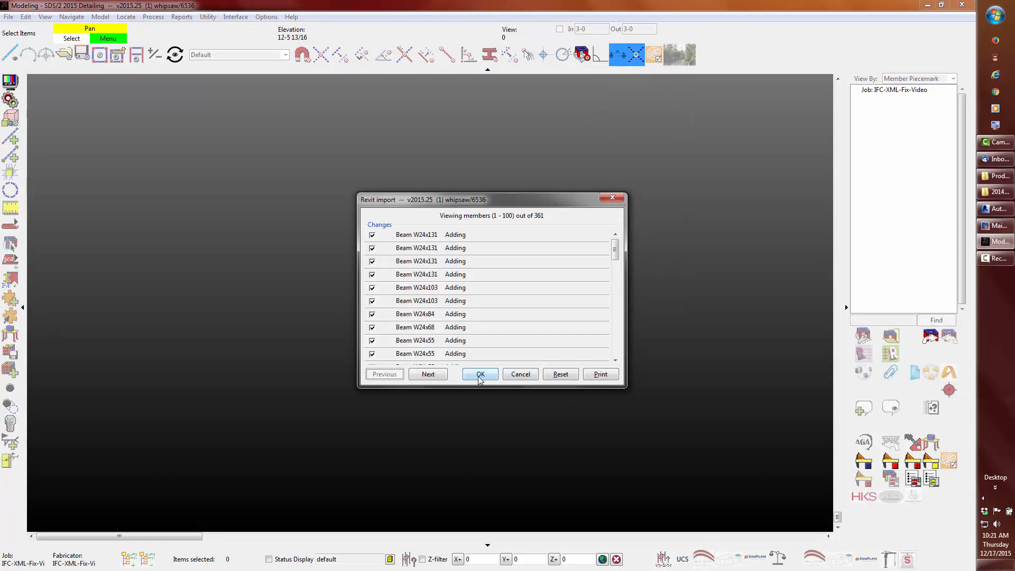
Accept adding the 361 Revit members, then unlink the original IFC reference model.
click(480, 374)
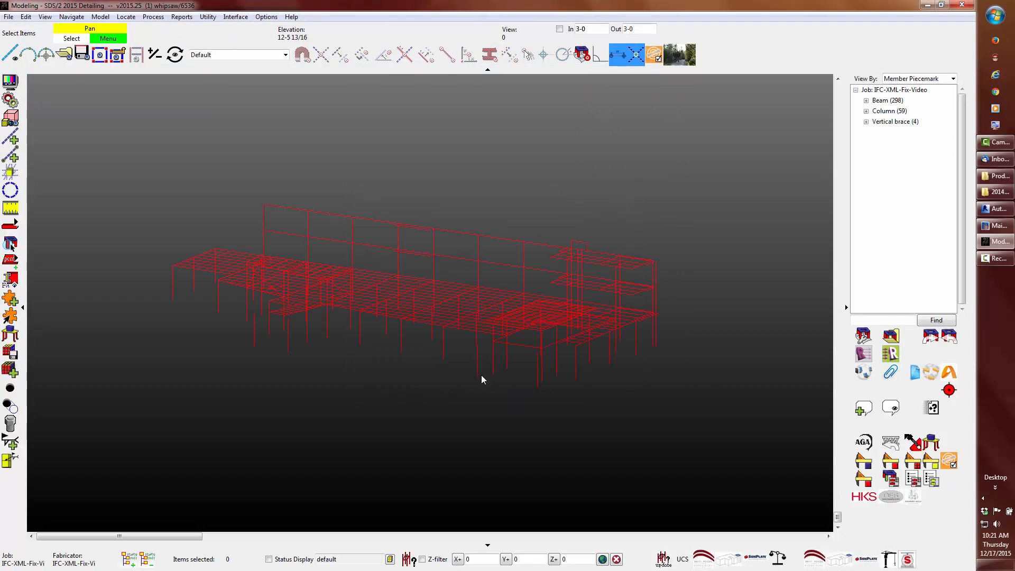
mouse_move(775, 381)
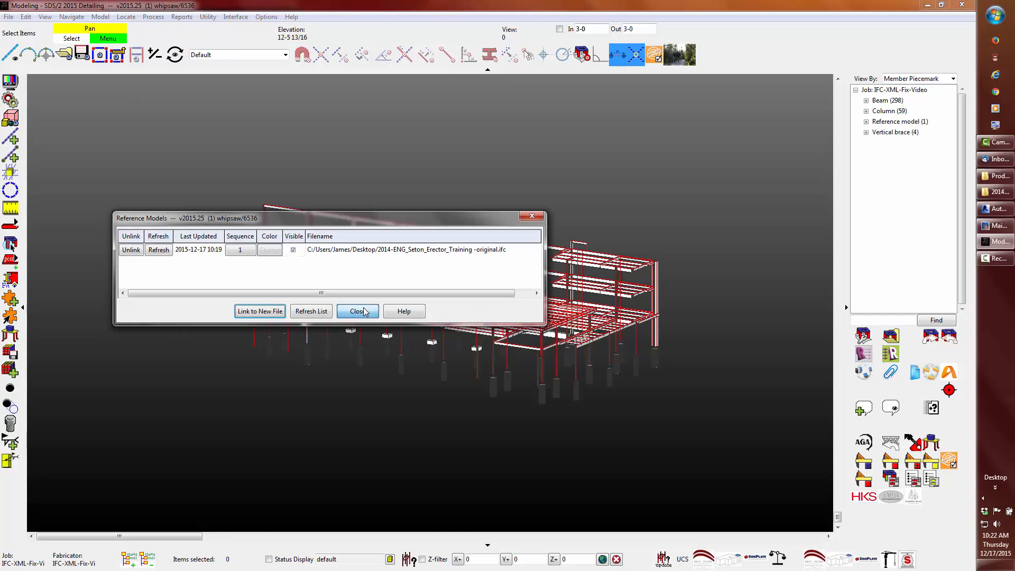
click(358, 311)
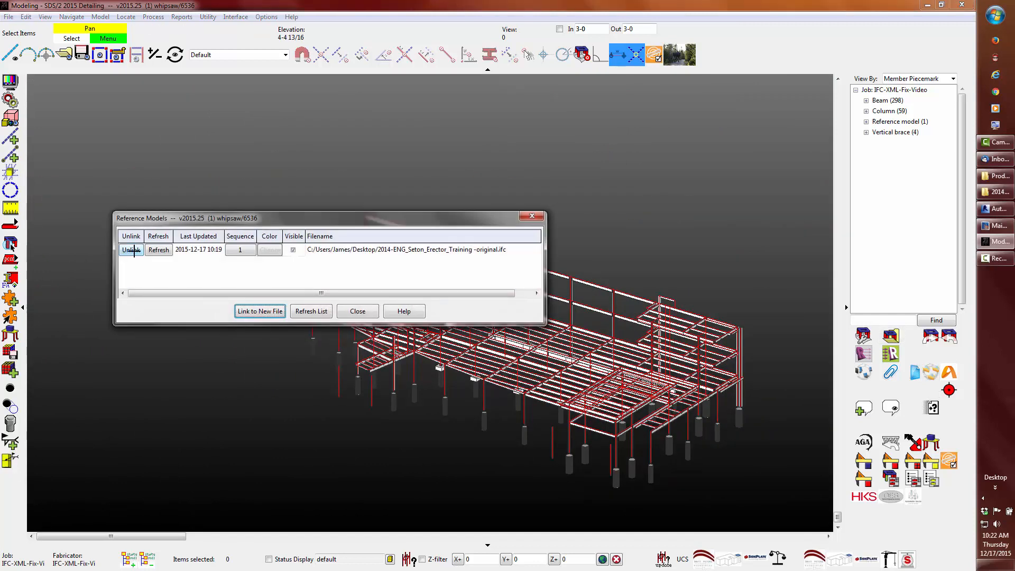
click(131, 250)
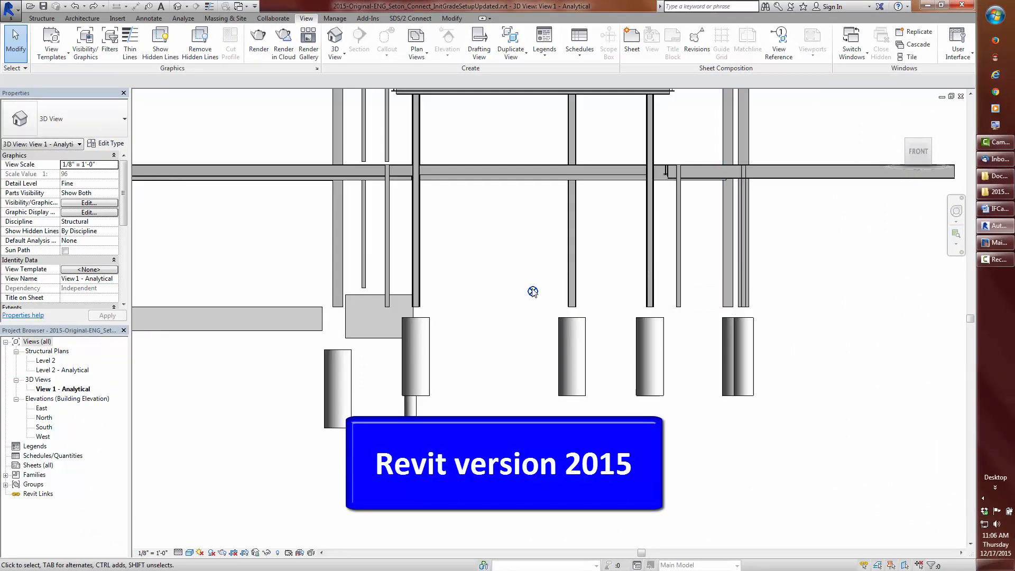
Set the Project Base Point elevation to -100'-0".
click(533, 291)
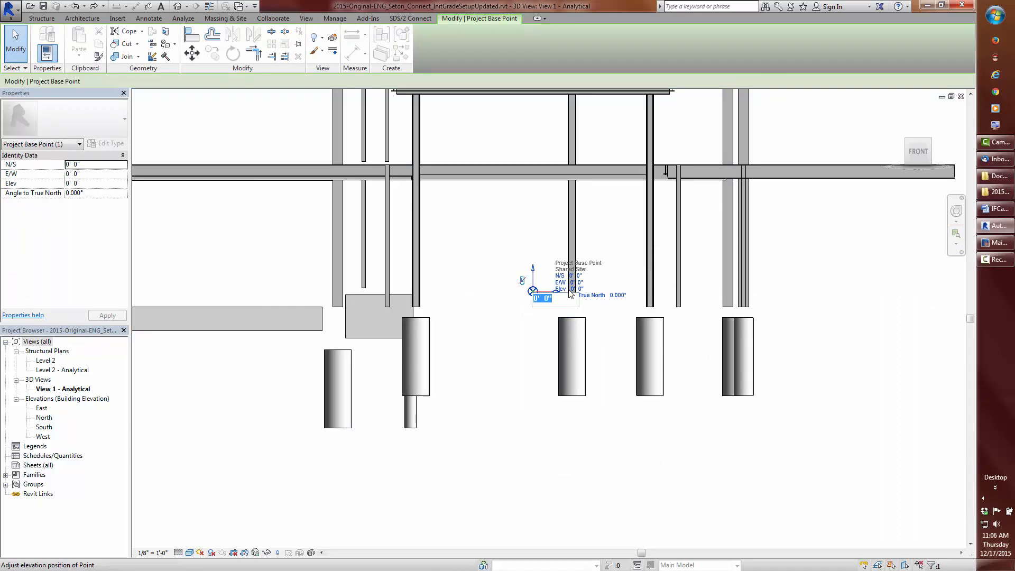
text(-100-0)
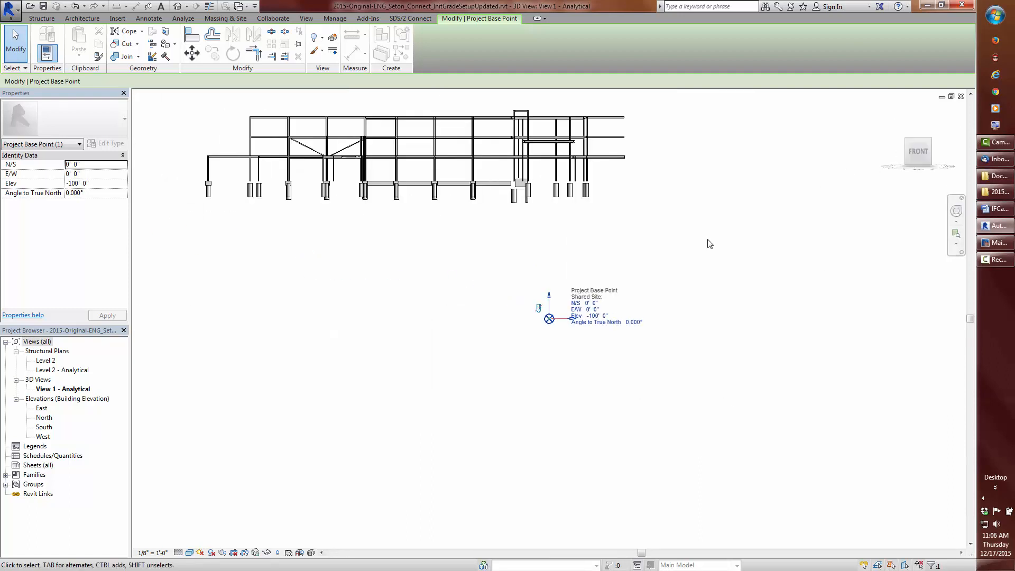
click(549, 318)
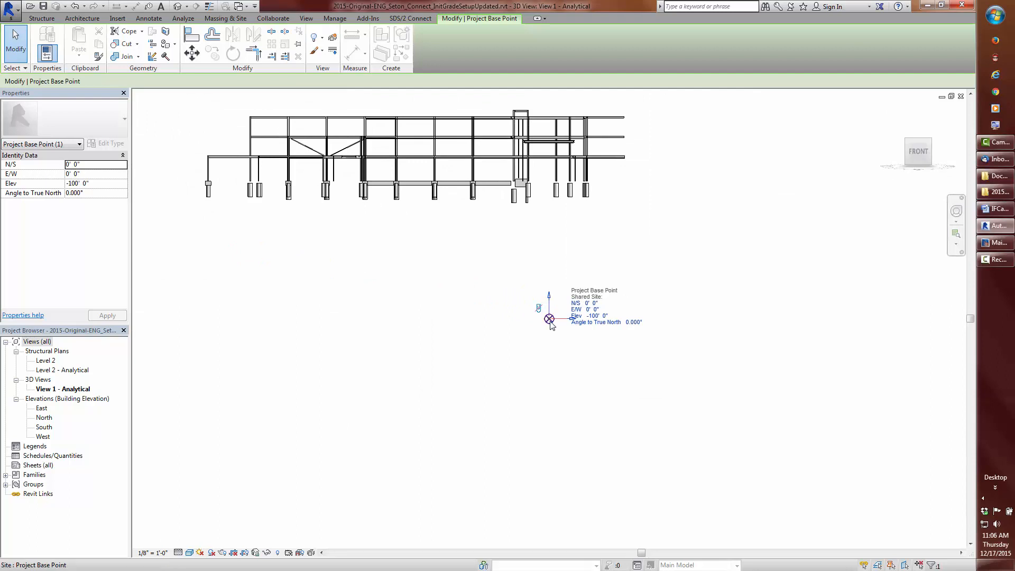
Review the base point's right-click options and clear the selection.
right_click(549, 320)
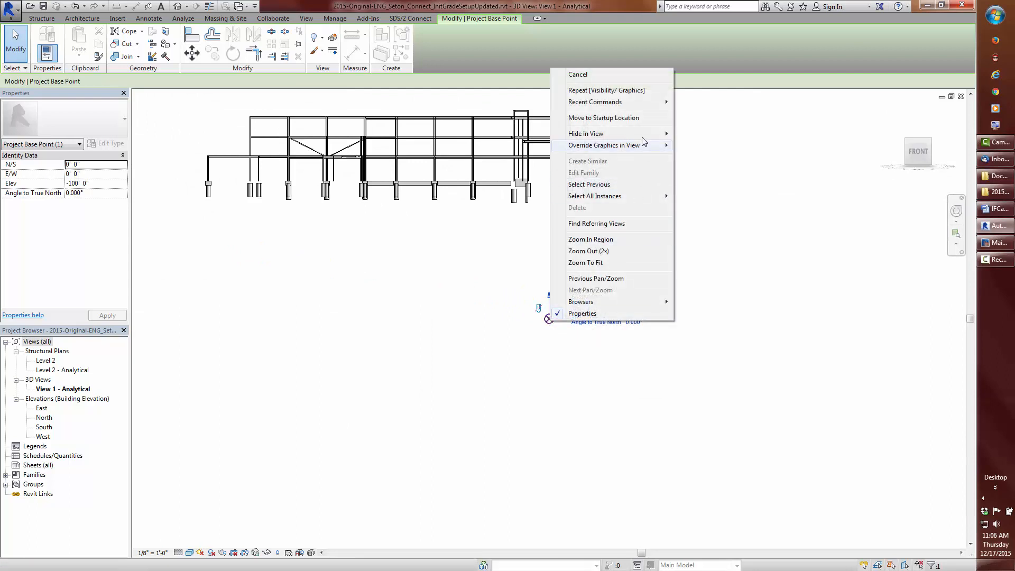
mouse_move(624, 117)
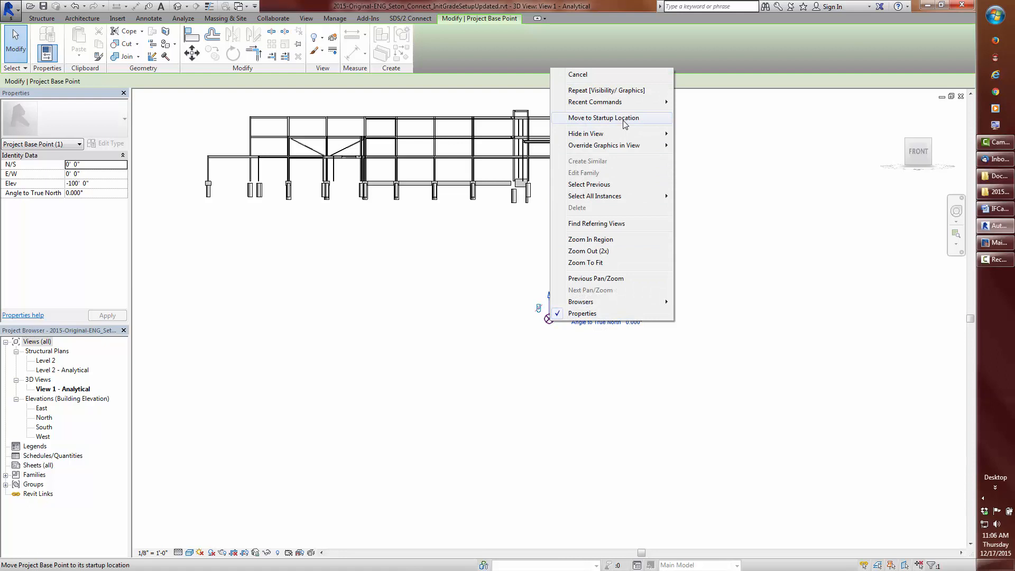
click(603, 118)
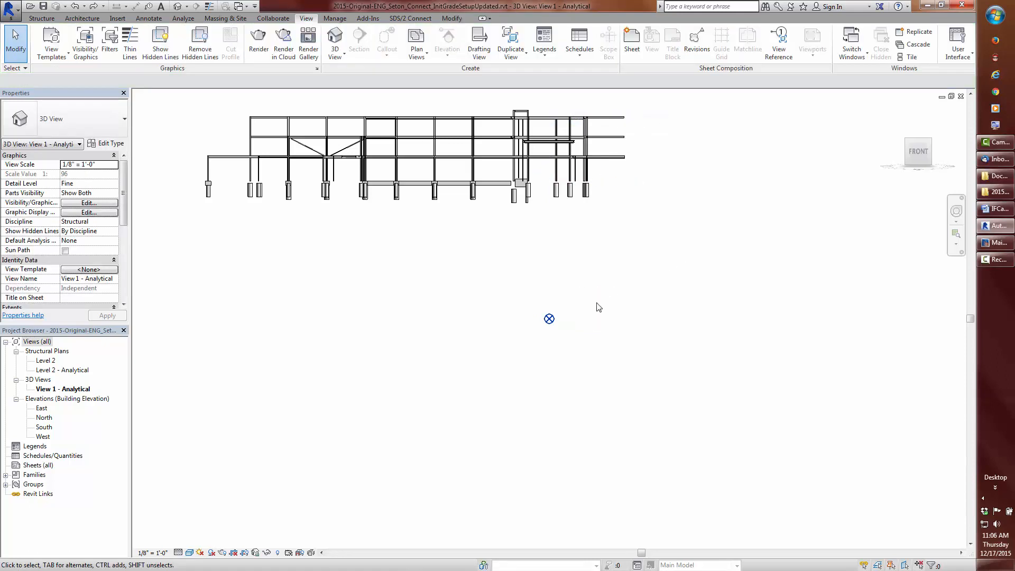
click(549, 319)
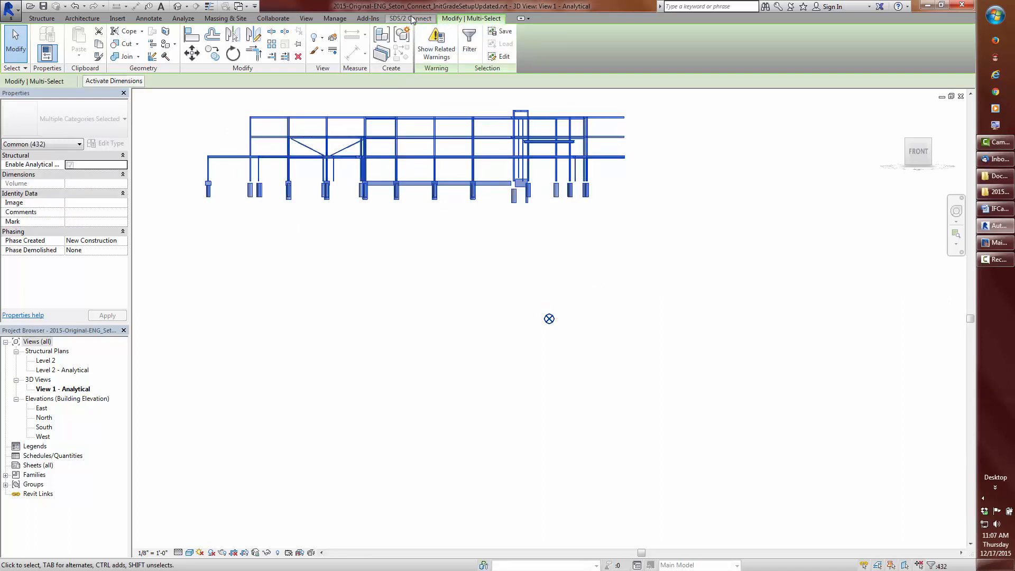
Export the selected structural elements to SDS/2 as 2015withPPB-100-0.xml on the Desktop.
click(410, 18)
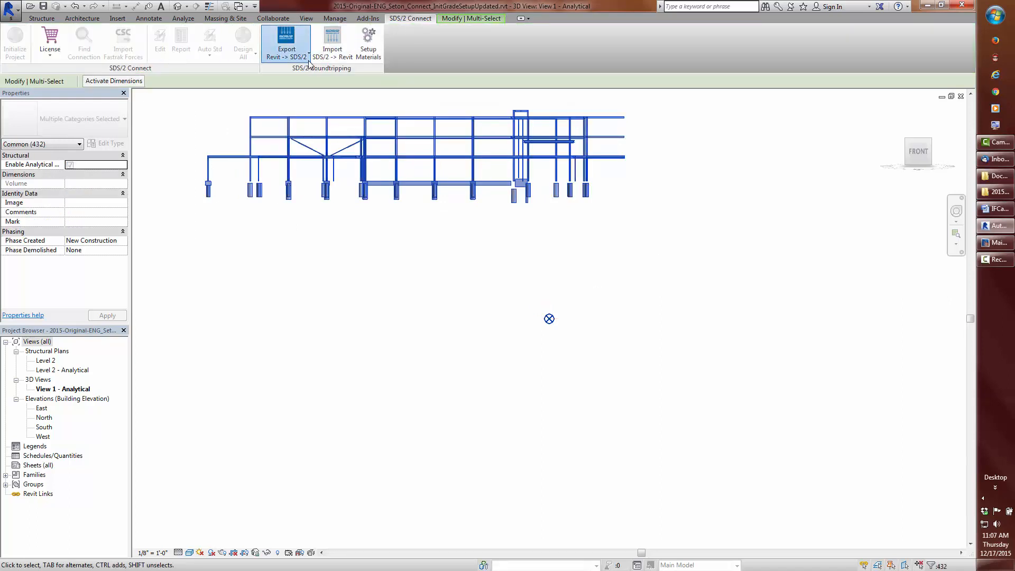
click(286, 39)
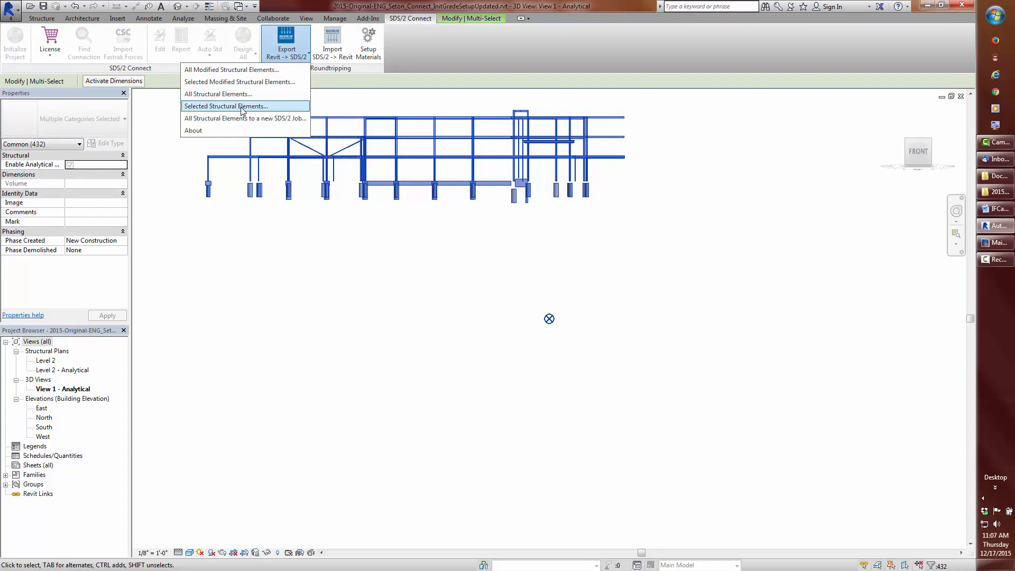
click(226, 106)
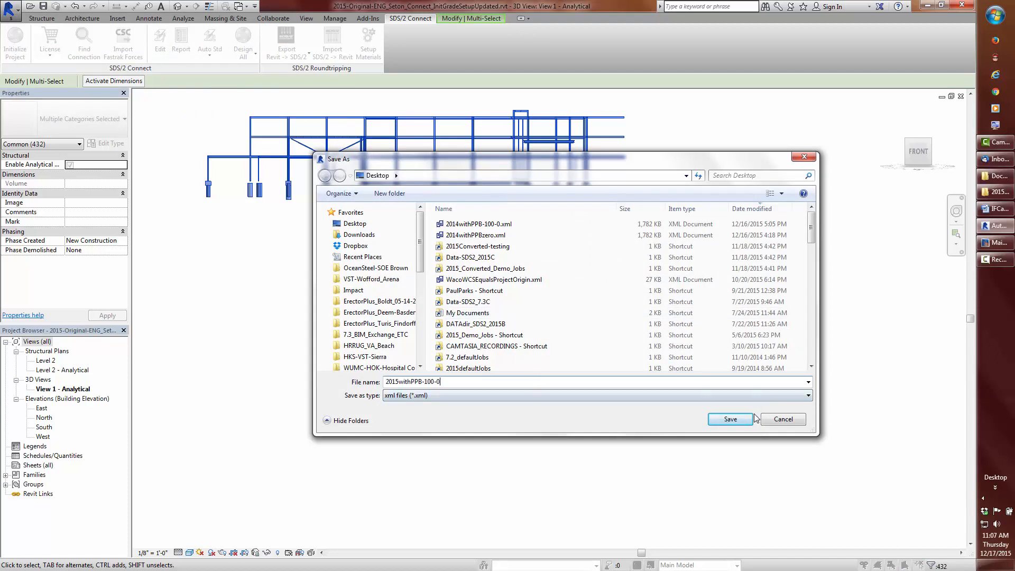
click(729, 419)
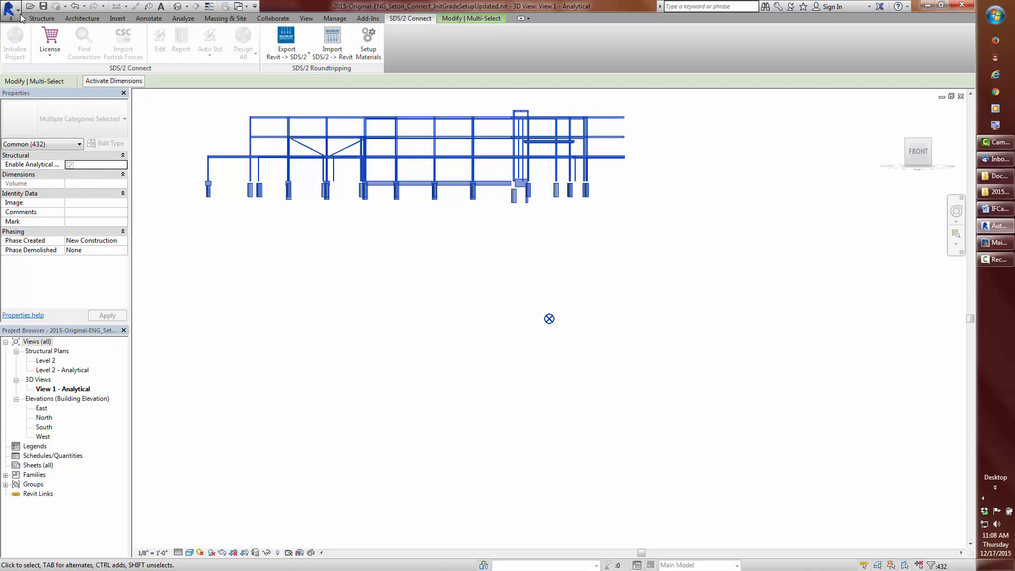
click(9, 7)
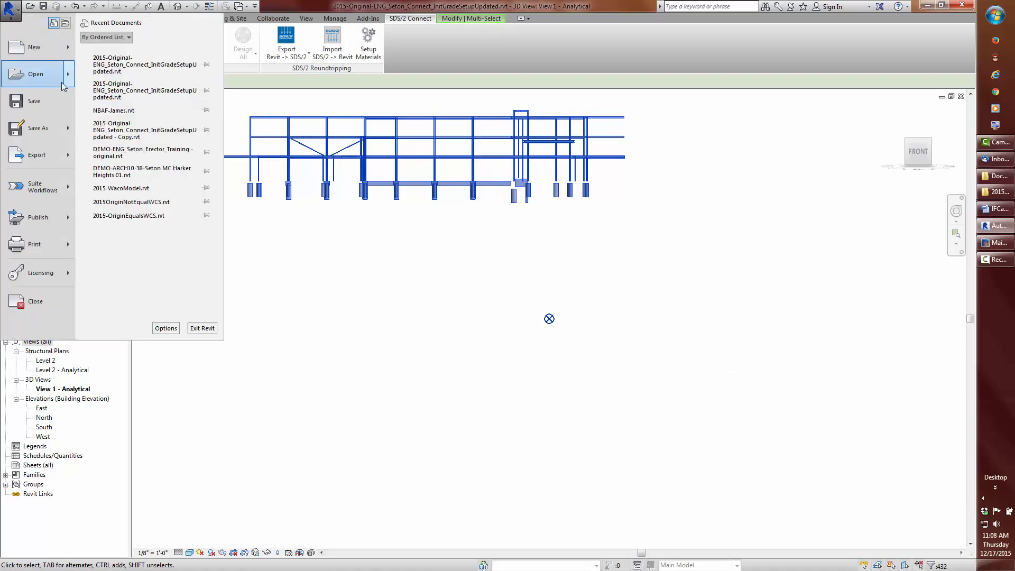
Export the model as IFC with only elements visible in view, choosing the save folder.
click(37, 155)
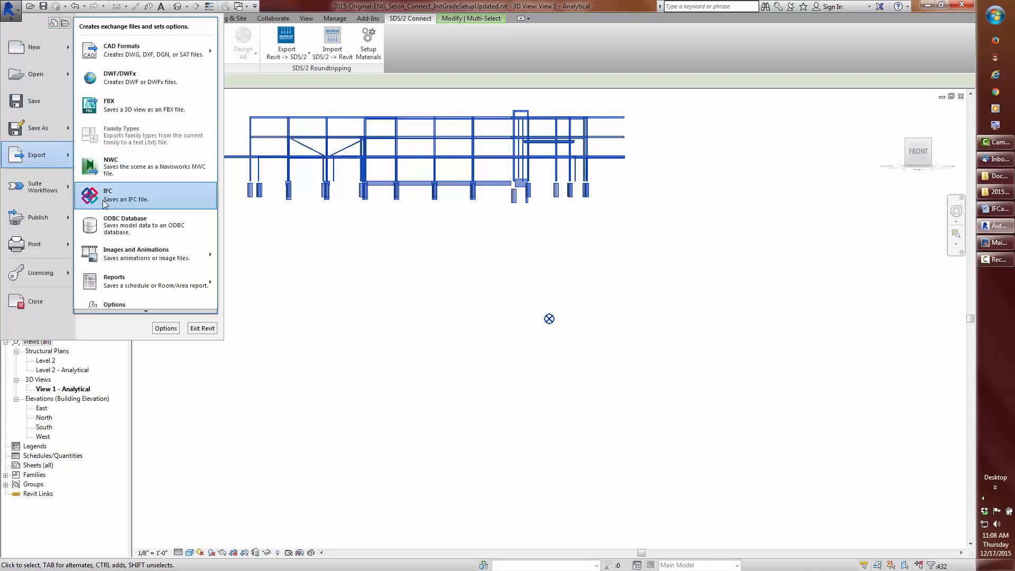
click(108, 194)
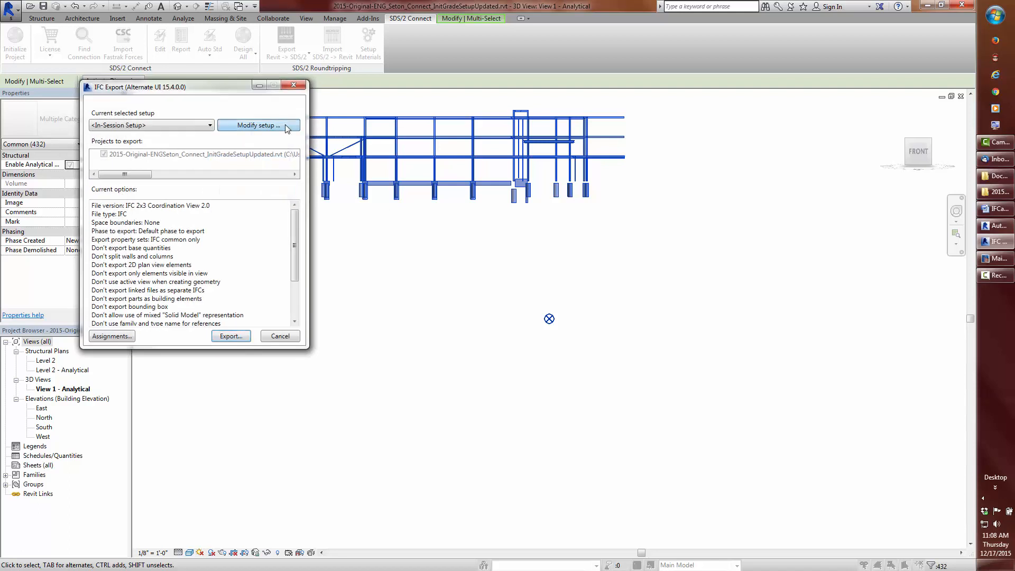
click(258, 125)
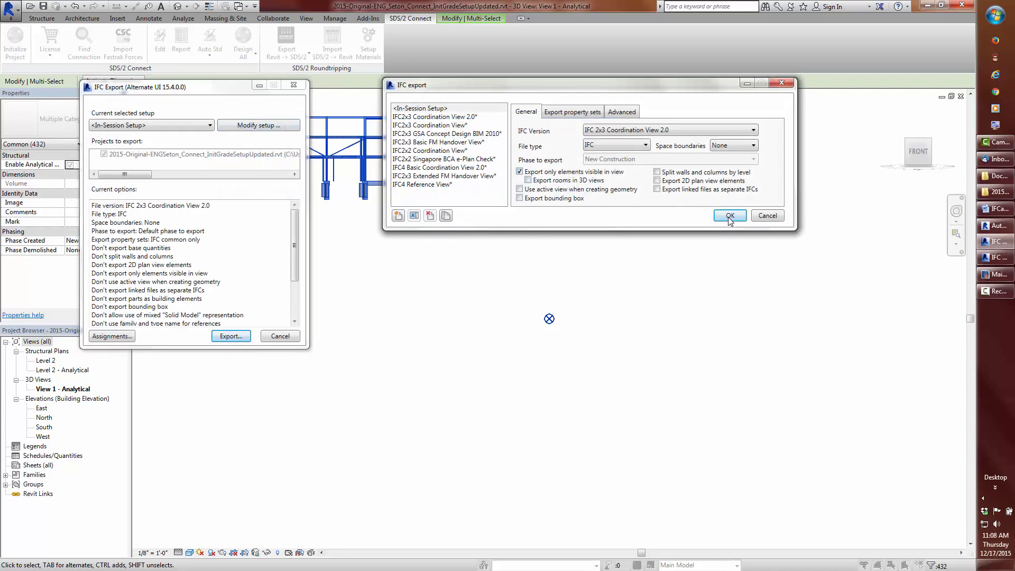
click(729, 215)
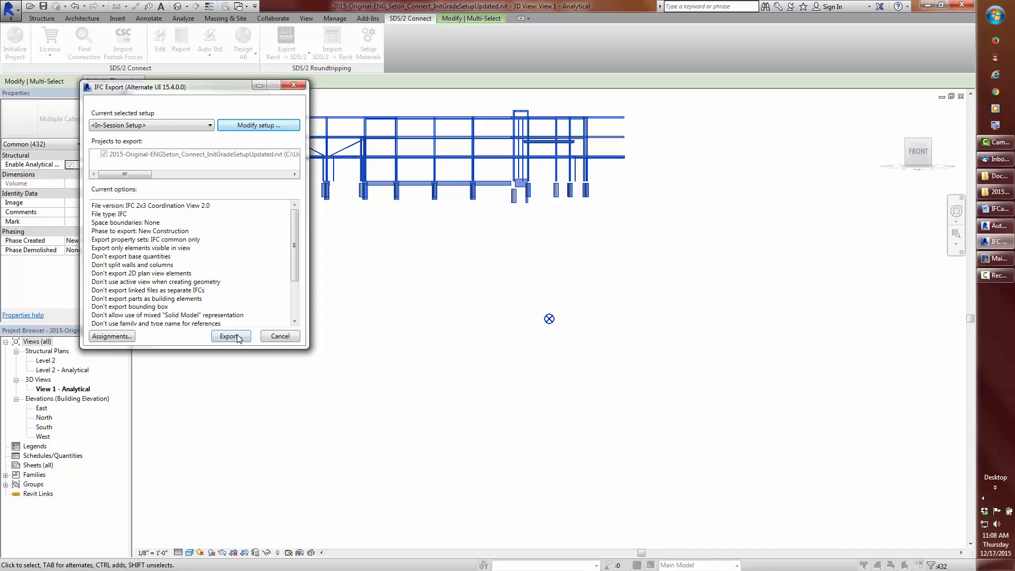
click(229, 336)
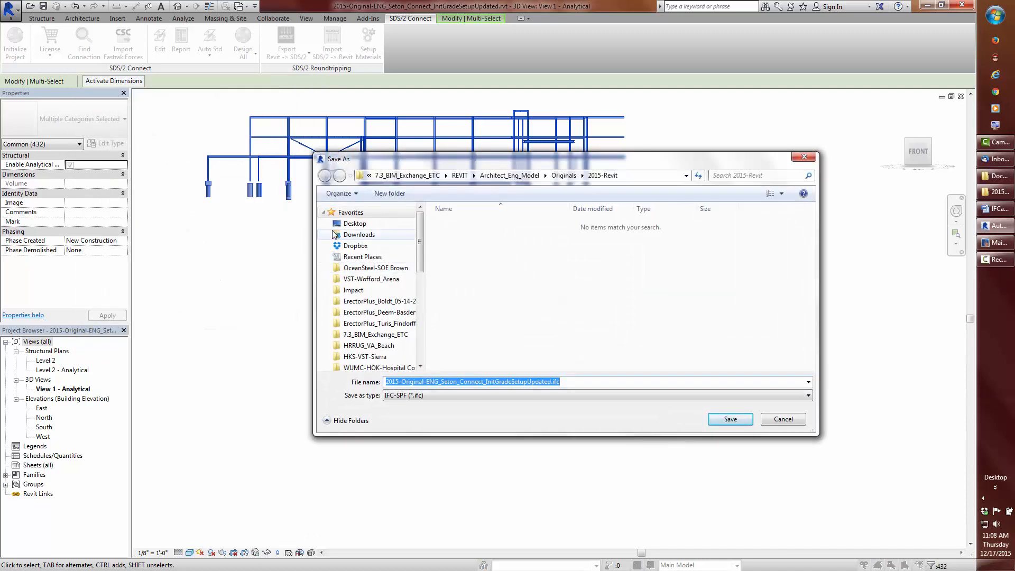
click(355, 223)
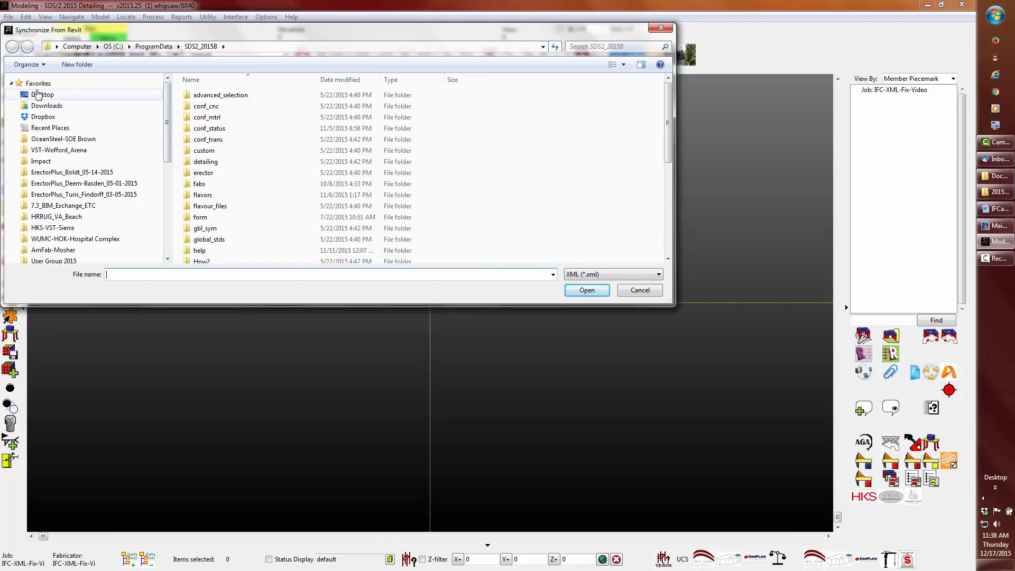
Synchronize 2015withPPB-100-0.xml from the Desktop, associating the job and adding the 369 members.
click(42, 95)
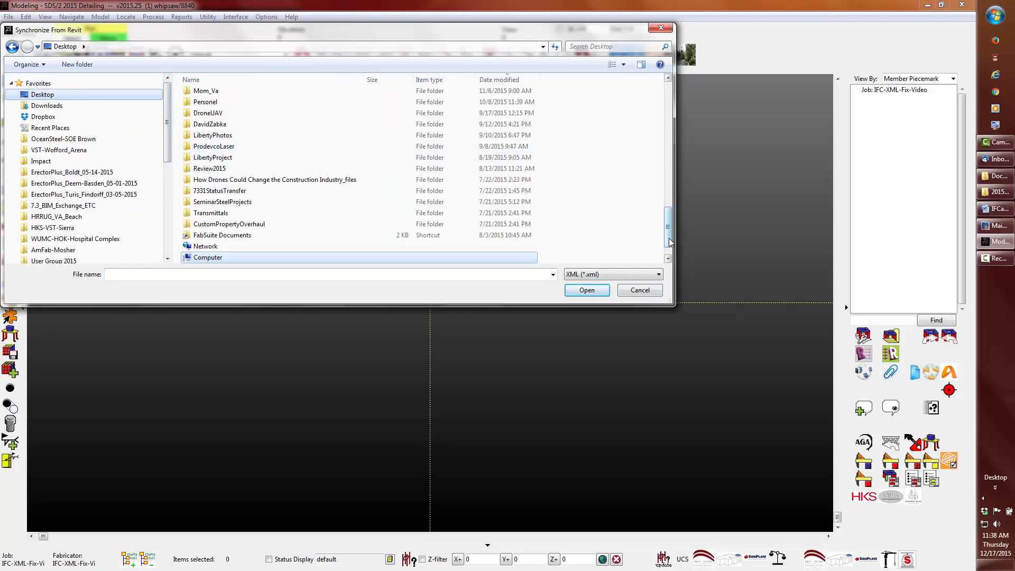
scroll(down, 3)
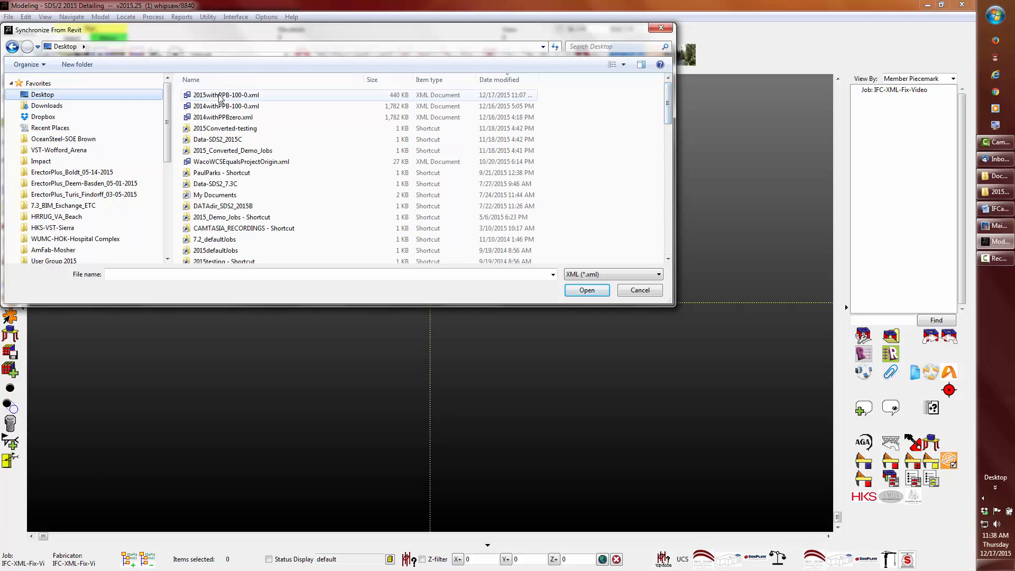
click(640, 291)
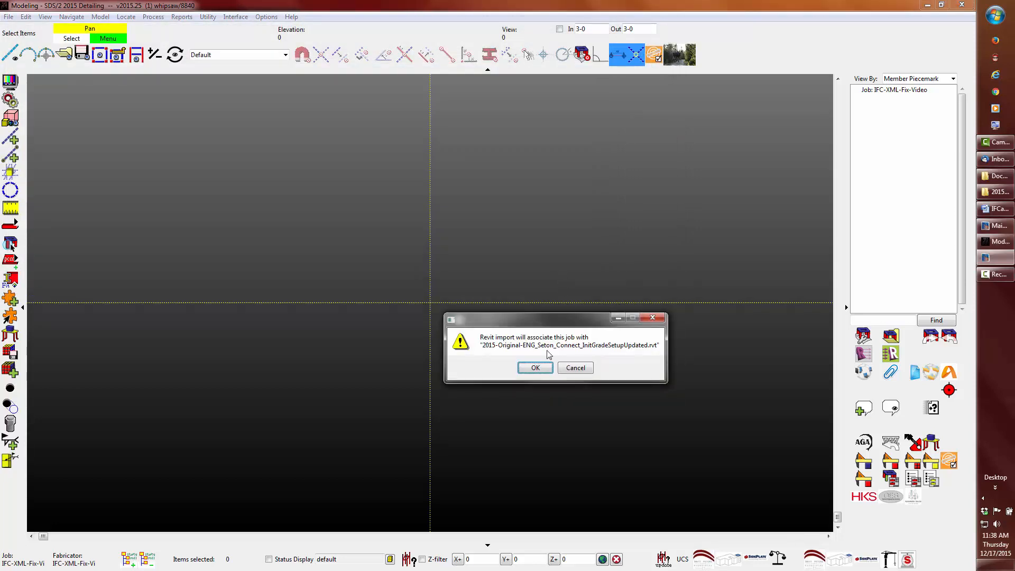
click(535, 367)
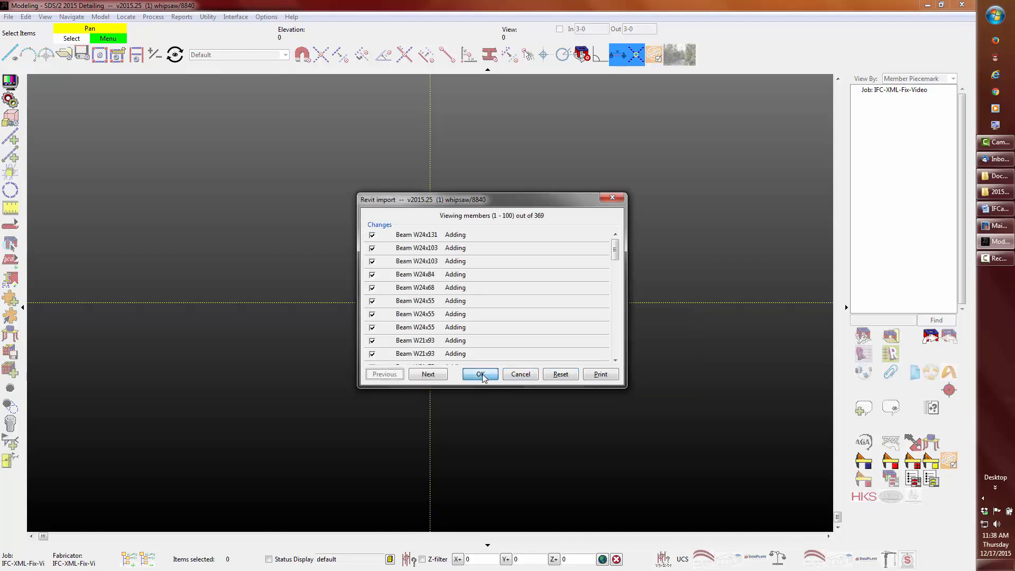
click(479, 375)
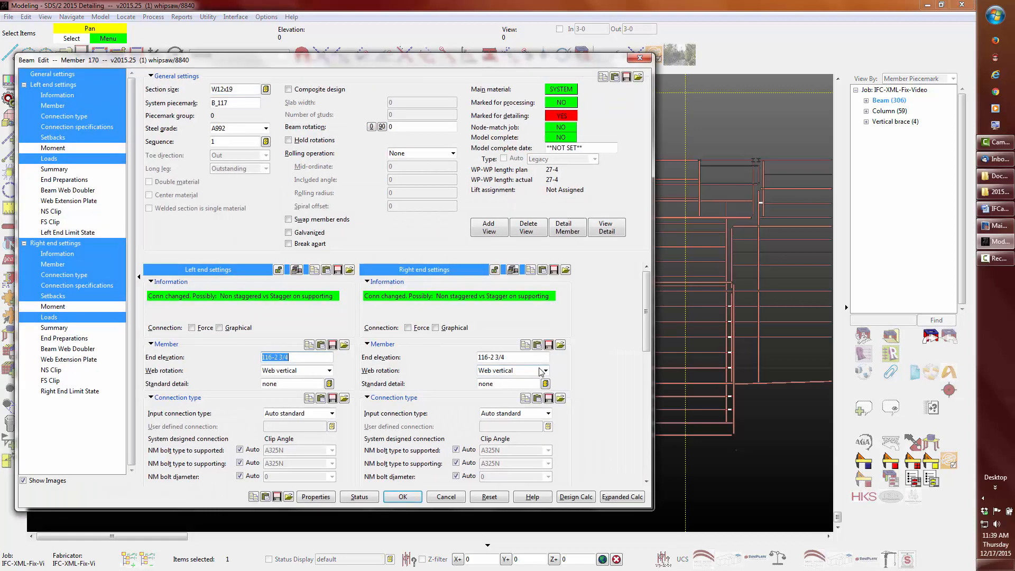
Check a beam's right end elevation in Beam Edit and cancel without changes.
click(511, 357)
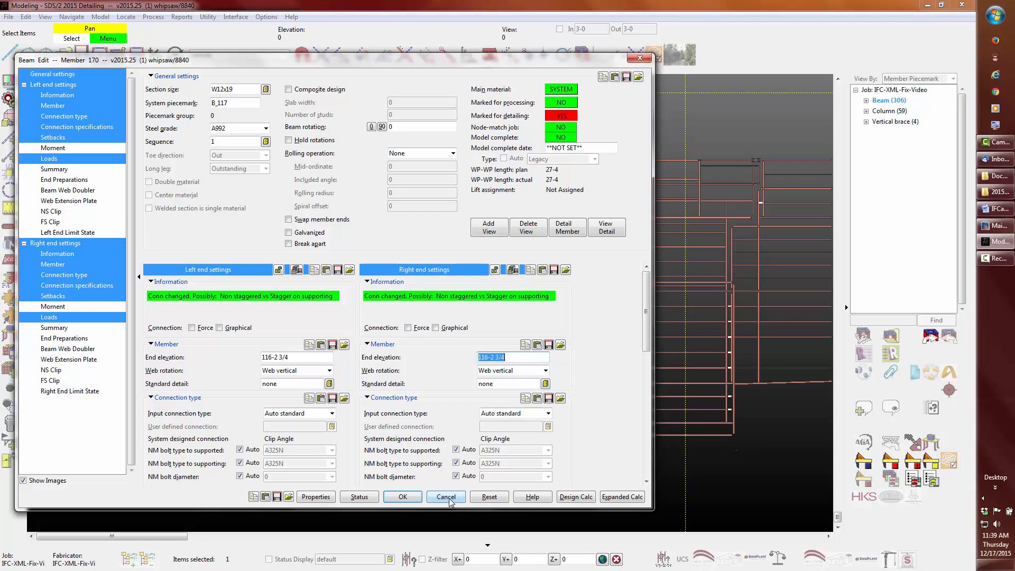
click(446, 497)
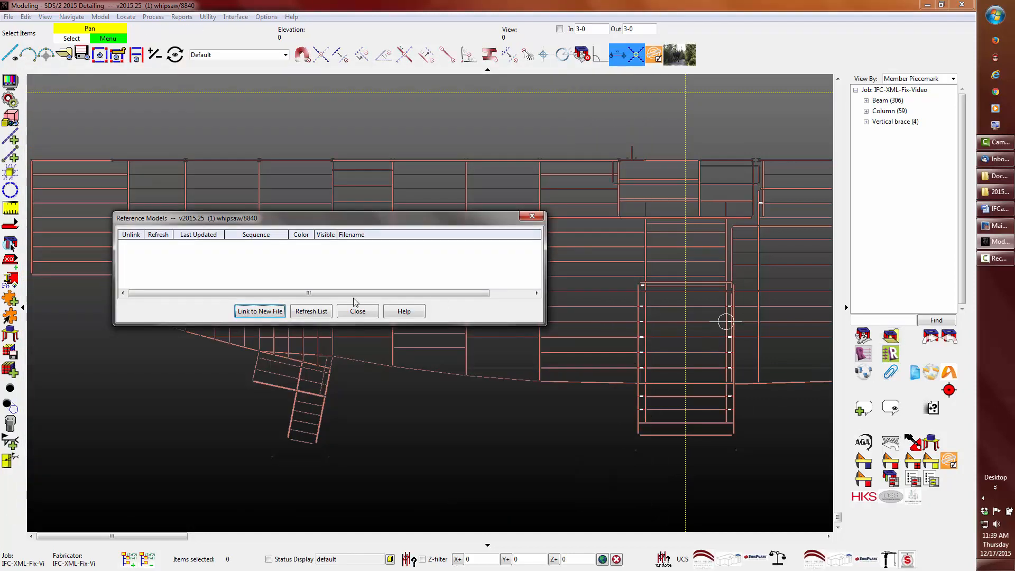
Link the original IFC file as a new reference model with default IFC 2x3 options, dismissing warnings.
click(260, 311)
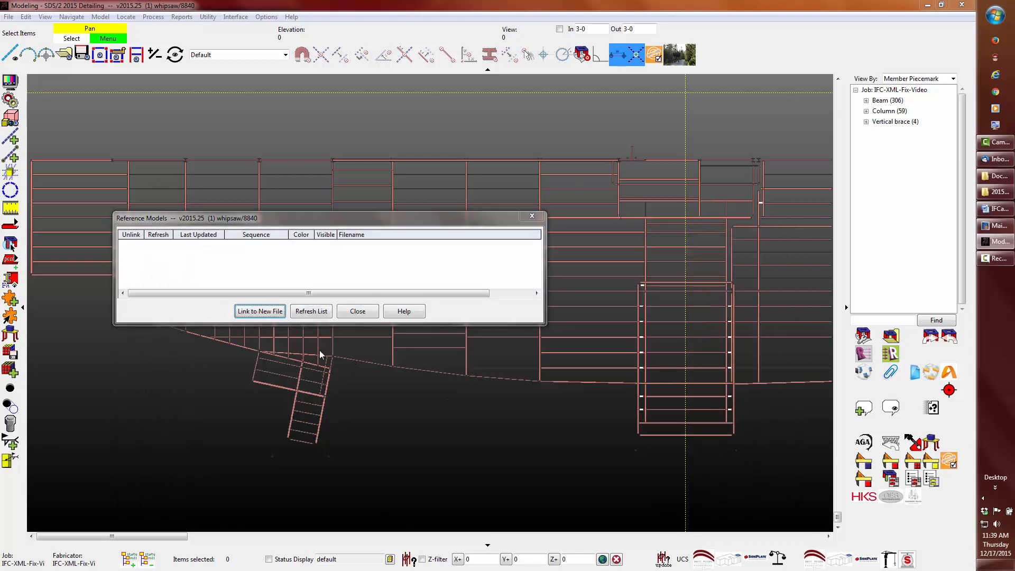
click(260, 311)
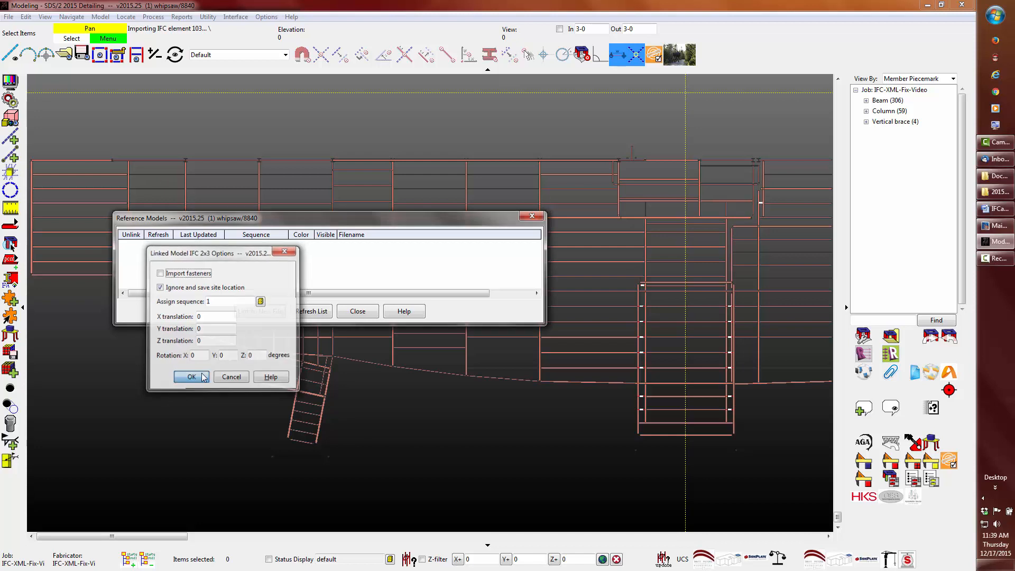
click(191, 377)
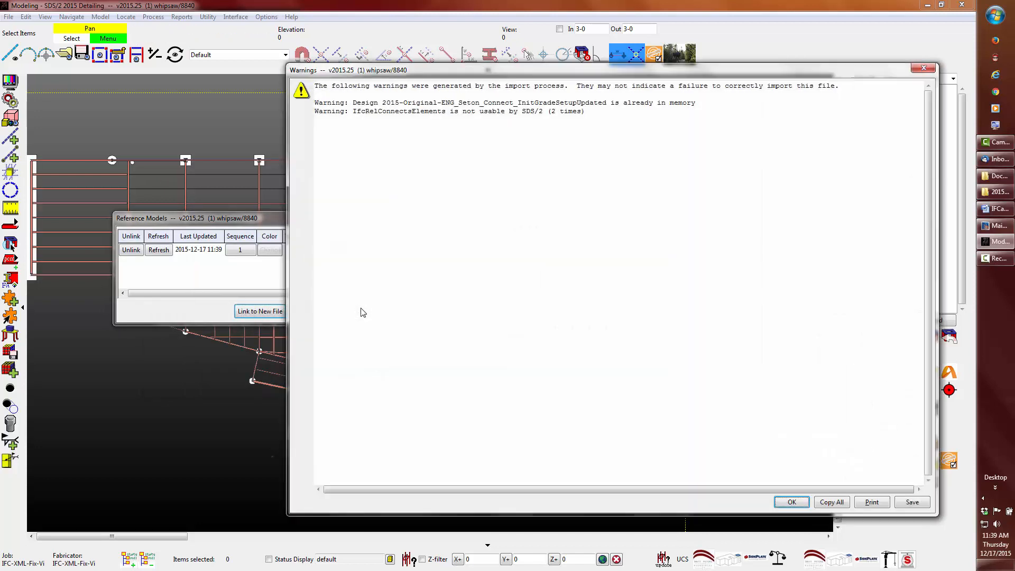
click(791, 502)
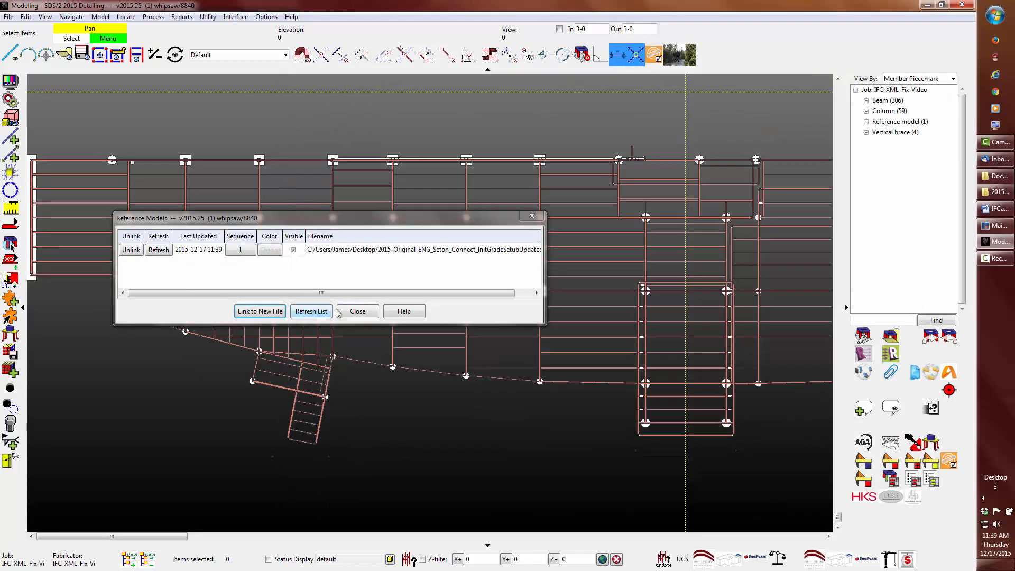
click(357, 311)
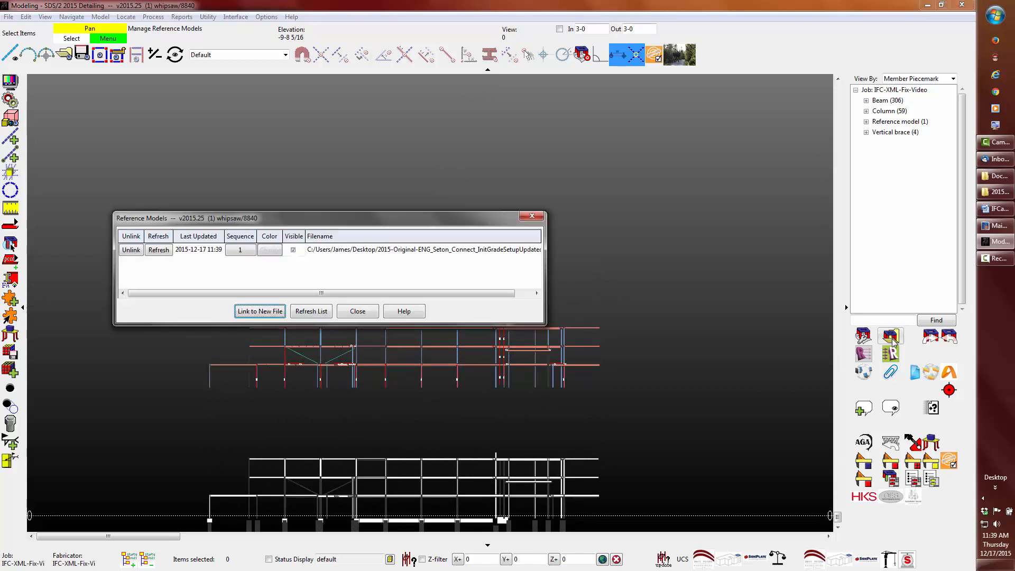
Refresh the reference model with a Z translation of 100-0.
click(260, 311)
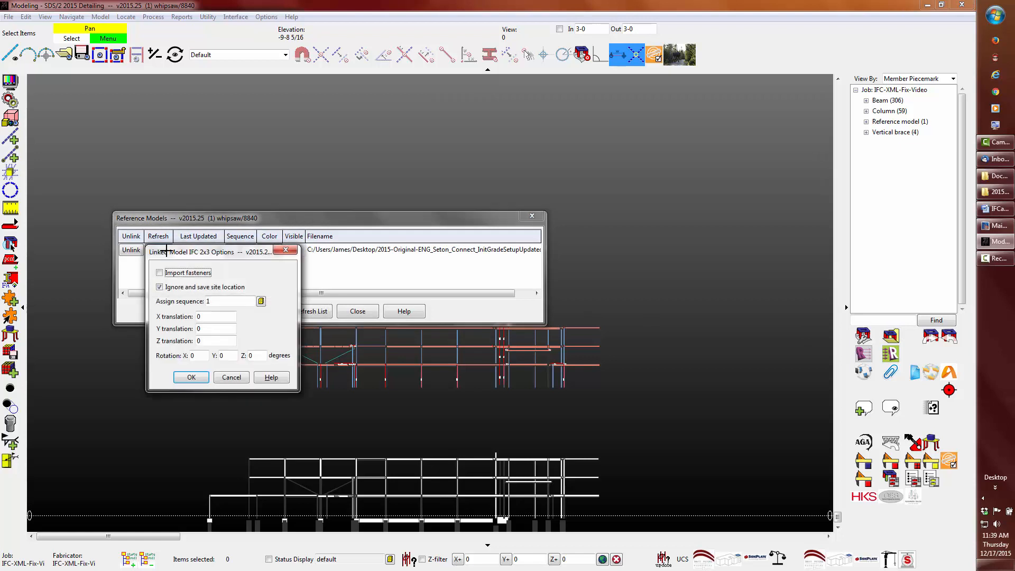
click(214, 340)
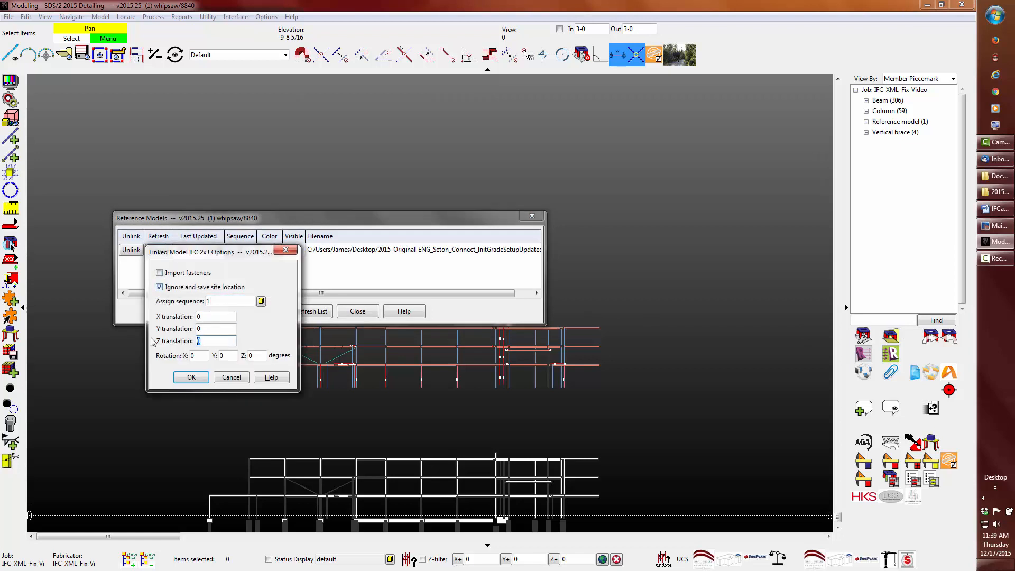
text(100-0)
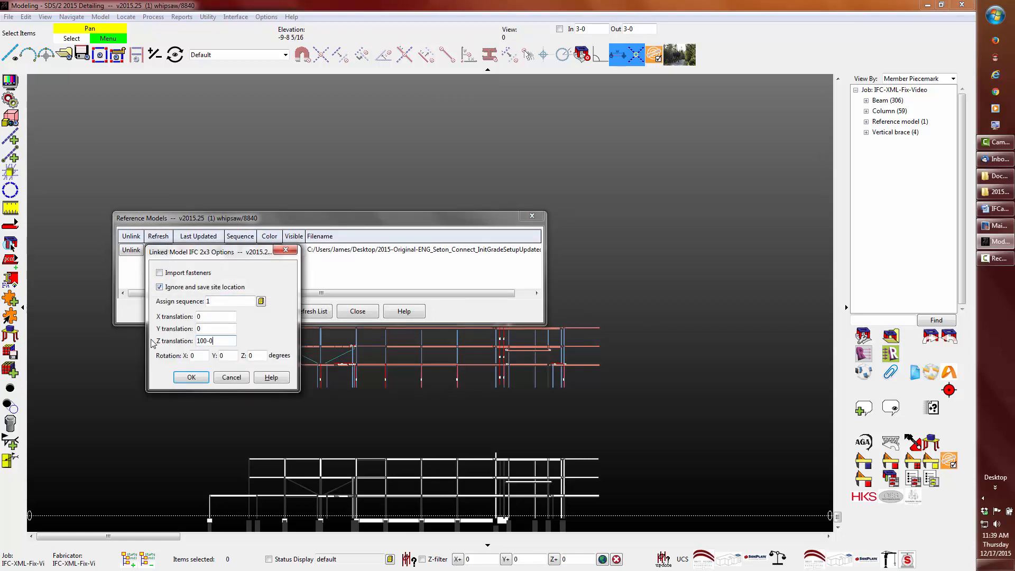
click(190, 377)
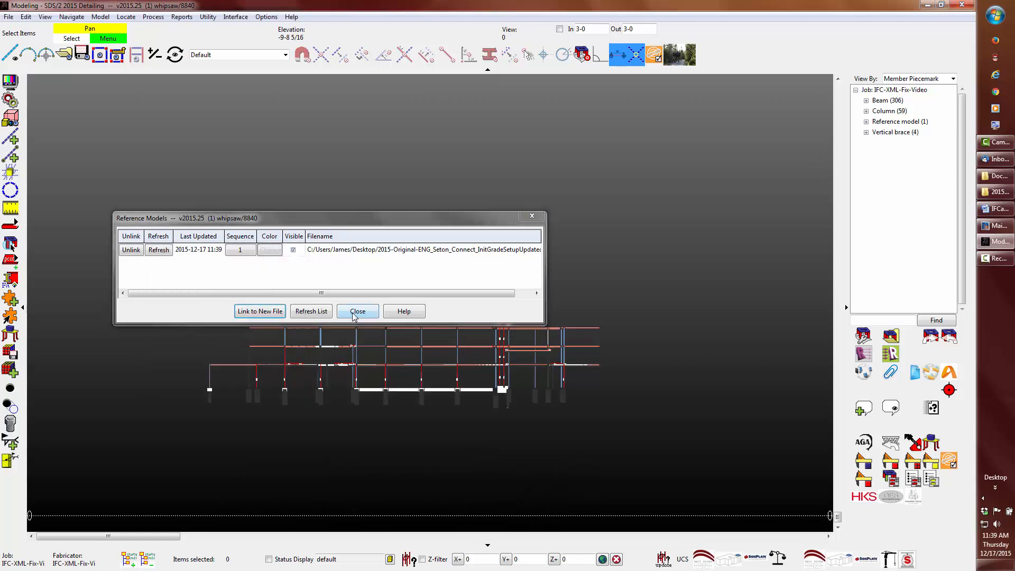
Hide the reference model and close the Reference Models list.
click(356, 312)
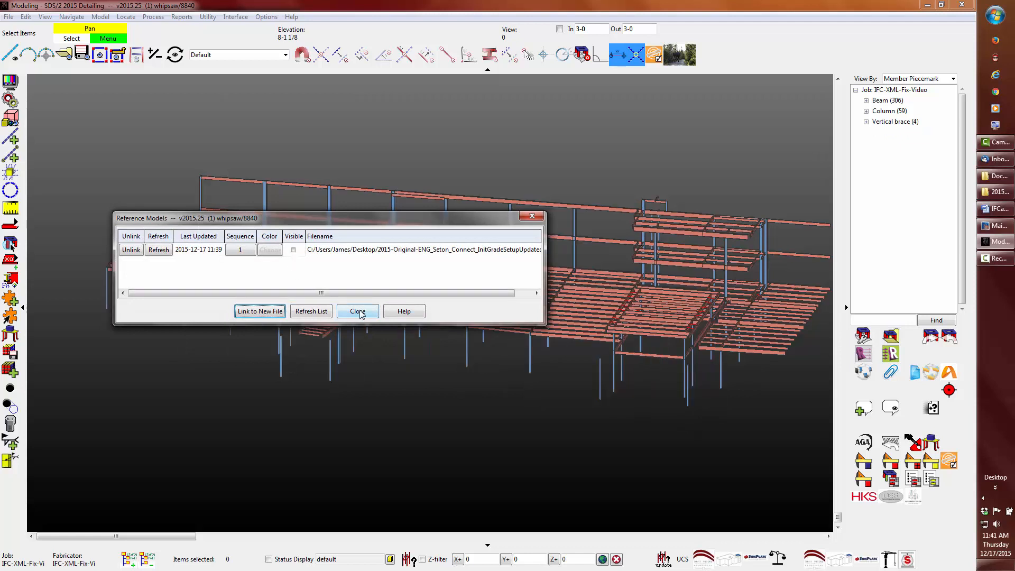
click(357, 311)
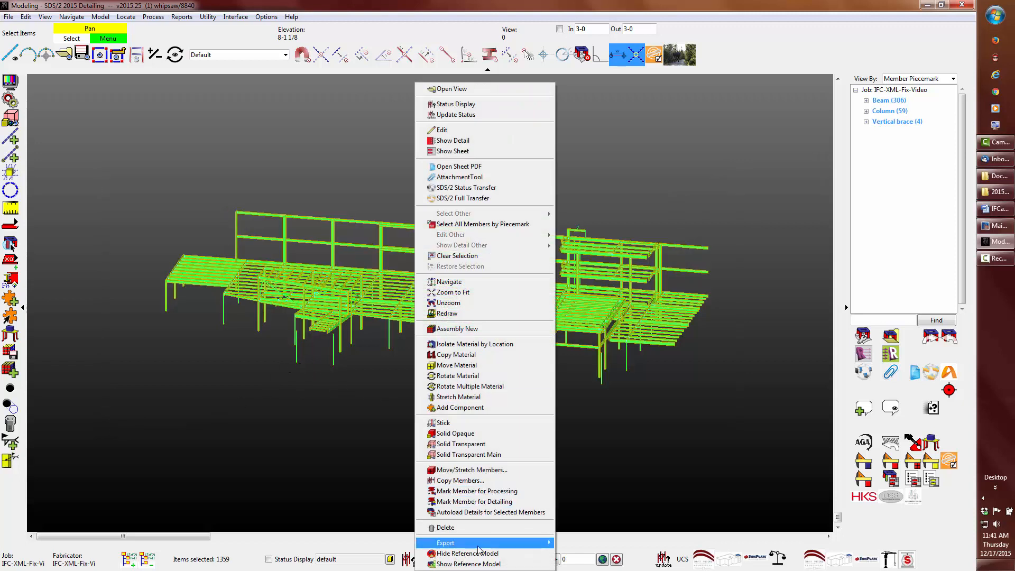
Set ModelLINK export to IFC2x3 with Autodesk-compatible output and custom properties.
click(446, 543)
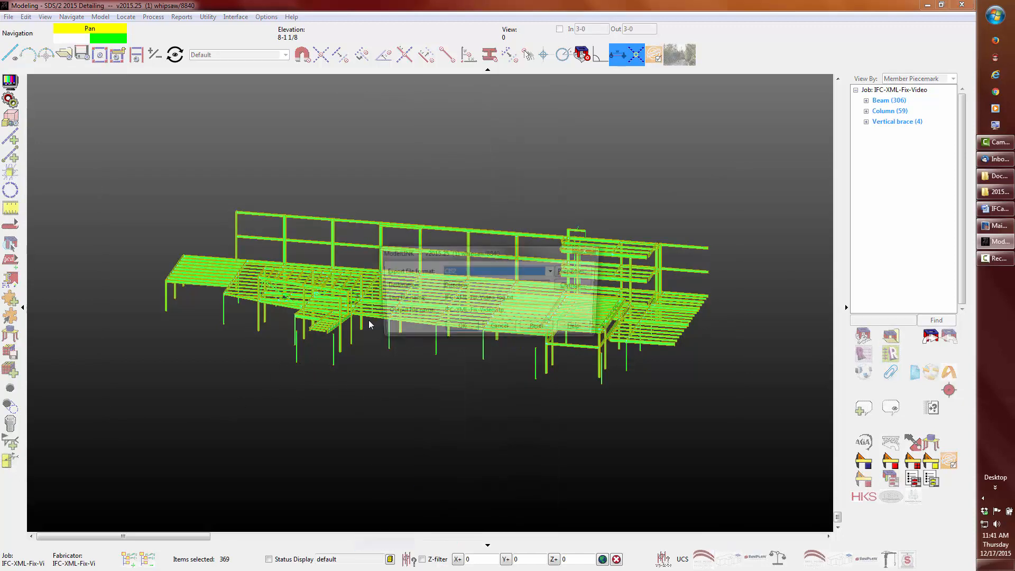
click(552, 271)
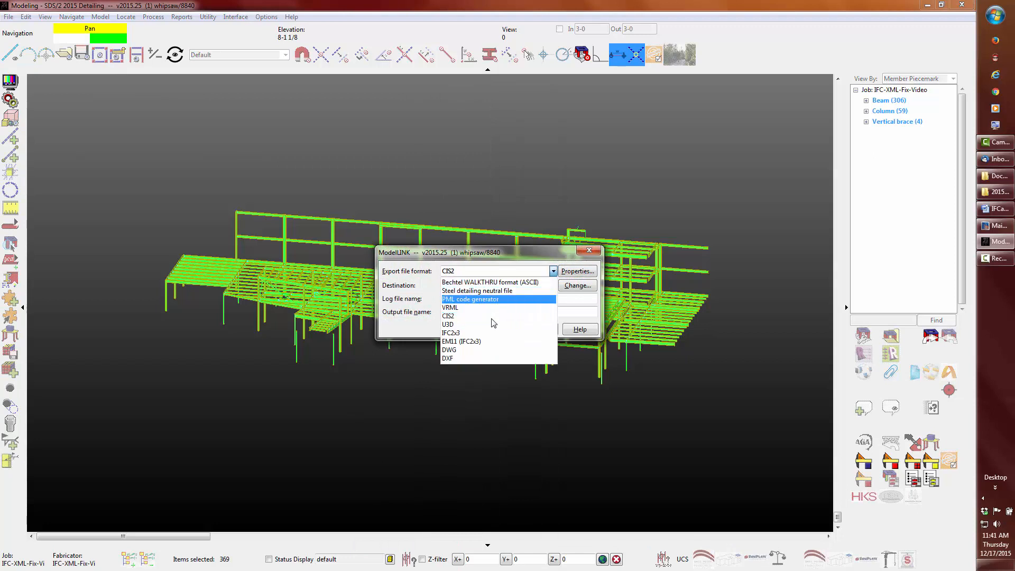
click(575, 271)
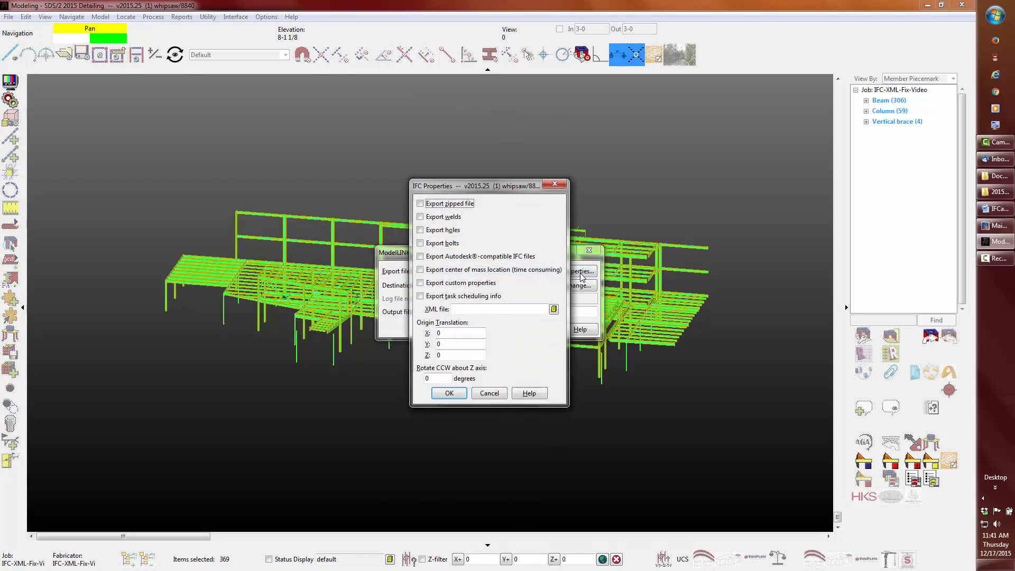
click(421, 256)
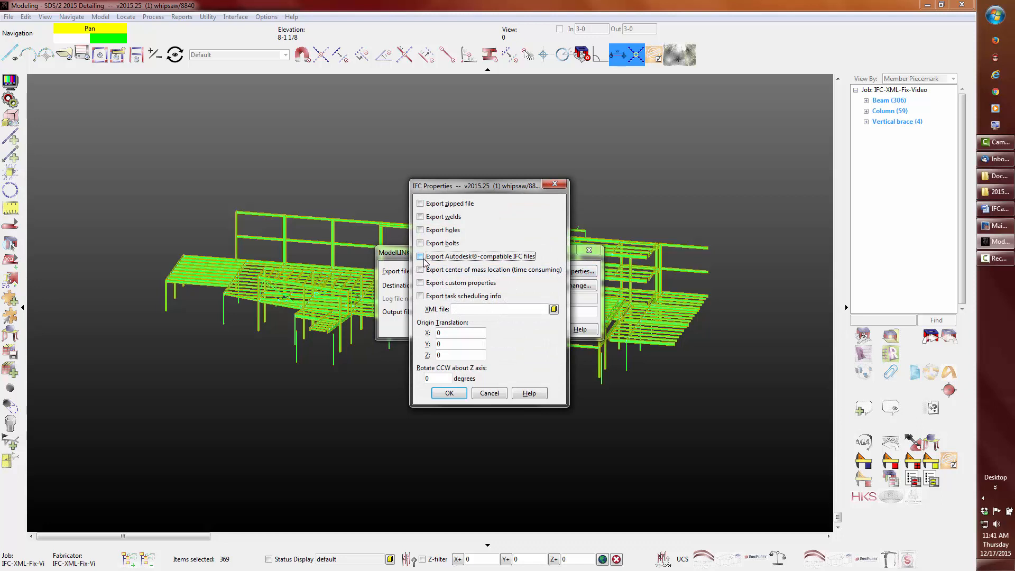
click(421, 257)
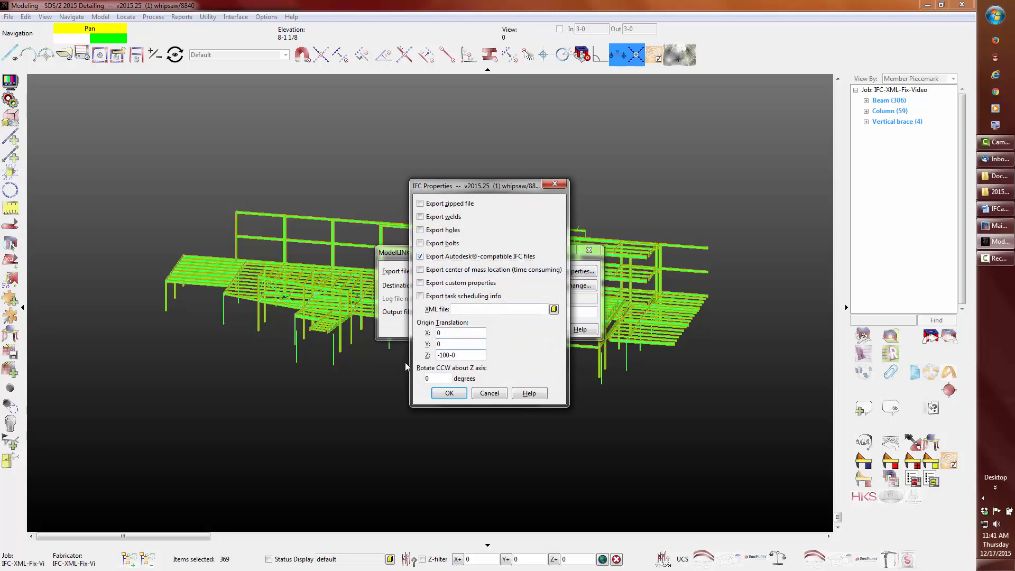
click(421, 282)
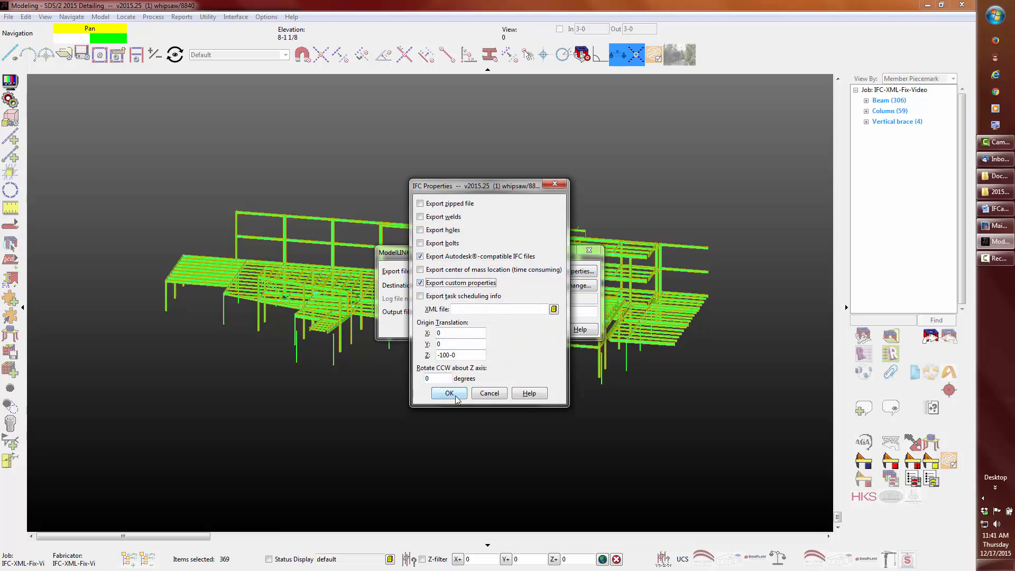
click(448, 392)
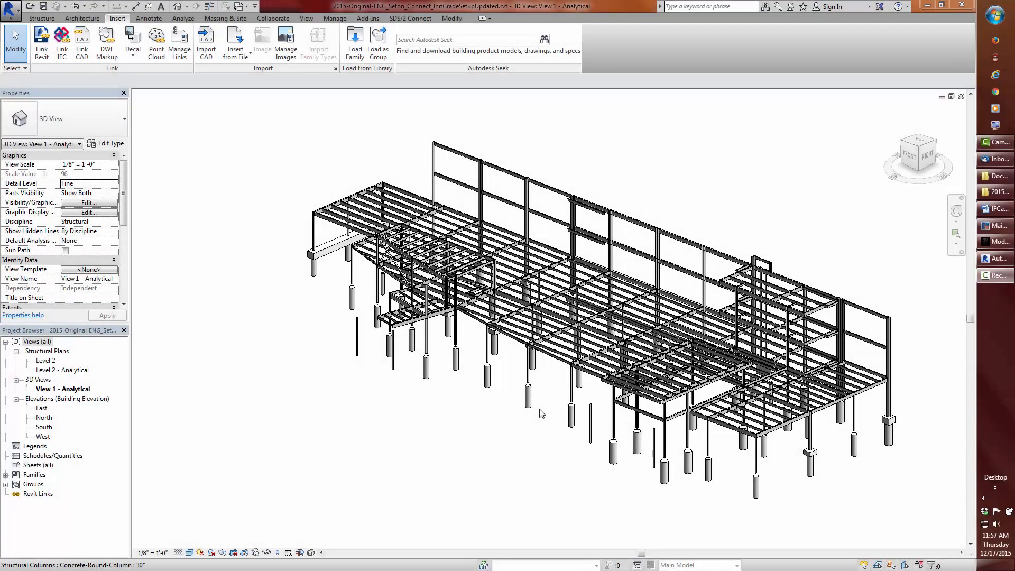
Link the exported IFC file from the Desktop into the Revit model.
click(62, 42)
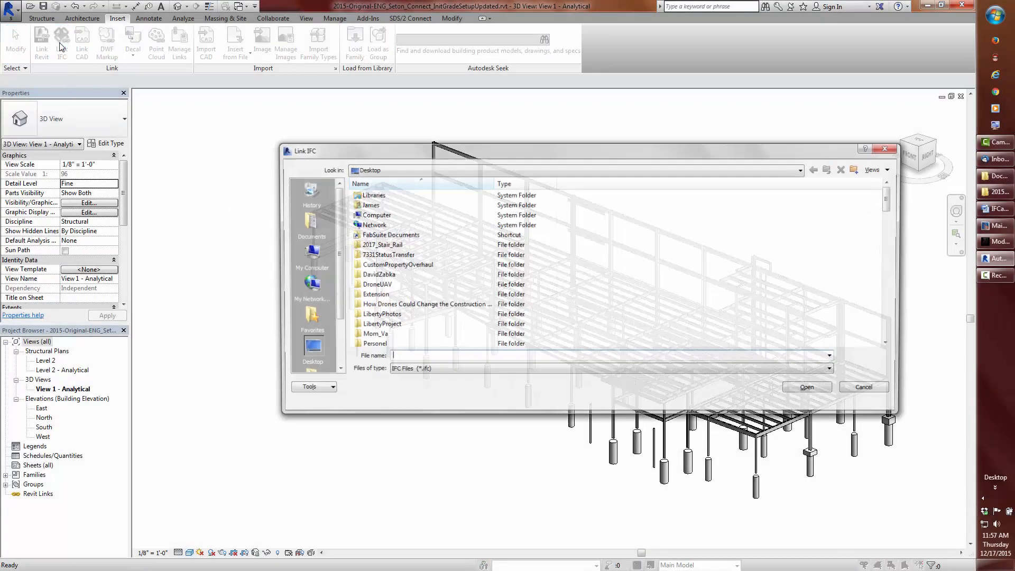
scroll(down, 3)
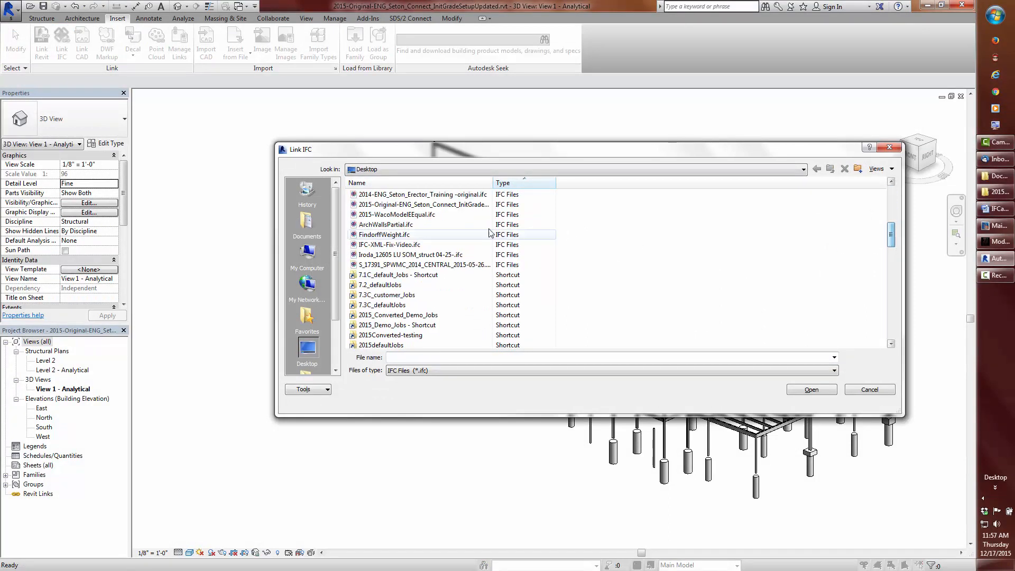
click(870, 390)
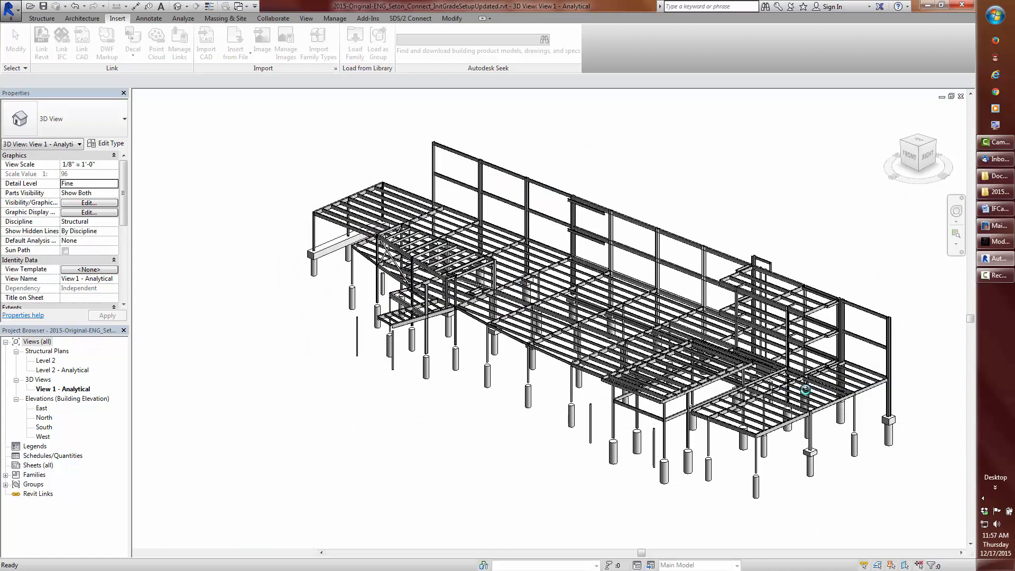